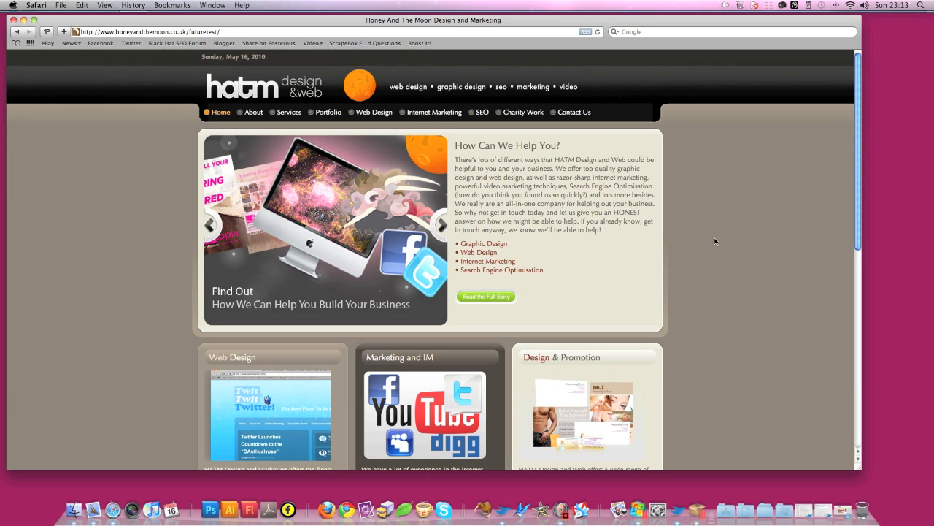
mouse_move(756, 374)
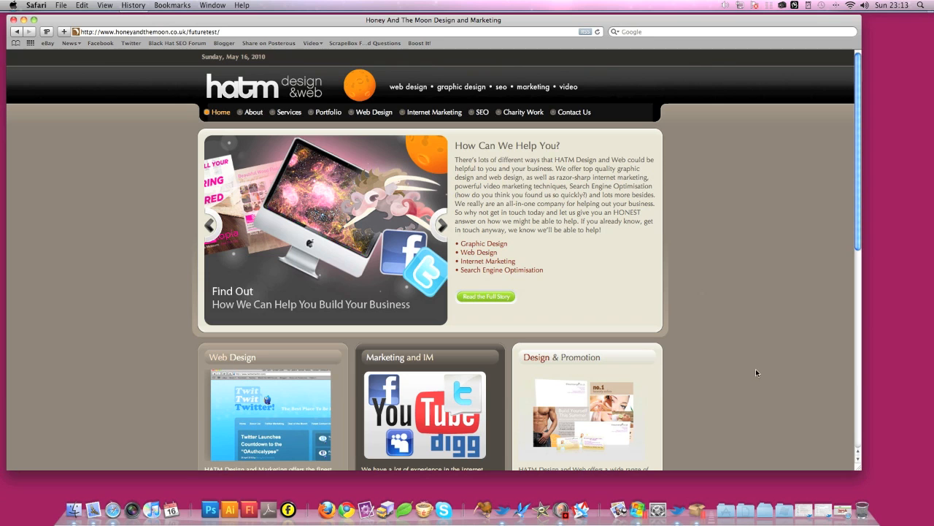
mouse_move(838, 494)
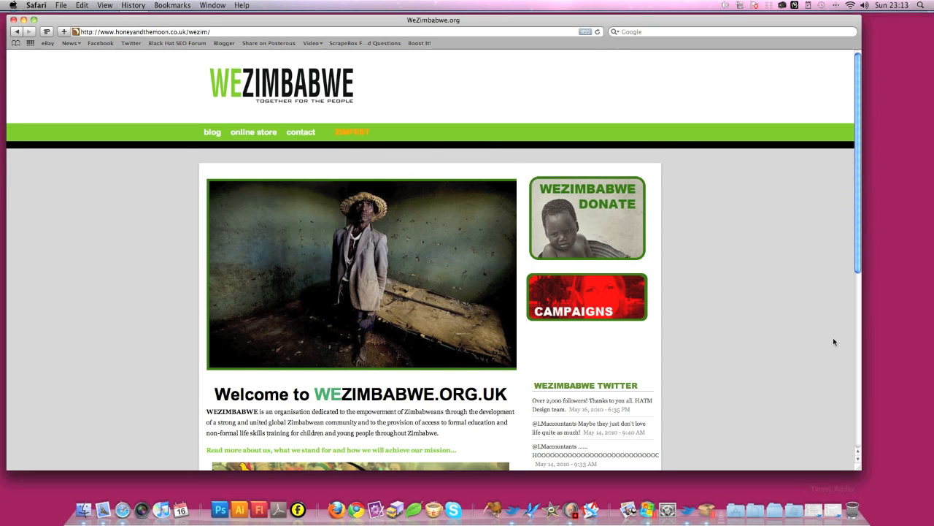
mouse_move(376, 99)
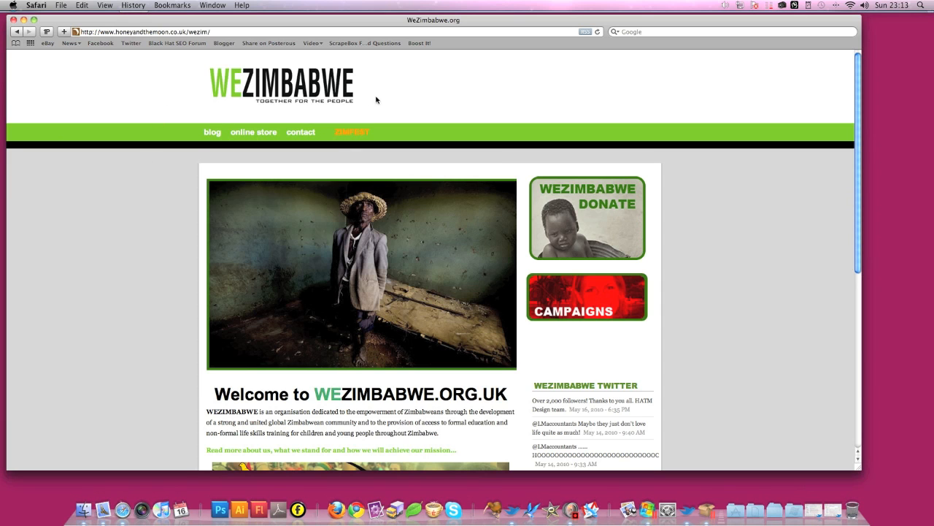
Step: Load the WeZimbabwe admin address (wp-admin) to reach the WordPress login page
scroll(down, 3)
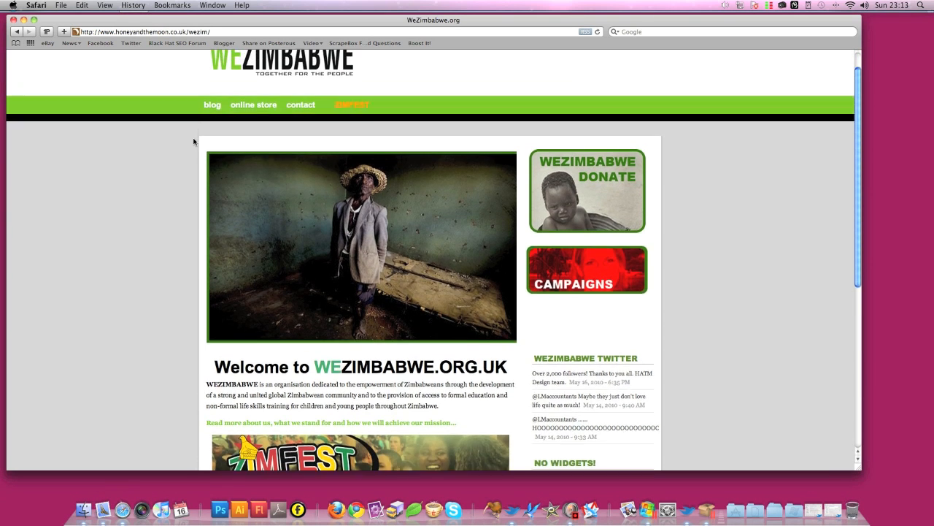
scroll(down, 3)
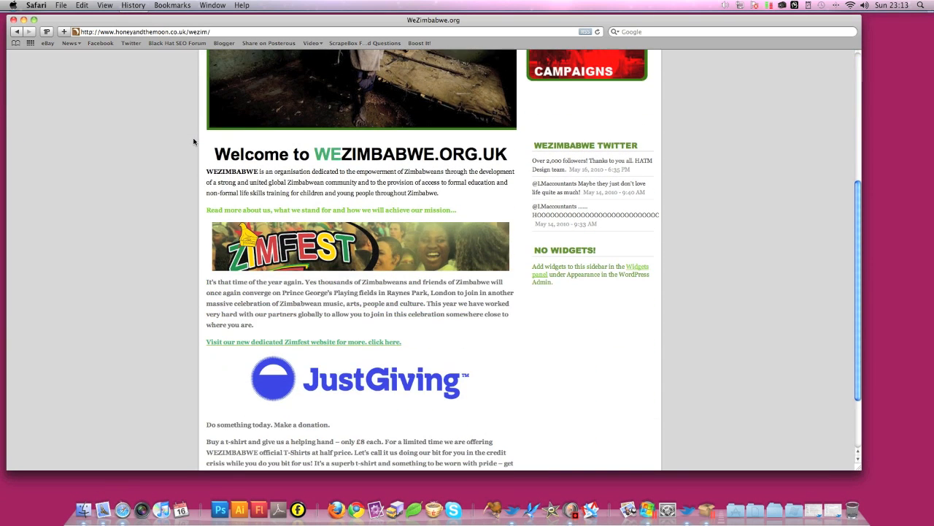
scroll(up, 3)
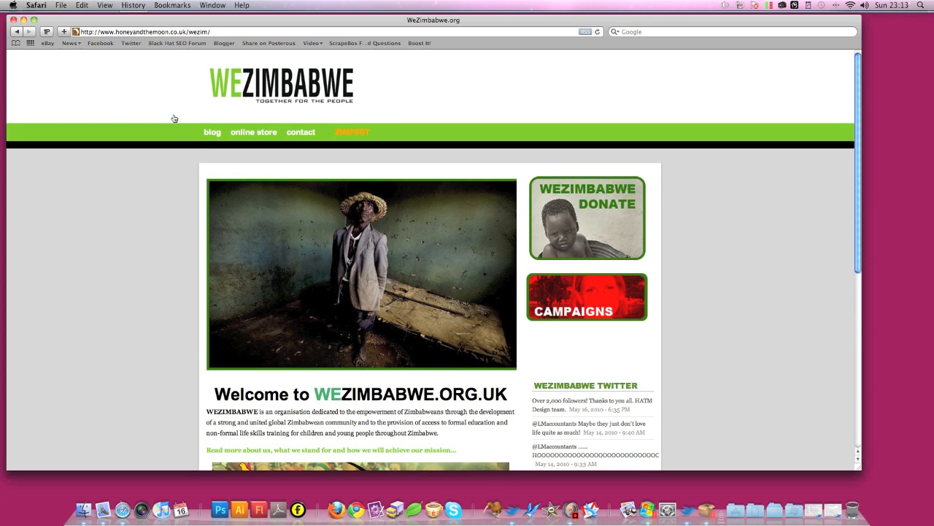
mouse_move(102, 101)
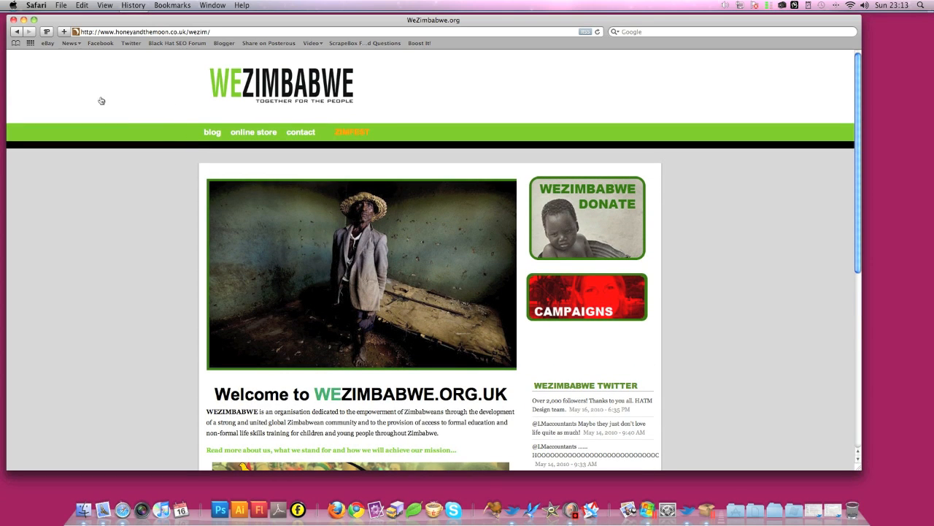
mouse_move(254, 132)
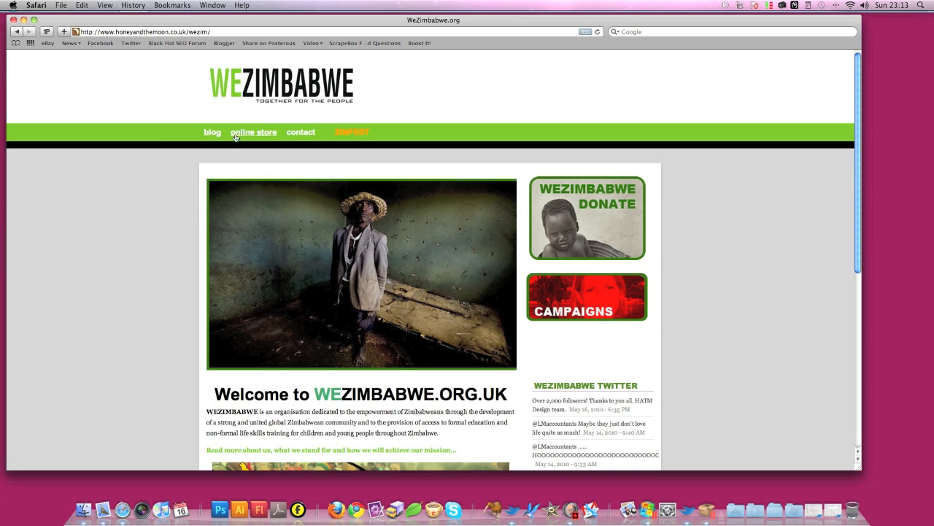
mouse_move(213, 132)
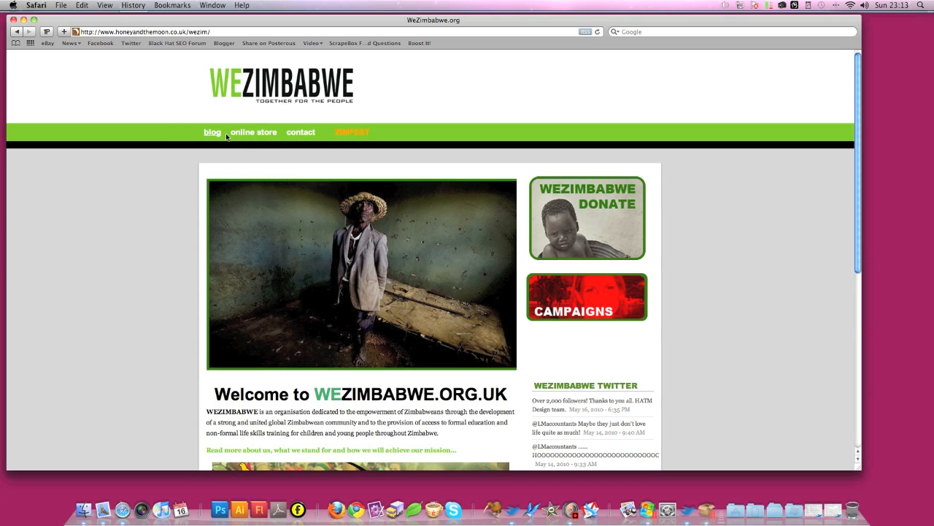
scroll(up, 3)
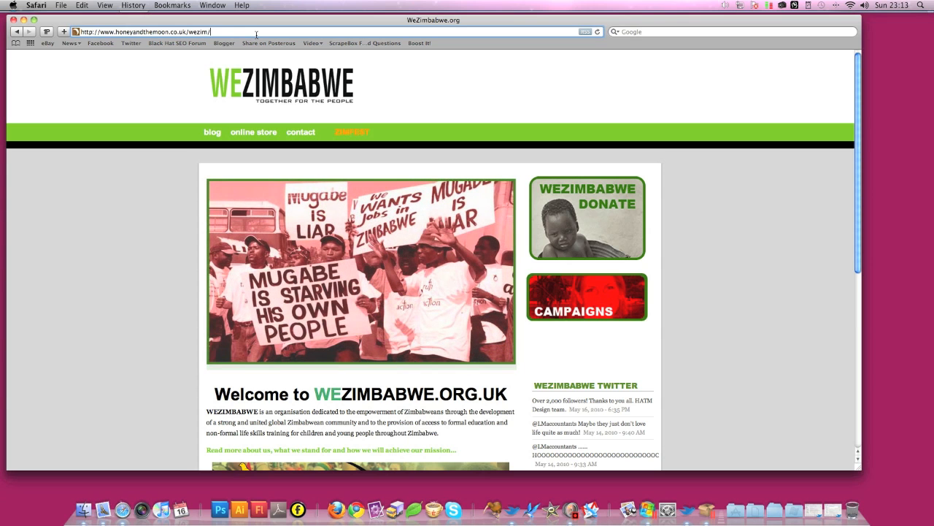
text(wp-admin)
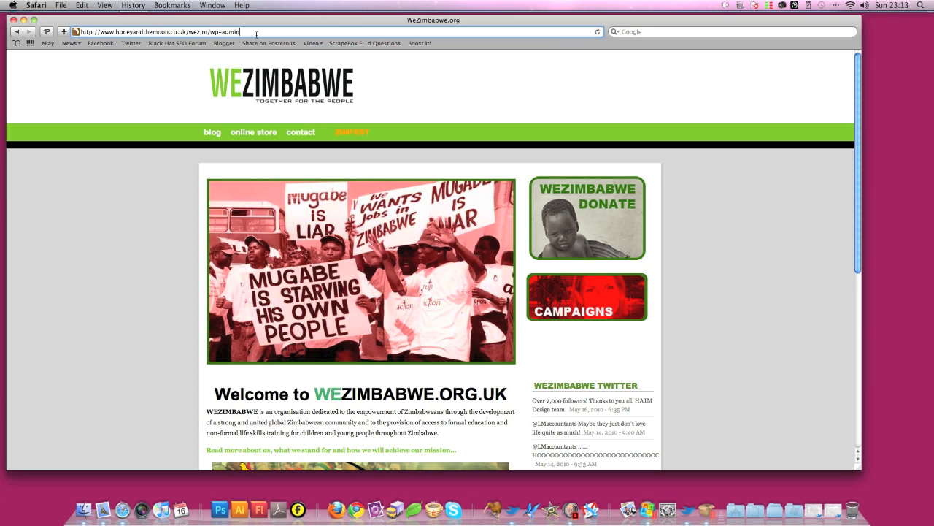
key(Return)
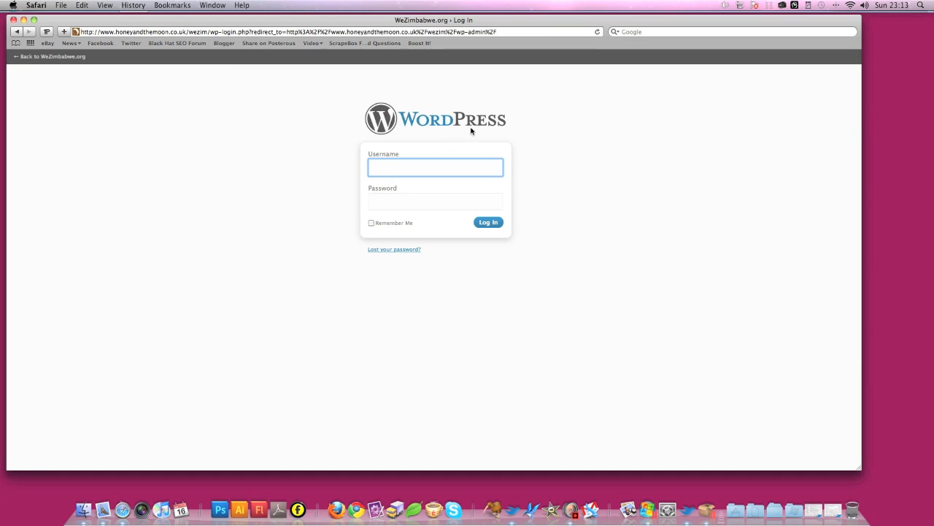
mouse_move(413, 207)
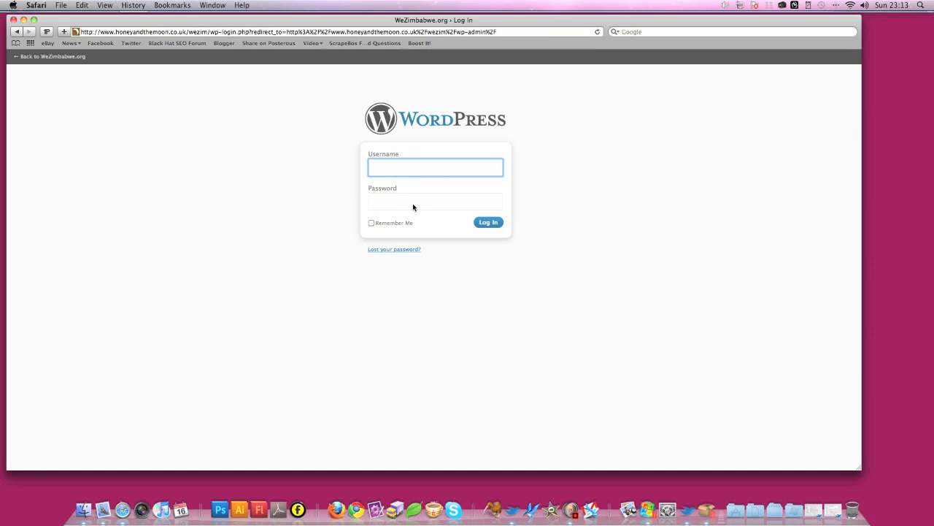
mouse_move(132, 94)
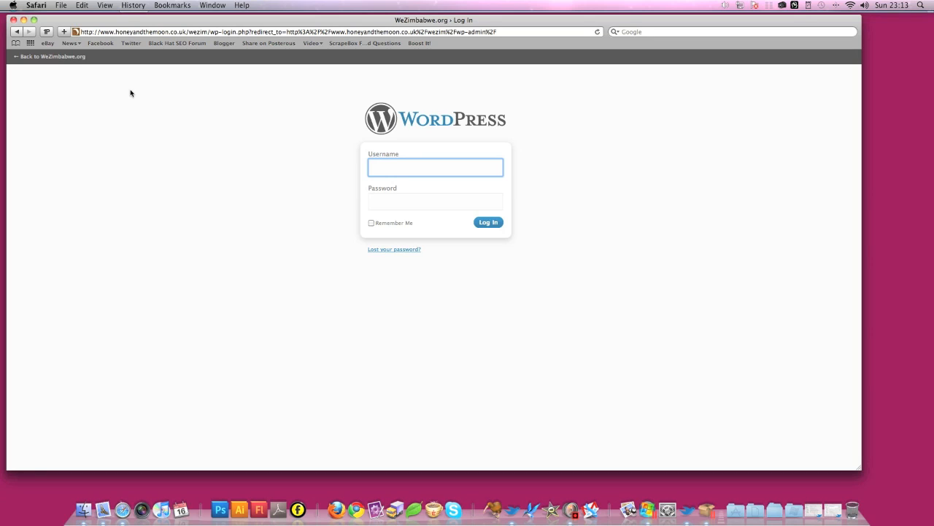
mouse_move(567, 137)
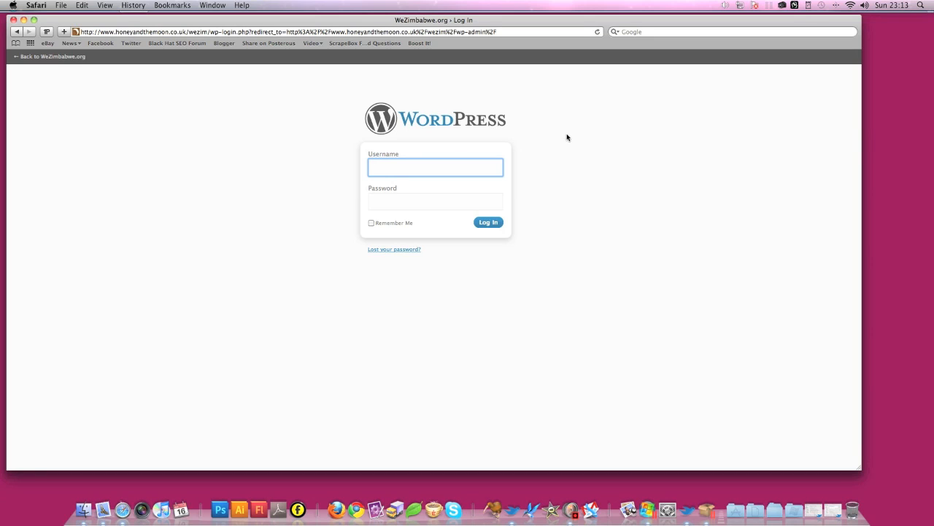
mouse_move(251, 103)
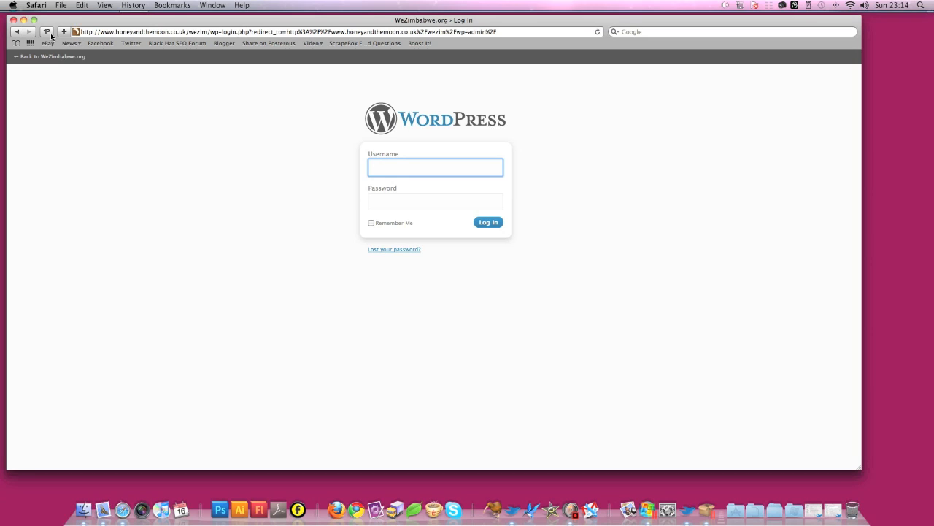
Step: Fill the saved credentials with 1Password and log in to the WeZimbabwe dashboard
click(46, 33)
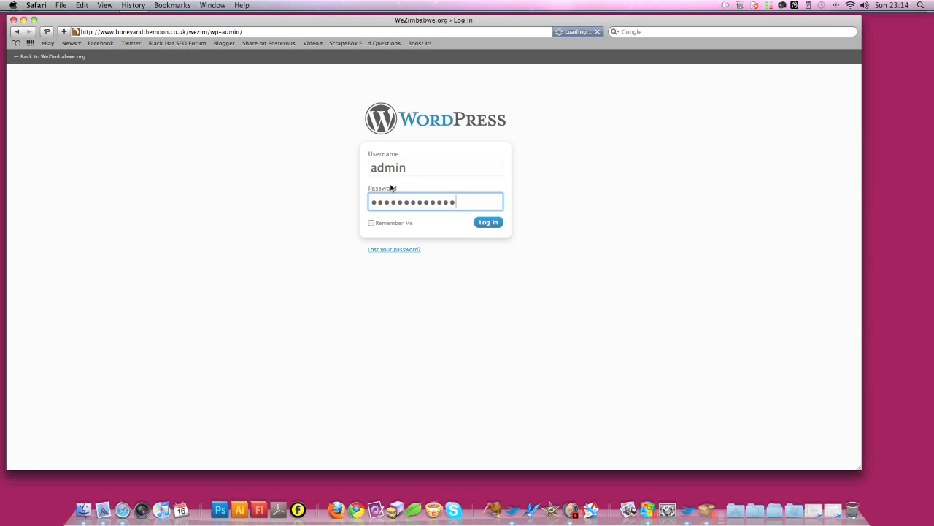
click(487, 222)
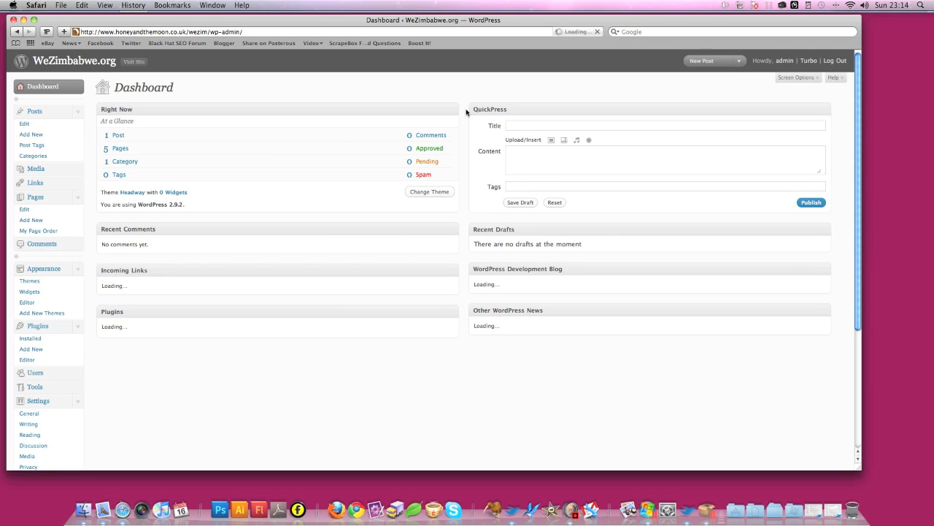
mouse_move(152, 139)
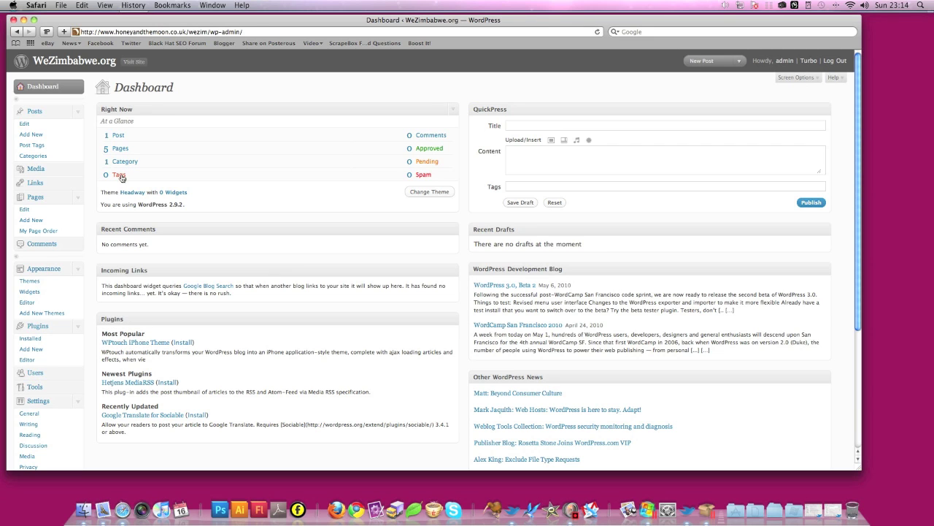
mouse_move(123, 175)
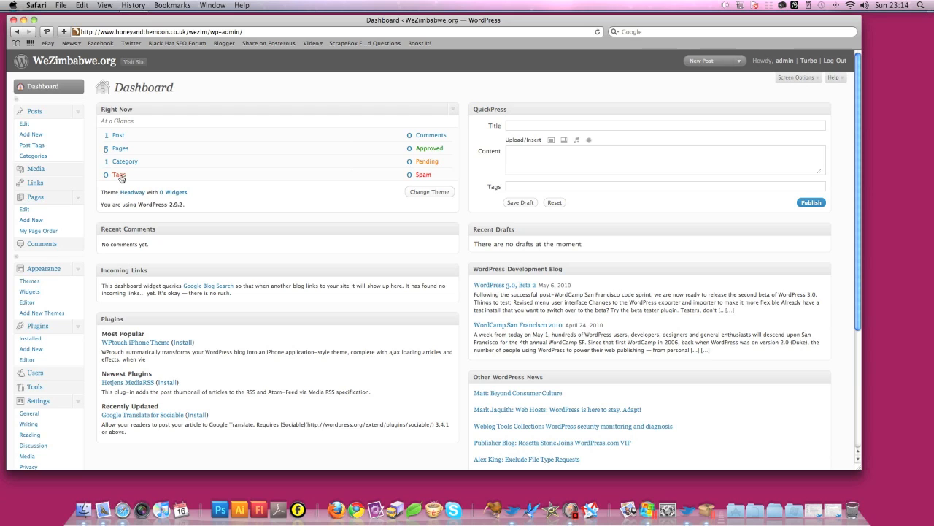
mouse_move(412, 135)
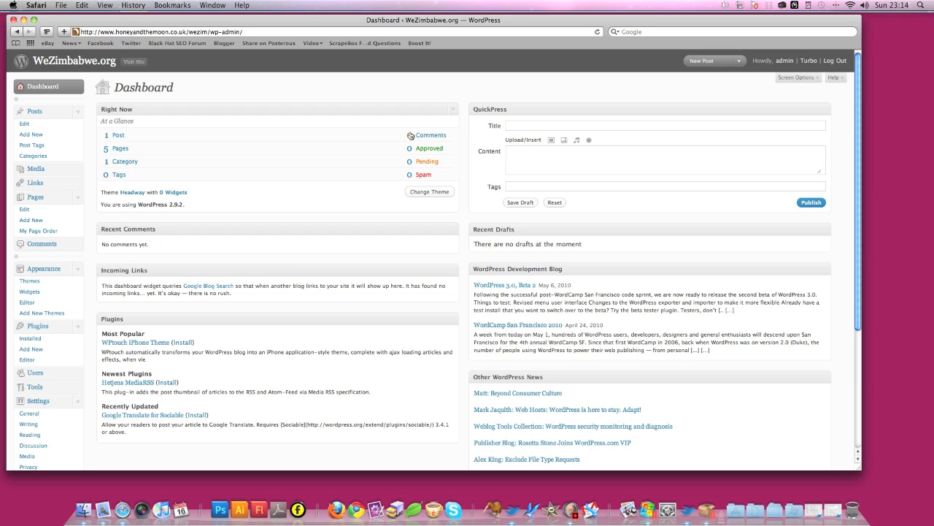
mouse_move(429, 152)
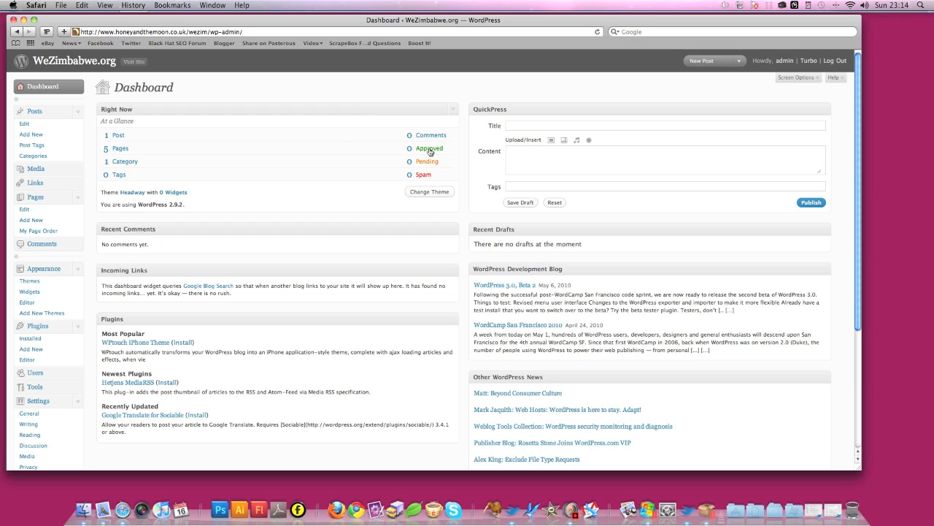
mouse_move(426, 163)
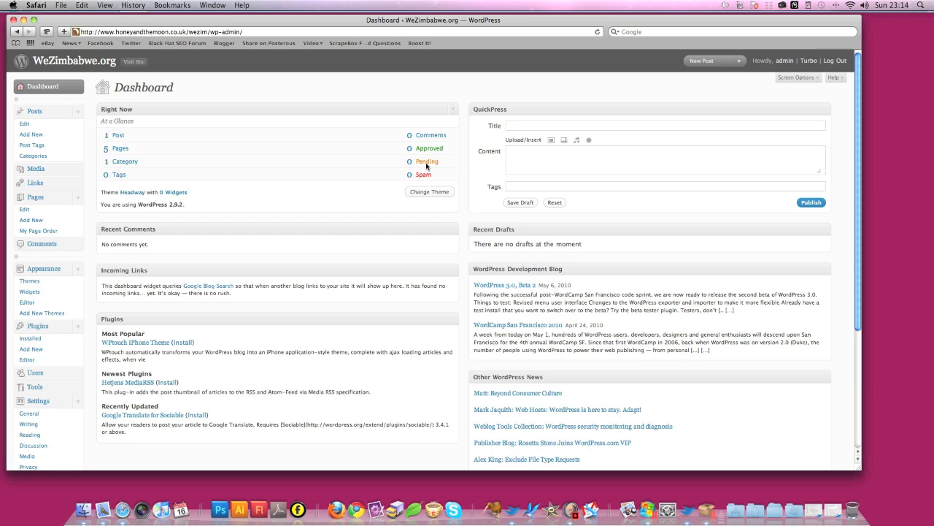
mouse_move(298, 169)
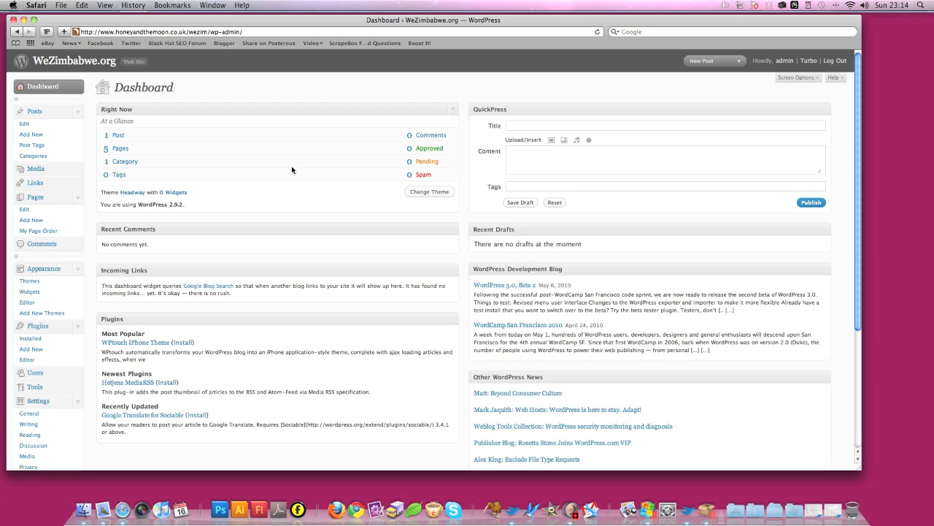
mouse_move(283, 169)
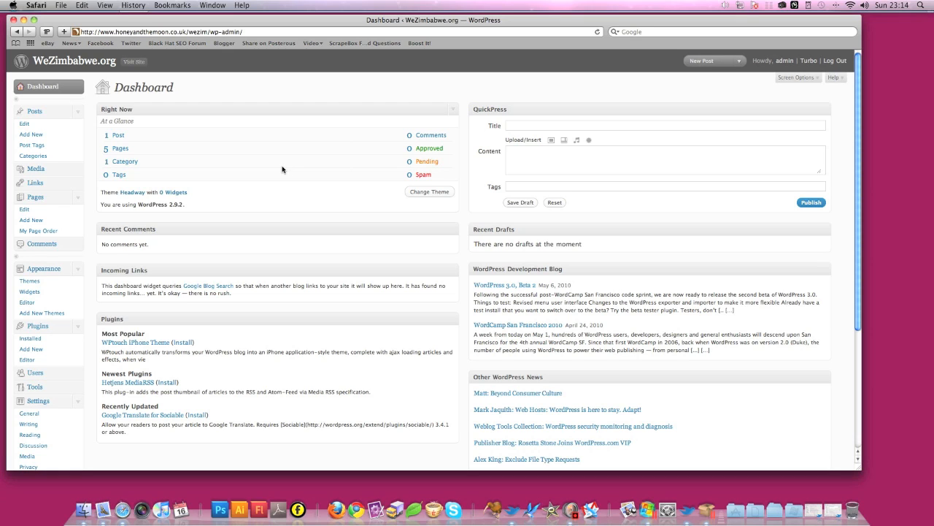
mouse_move(186, 177)
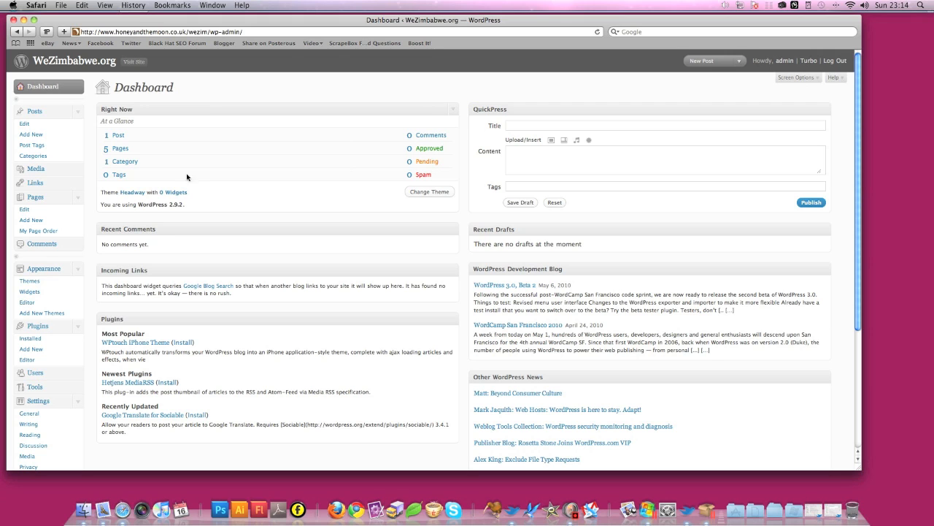
Step: Open the public WeZimbabwe homepage via Visit Site in a new Safari tab
right_click(133, 61)
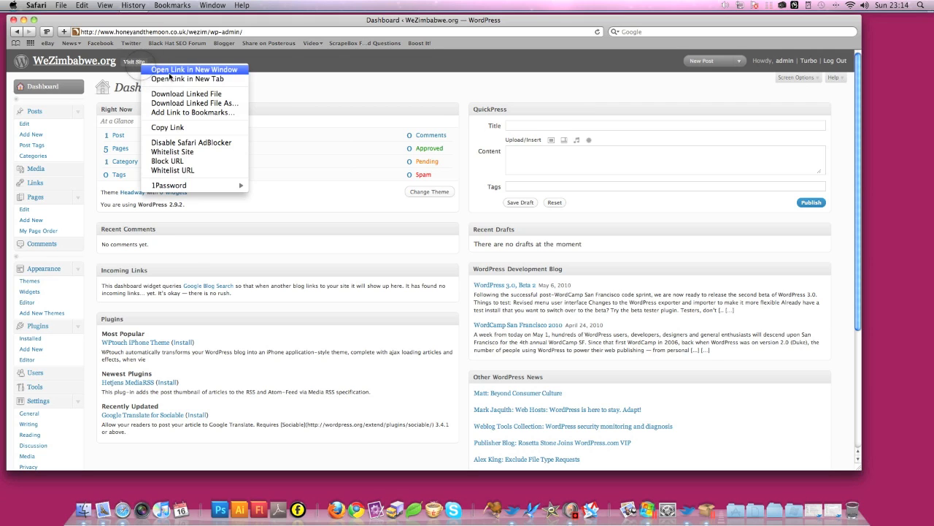
click(186, 78)
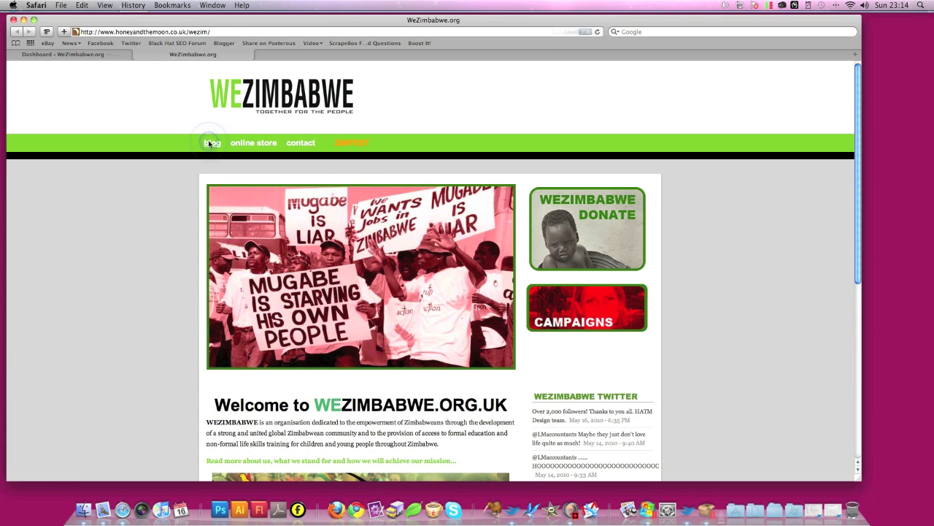
click(212, 143)
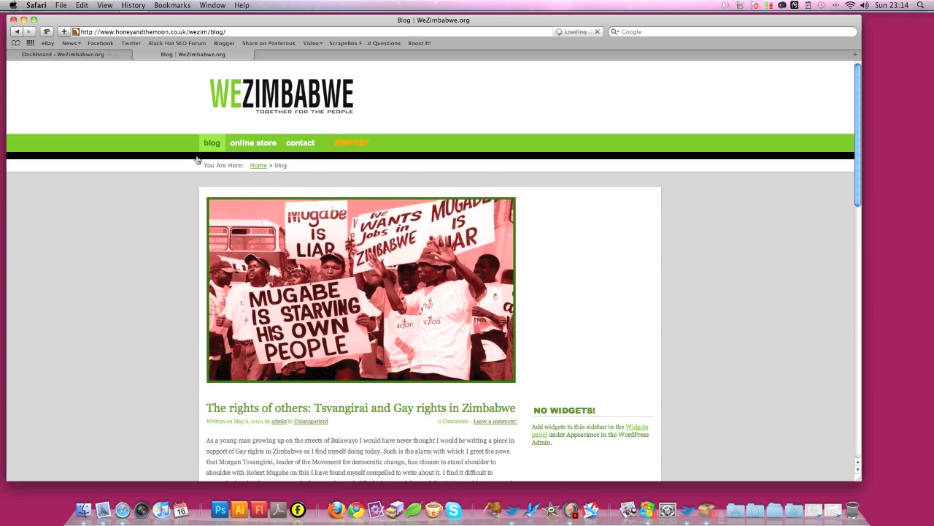
scroll(down, 3)
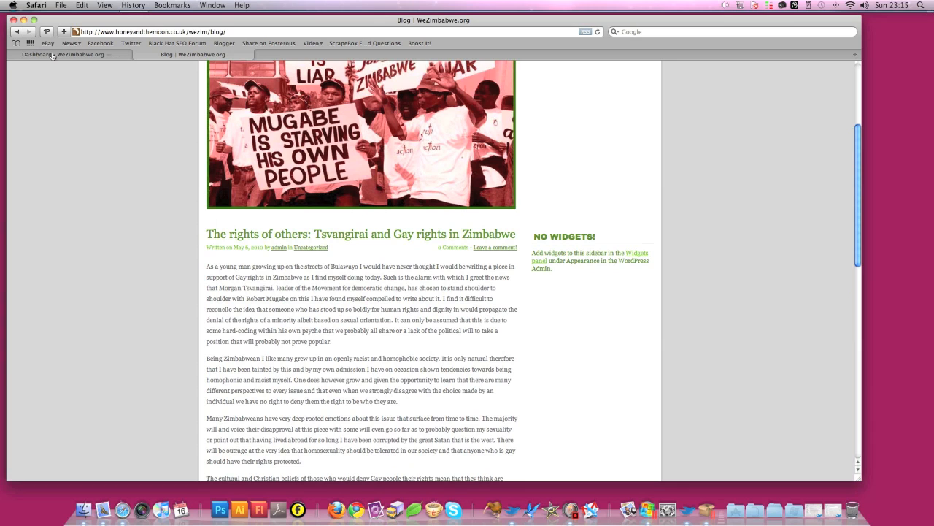
mouse_move(204, 213)
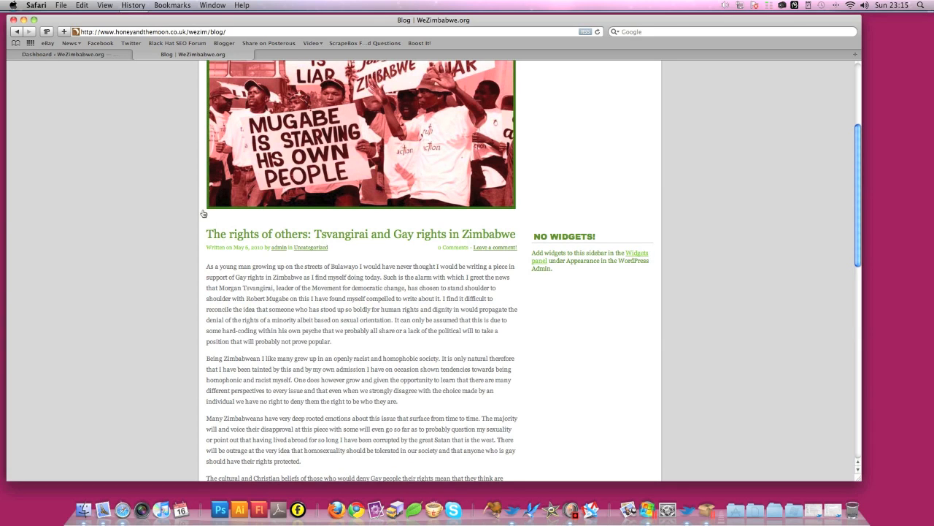
mouse_move(262, 251)
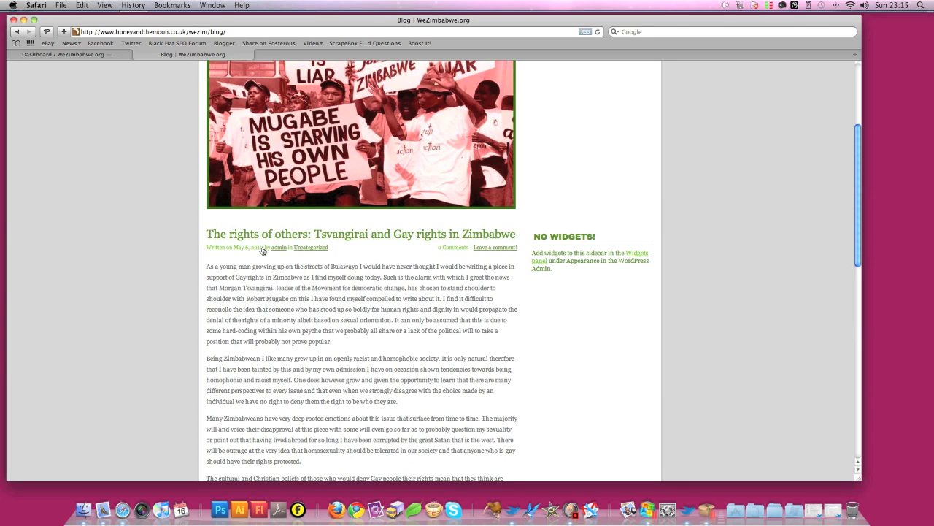
mouse_move(281, 251)
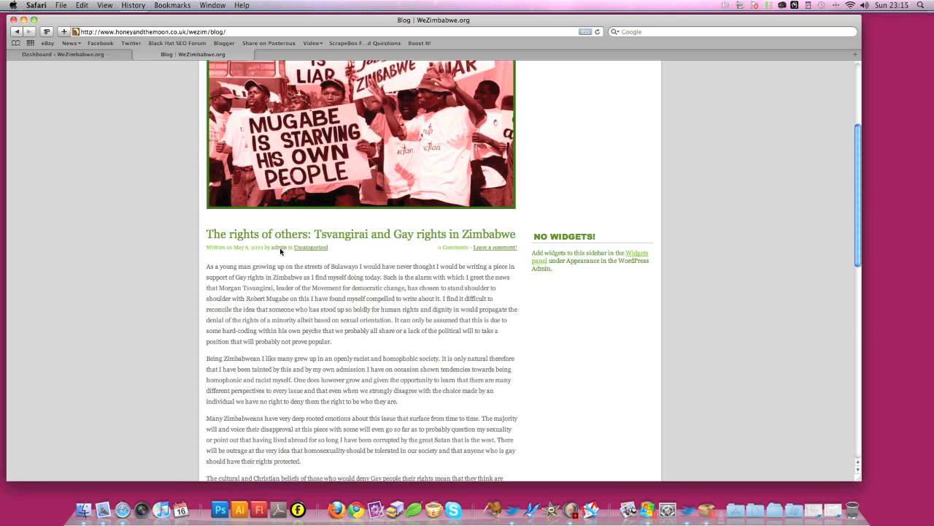
mouse_move(279, 248)
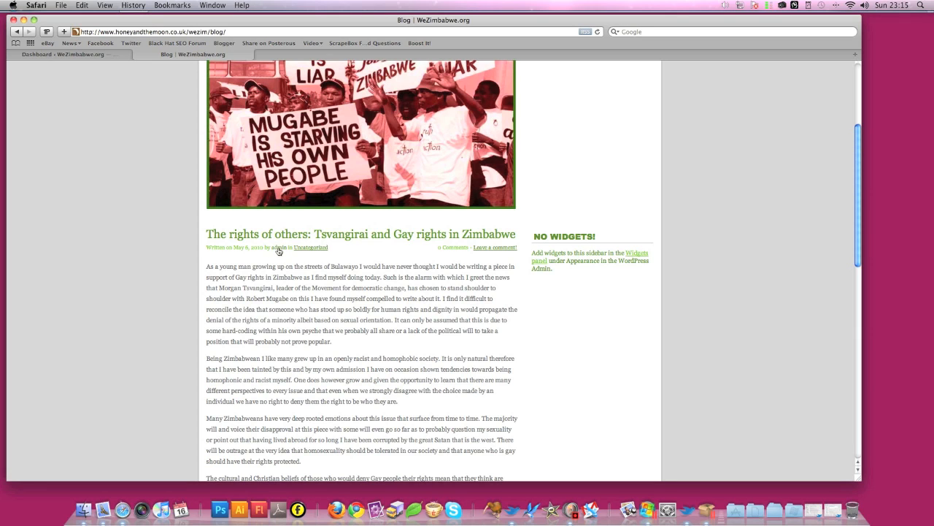
mouse_move(280, 247)
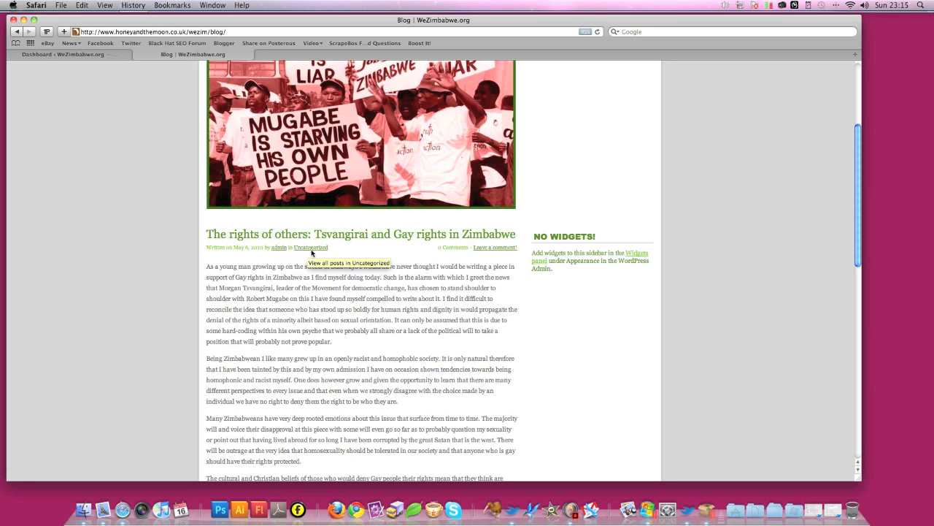
mouse_move(304, 251)
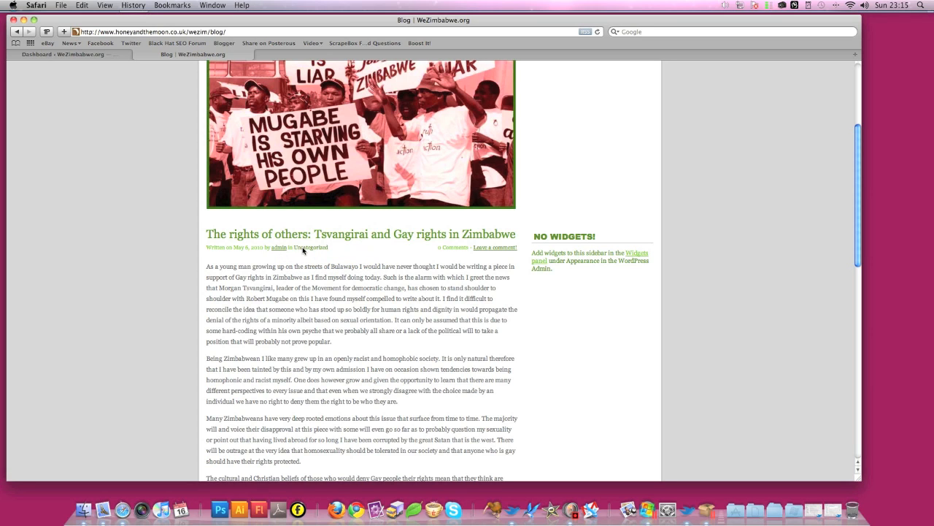
mouse_move(309, 178)
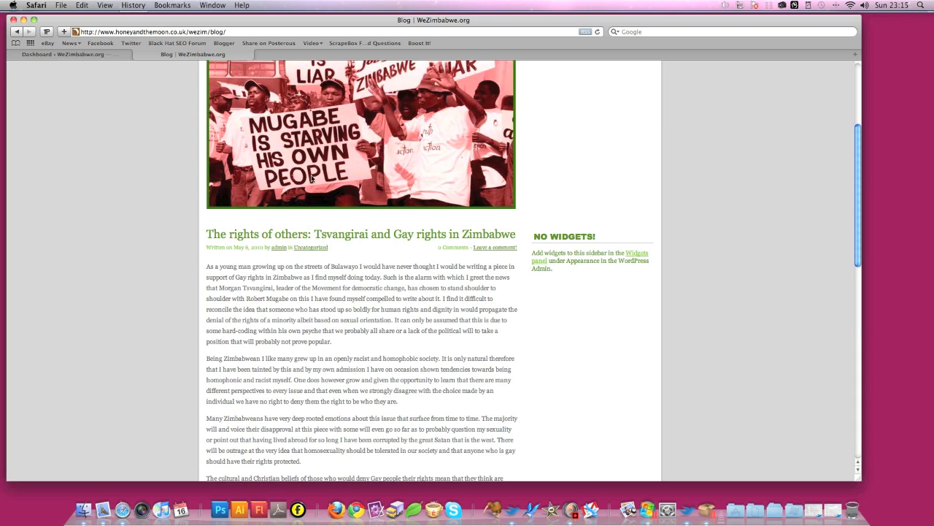
Step: Return to the dashboard tab and start a new post via Posts > Add New
click(65, 54)
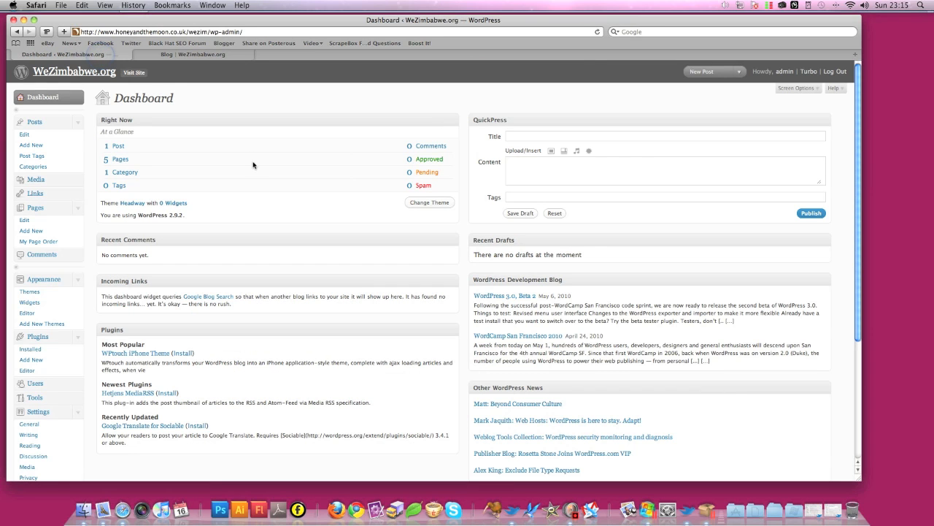
mouse_move(81, 131)
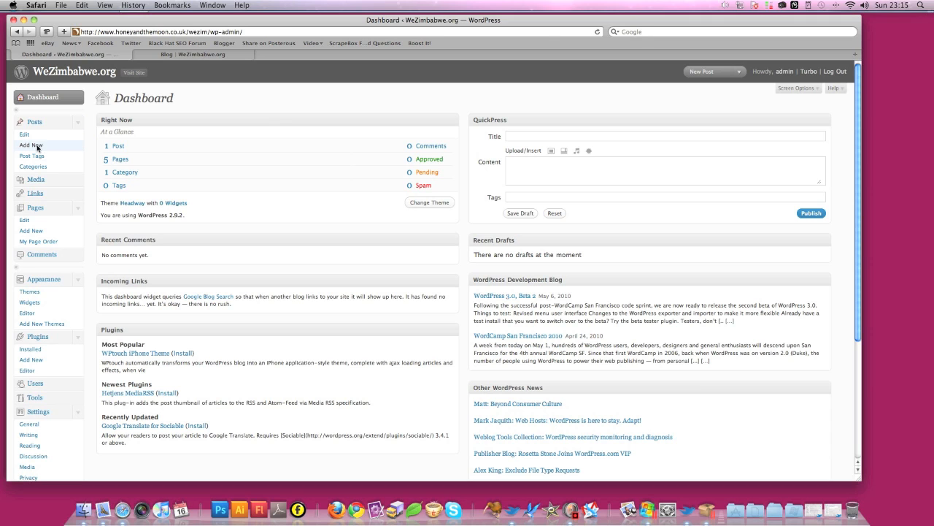
click(31, 146)
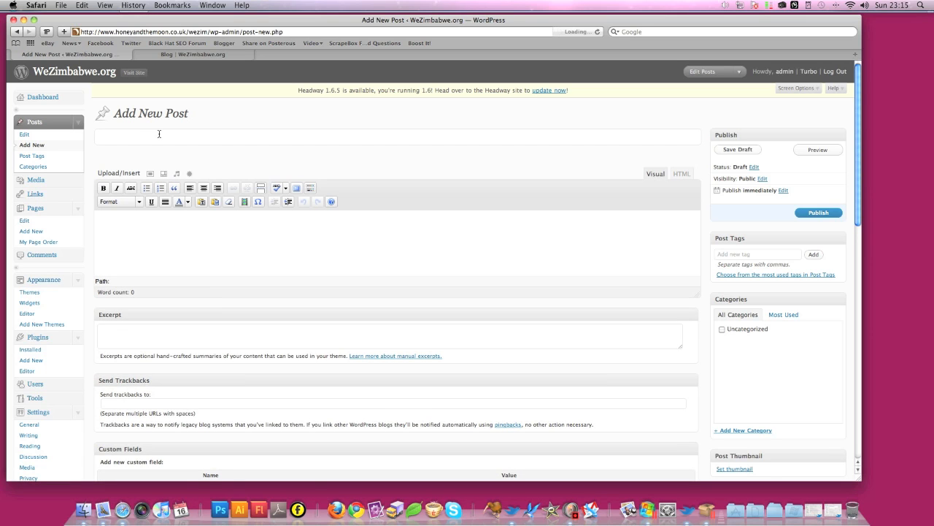
Step: Title the post 'Hello there everyone!' with body lines of the greeting and 'It's nice to see you.'
text(Hello there)
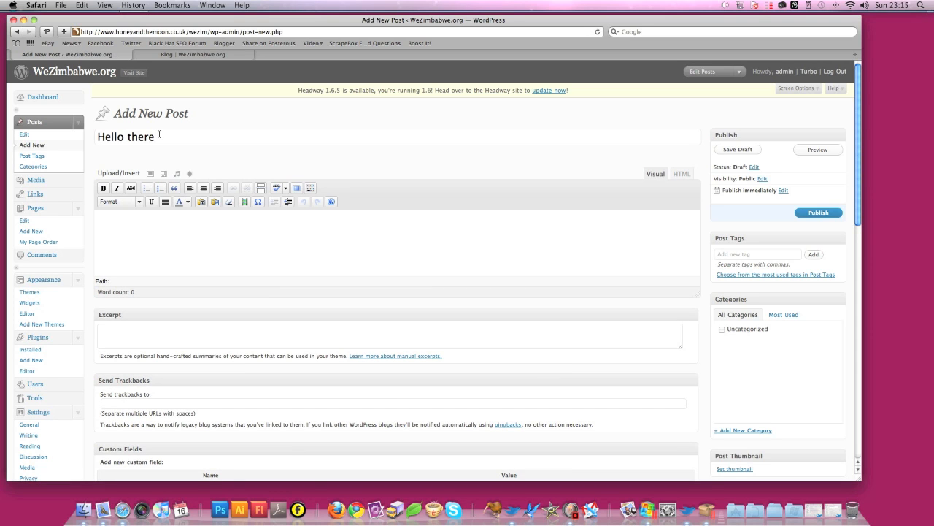
text(everyone)
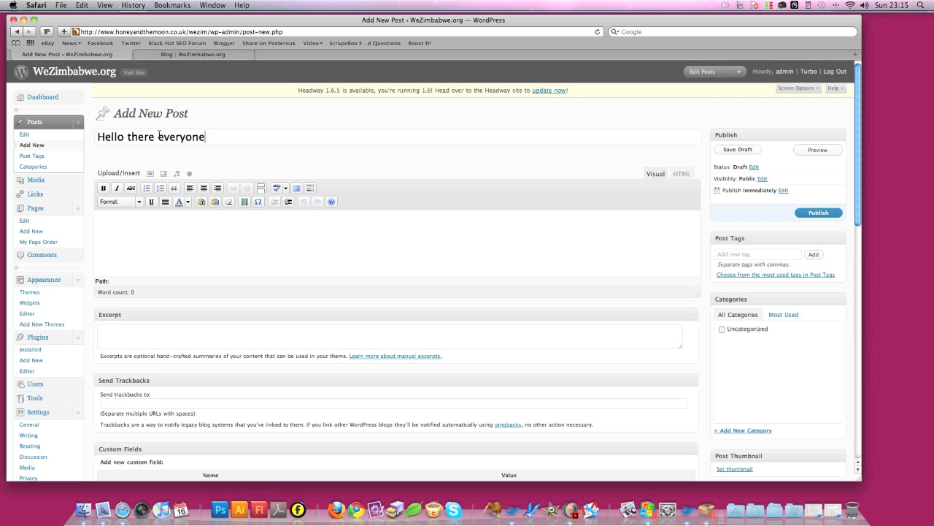
text(H)
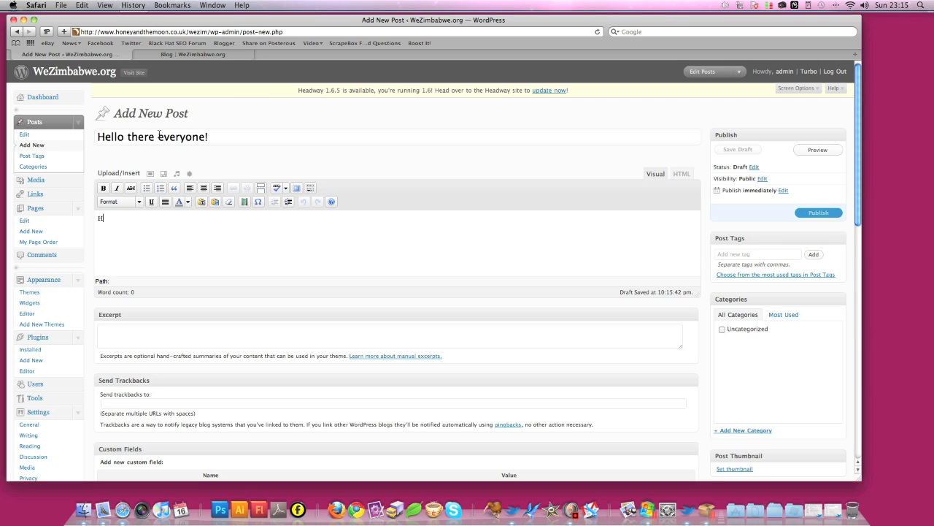
text(Hello there)
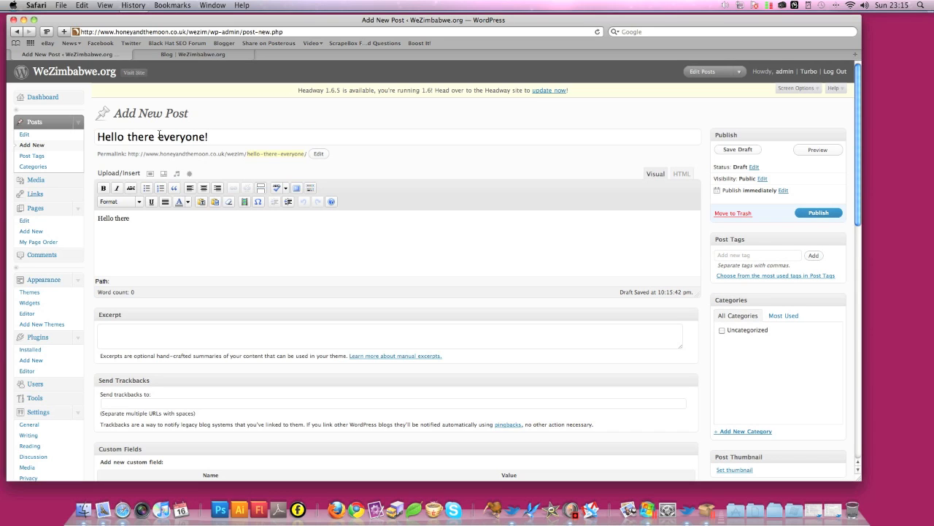
text(everyone!)
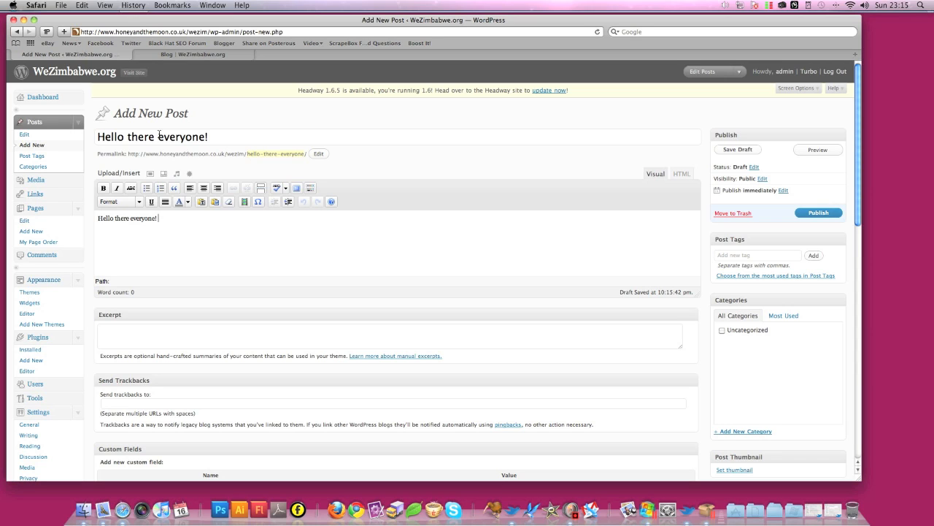
text(It's nice to see you.)
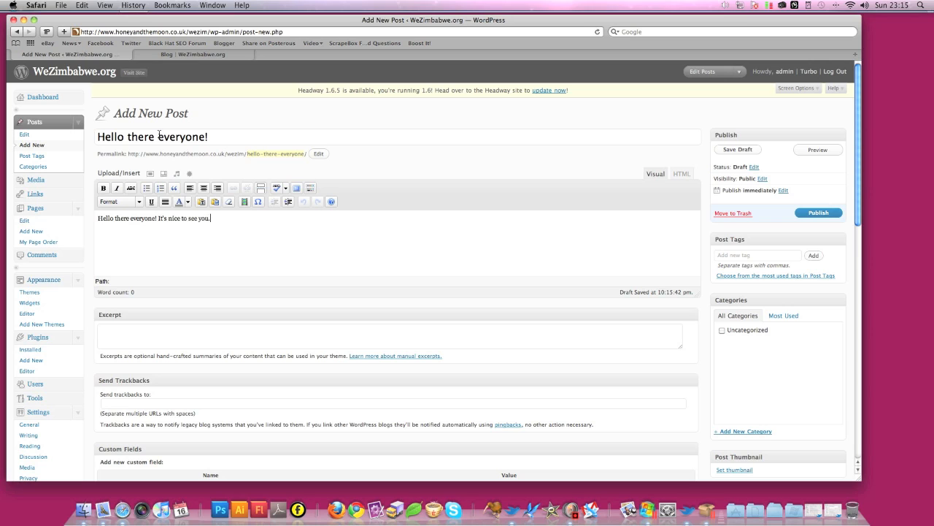
mouse_move(158, 218)
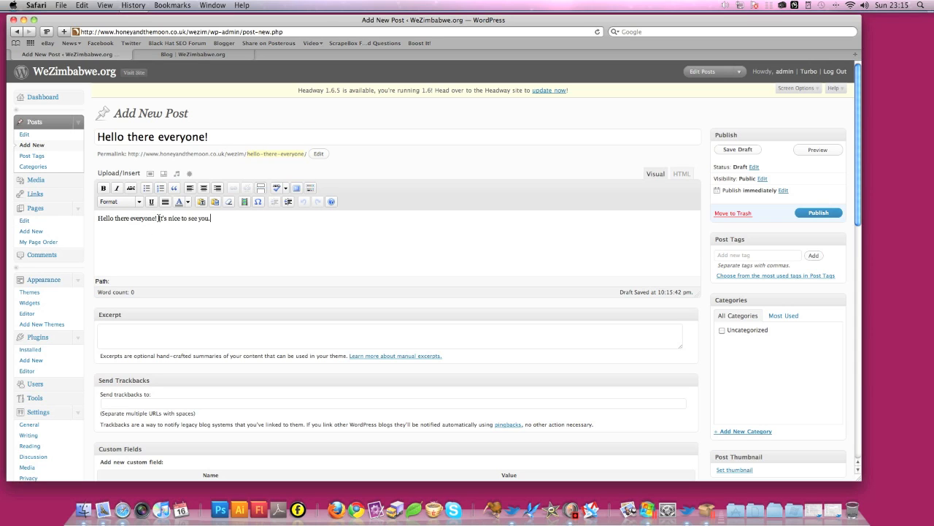
key(Return)
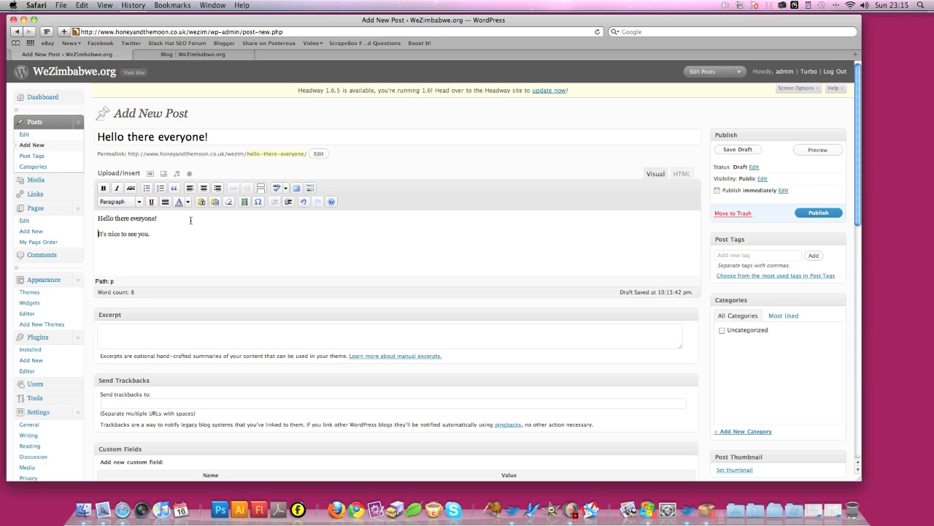
mouse_move(92, 196)
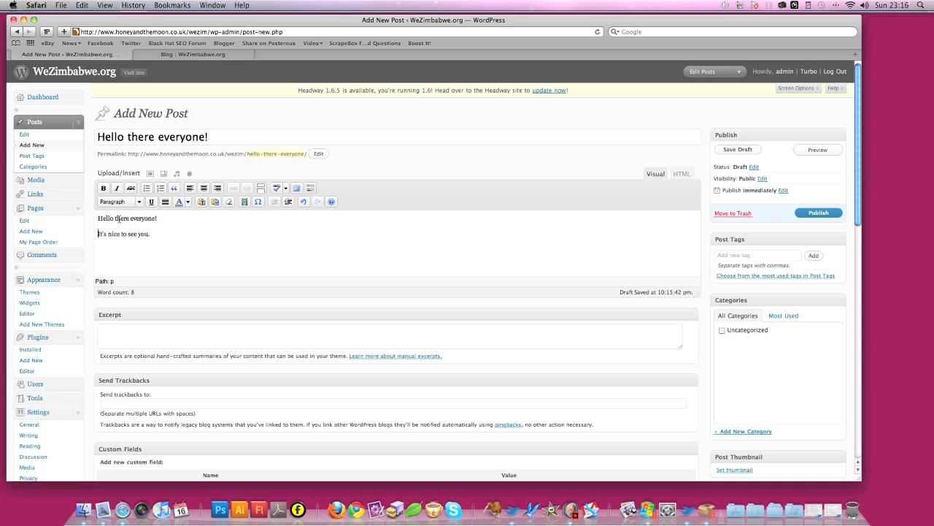
Step: Make the line 'It's nice to see you.' bold, underlined and struck through
triple_click(123, 234)
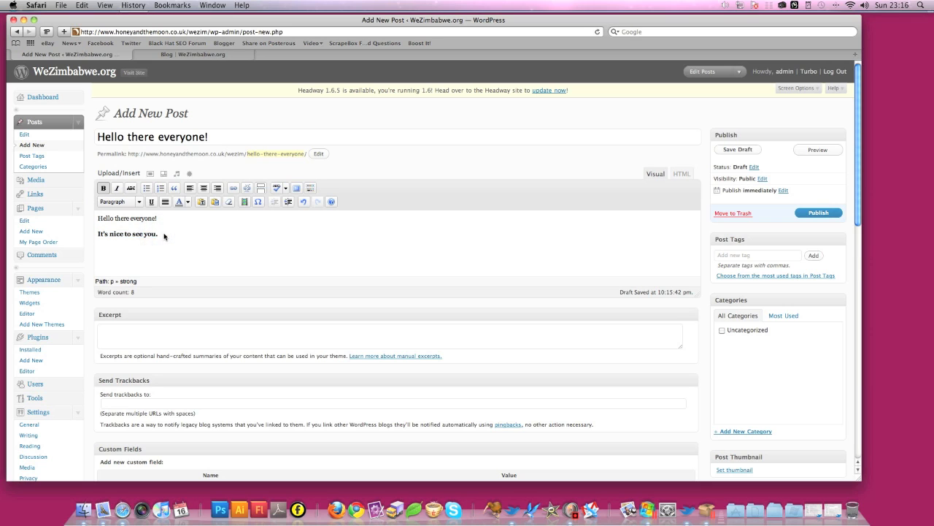
click(151, 201)
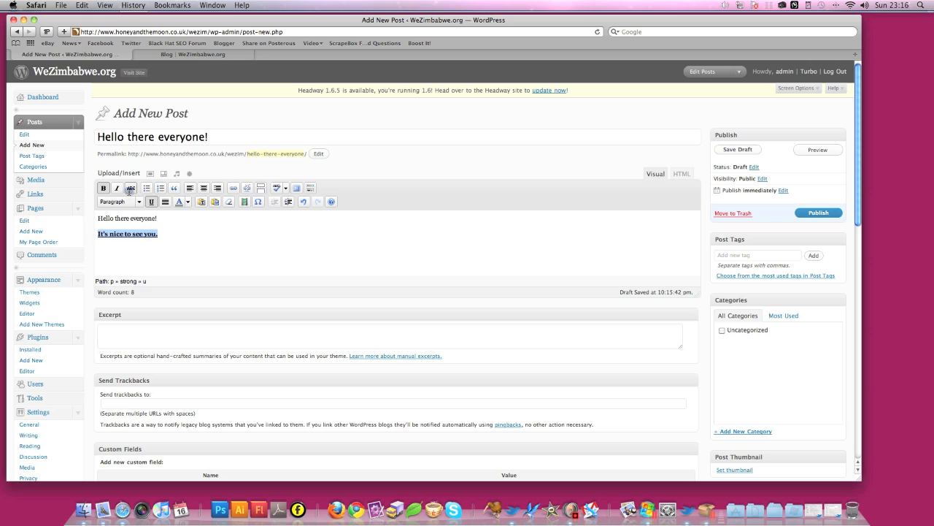
click(131, 187)
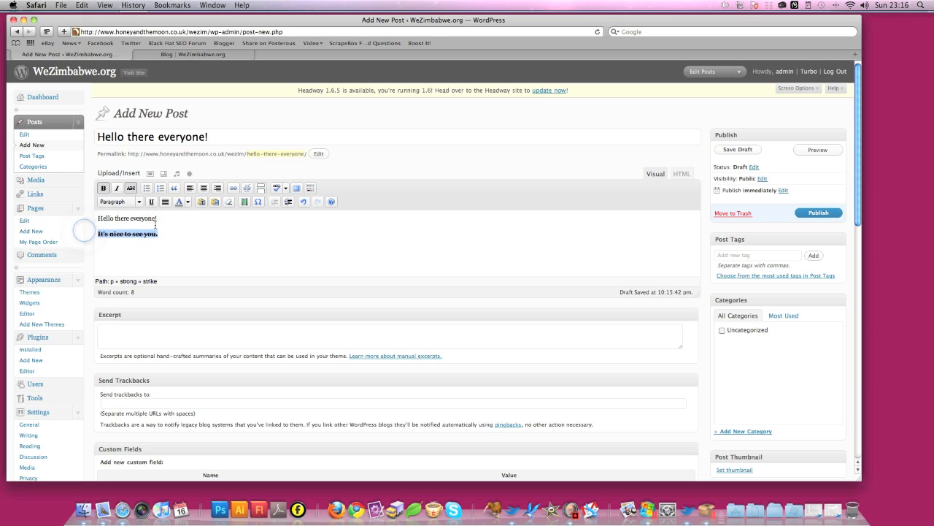
click(170, 234)
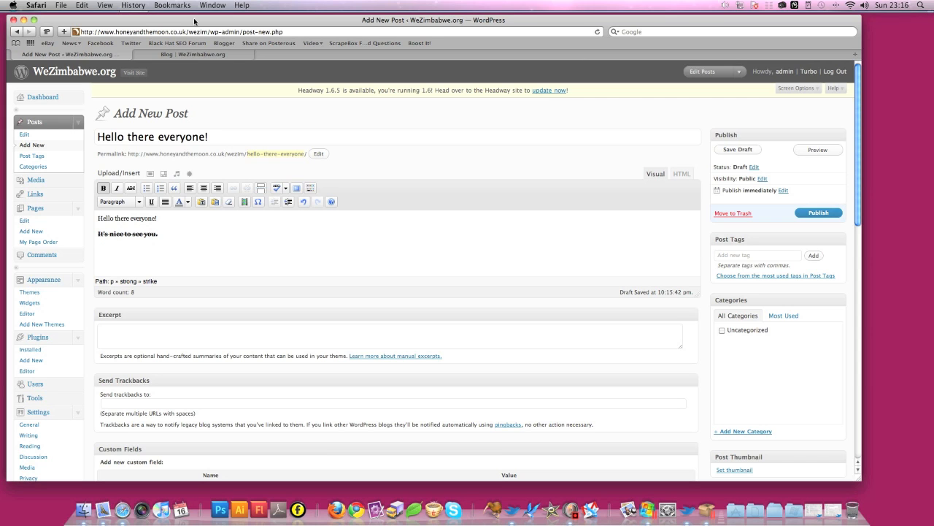
click(193, 56)
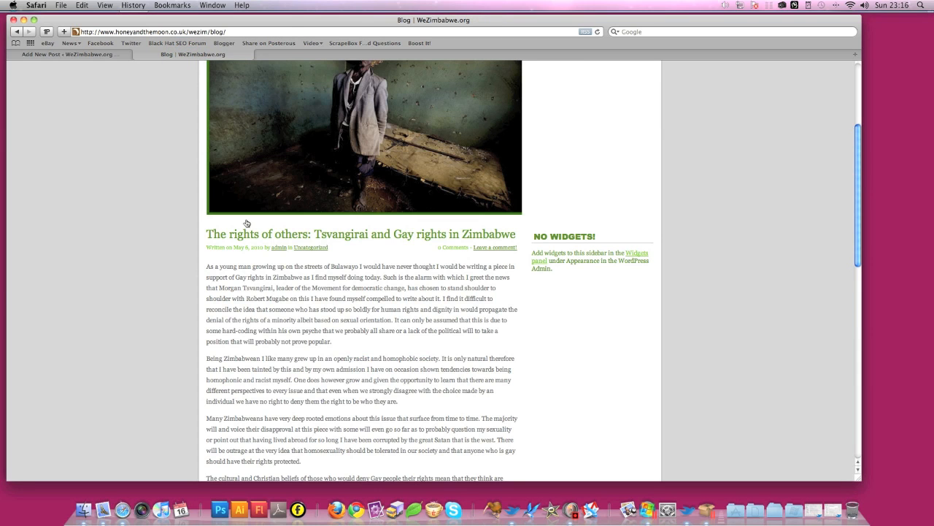
mouse_move(415, 256)
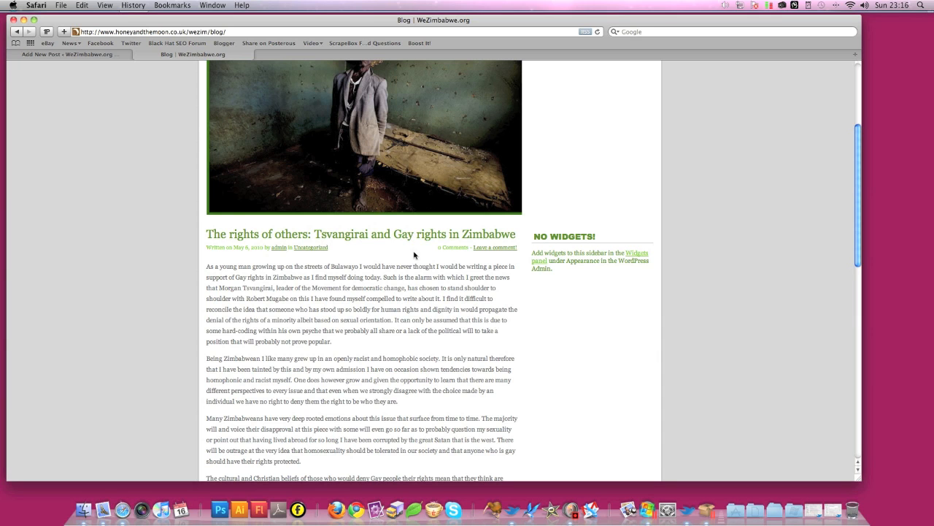
scroll(up, 3)
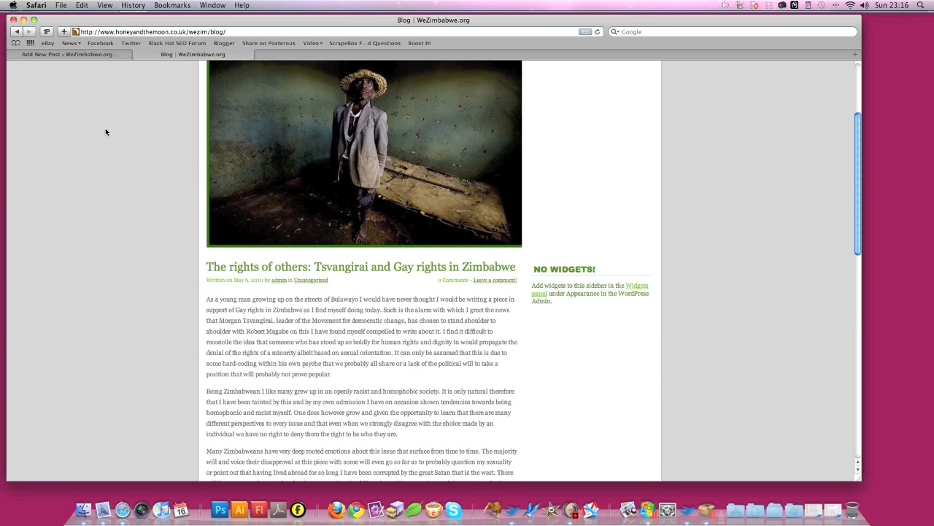
scroll(up, 3)
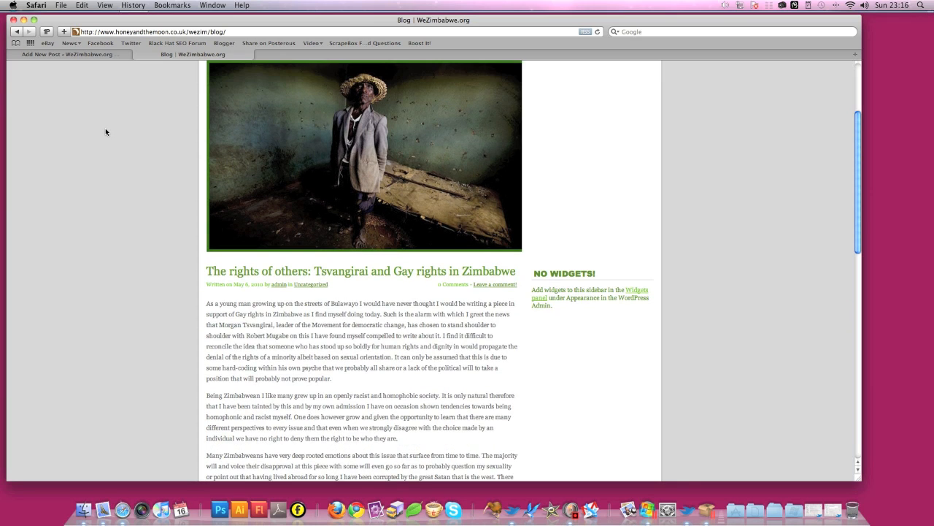
mouse_move(48, 64)
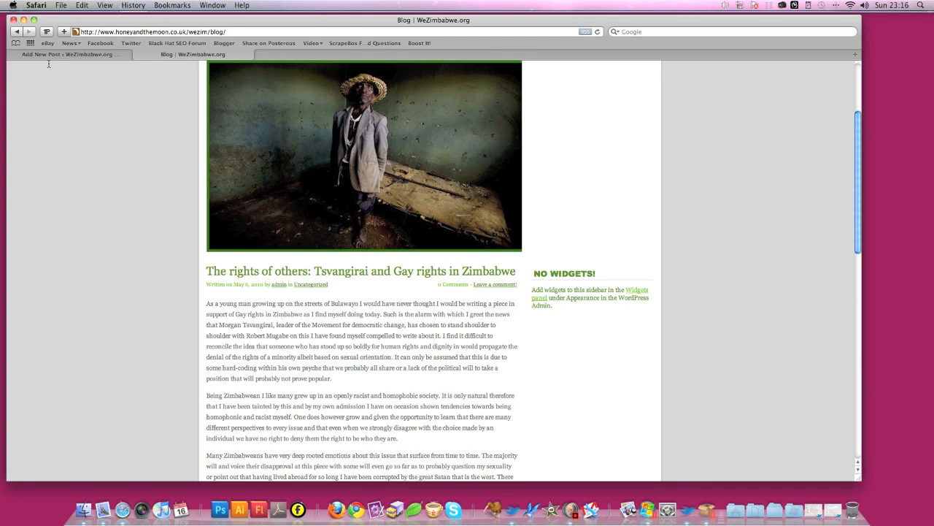
click(70, 54)
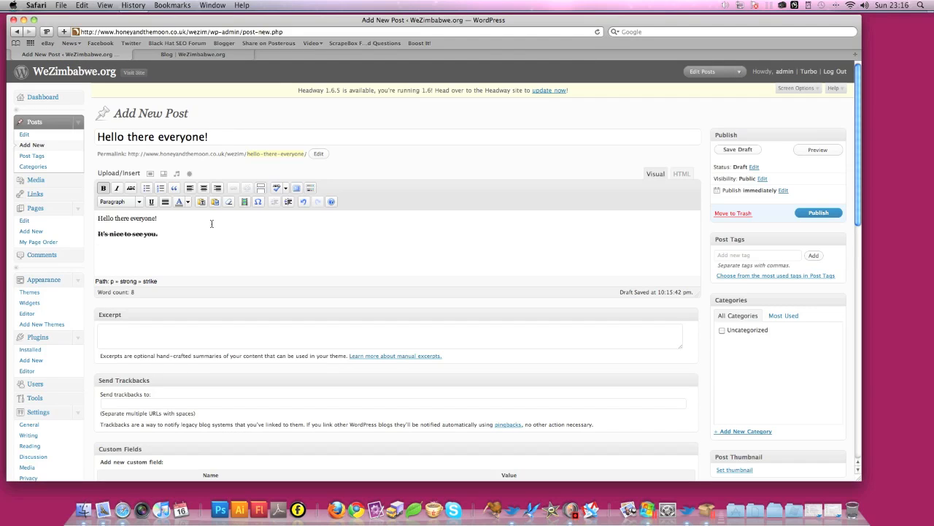
Step: Add a third line 'Hello from WeZimbabwe' and format it as a heading
click(739, 149)
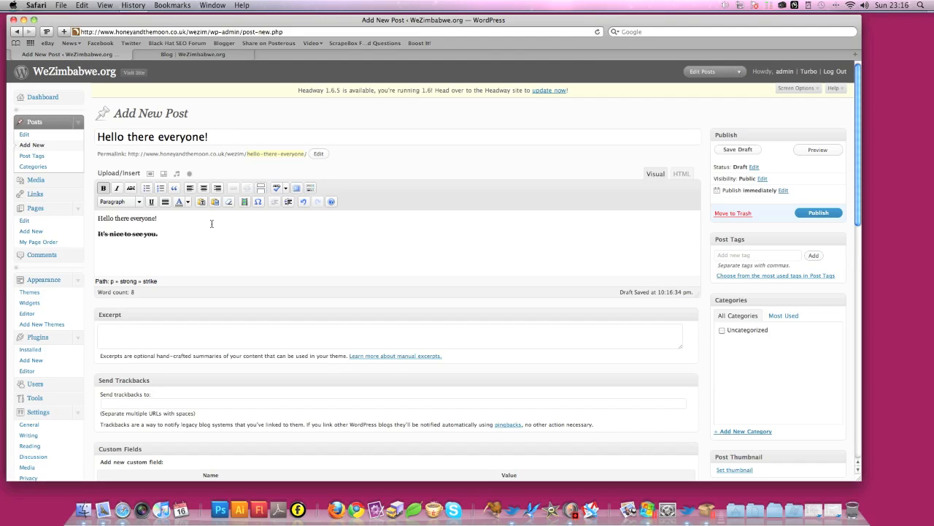
text(Hello fre)
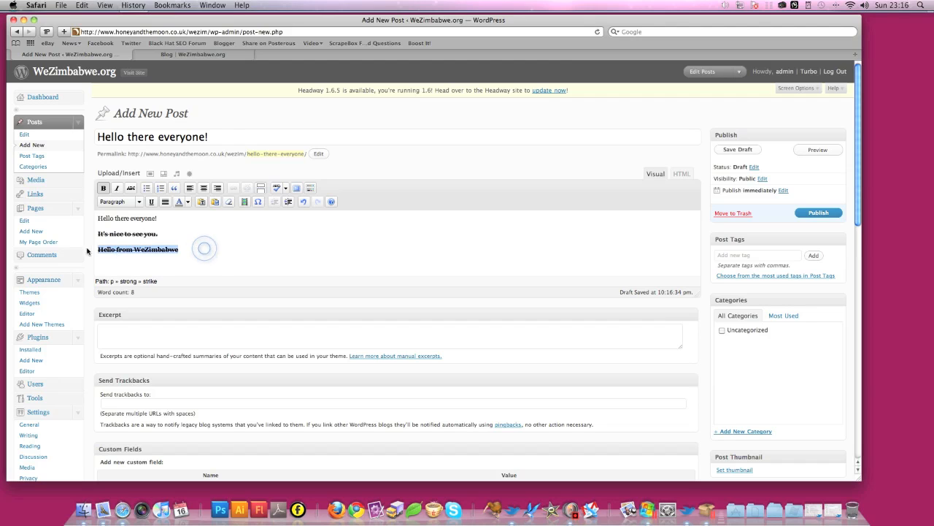
click(103, 187)
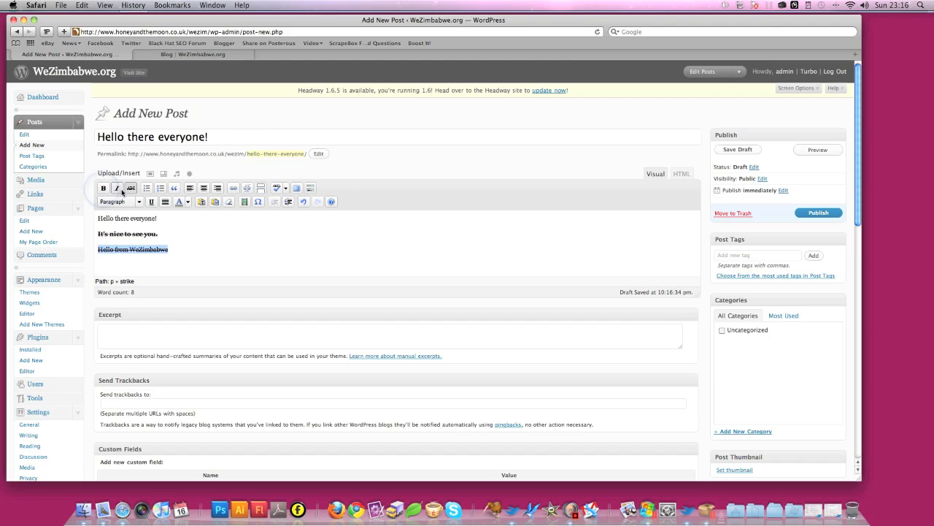
click(139, 201)
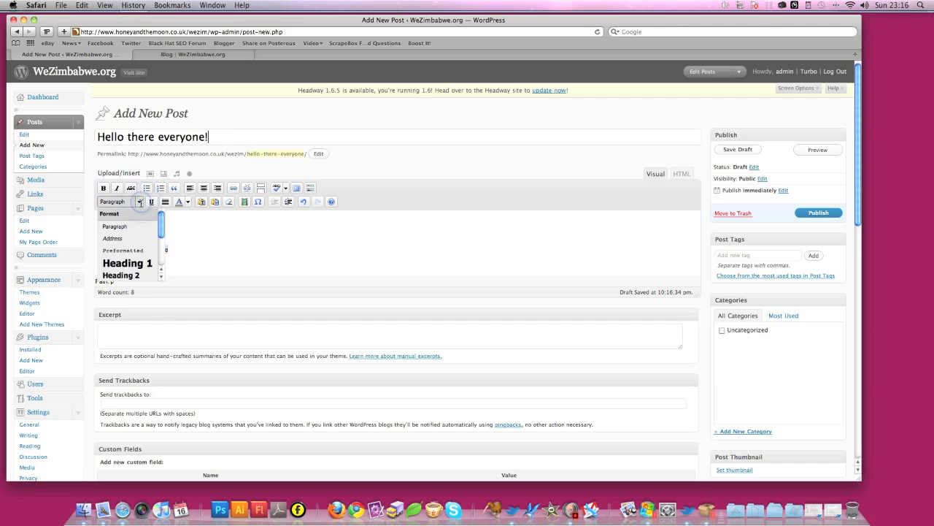
click(122, 275)
text(Hello from WeZimbabwe)
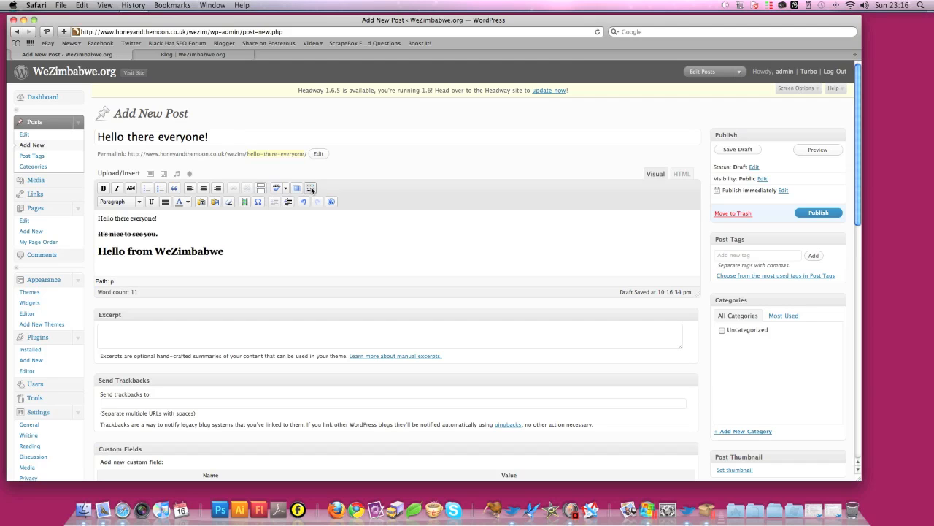
Step: Toggle the Kitchen Sink toolbar and apply Heading 2 to 'Hello from WeZimbabwe'
click(309, 189)
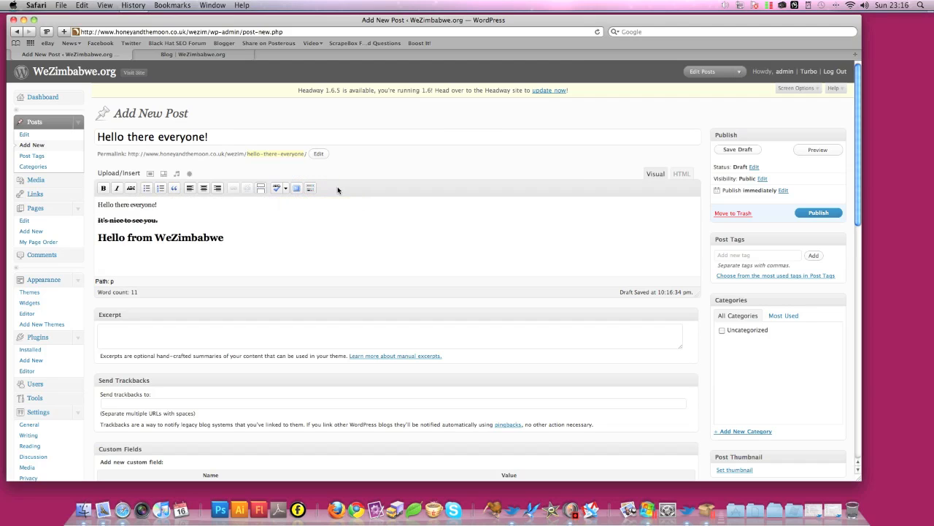
mouse_move(309, 187)
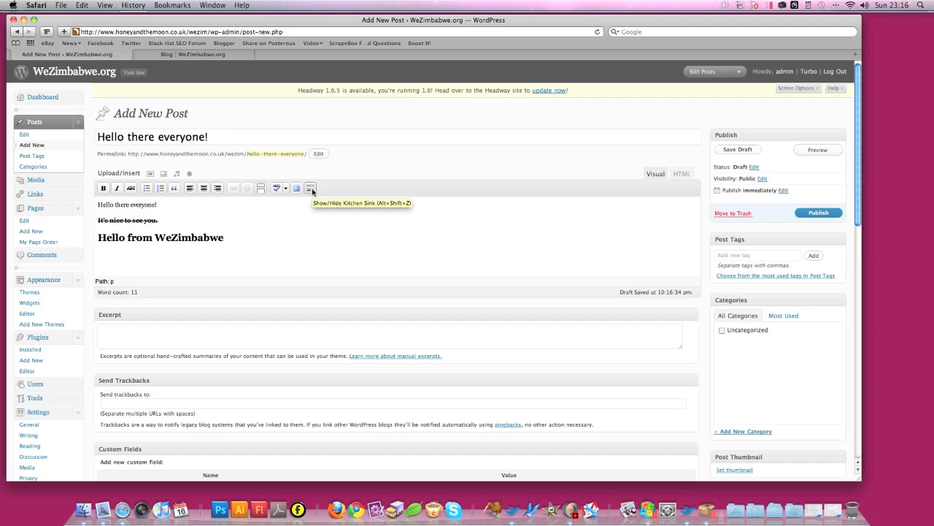
click(309, 187)
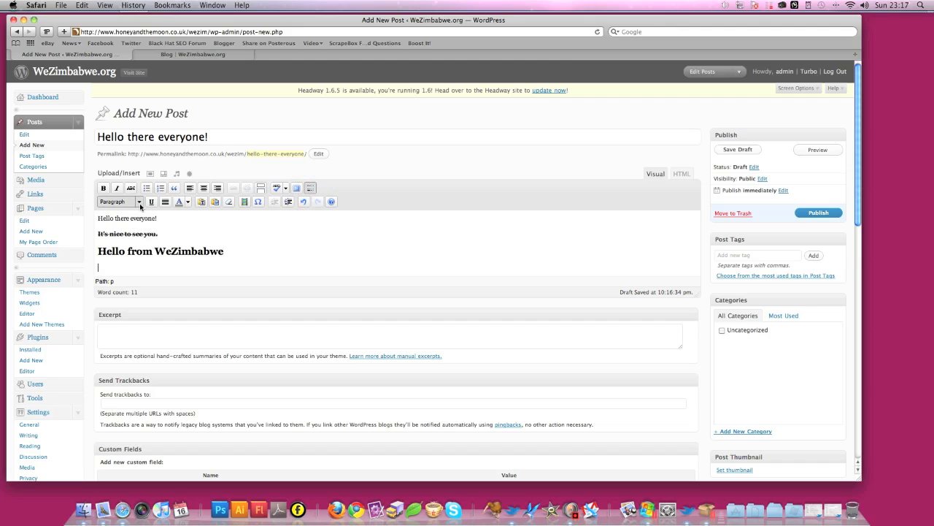
click(117, 202)
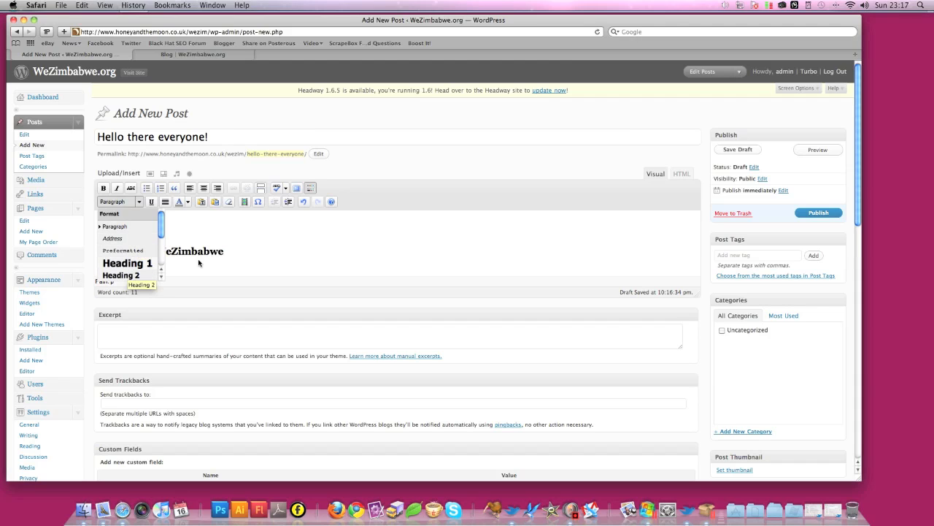
click(123, 274)
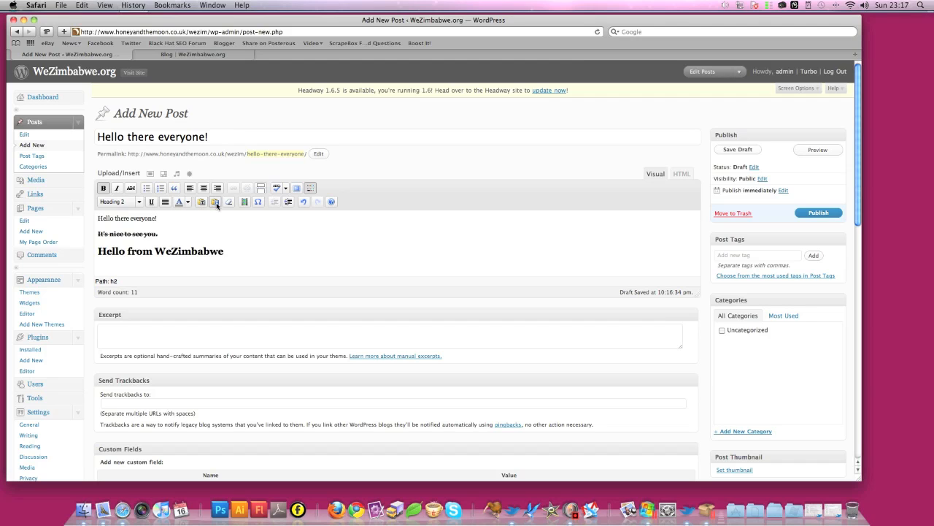
mouse_move(229, 201)
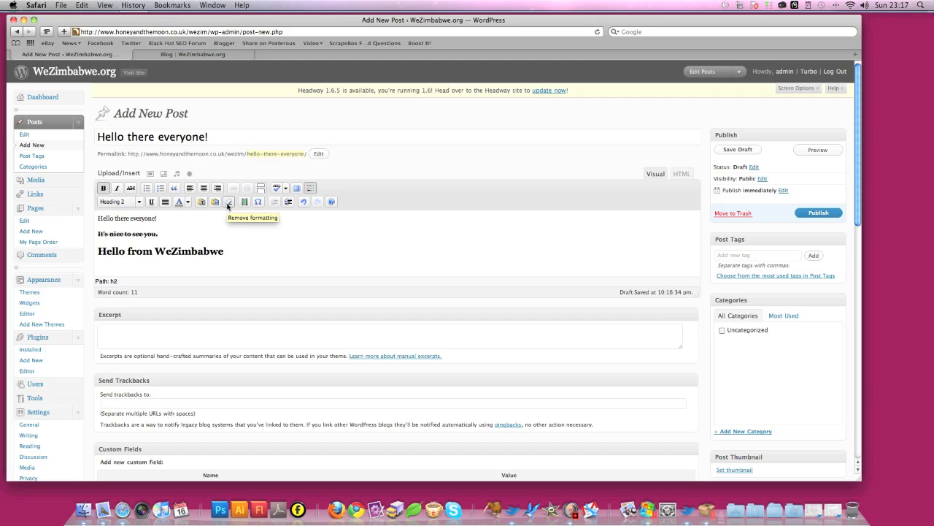
mouse_move(246, 202)
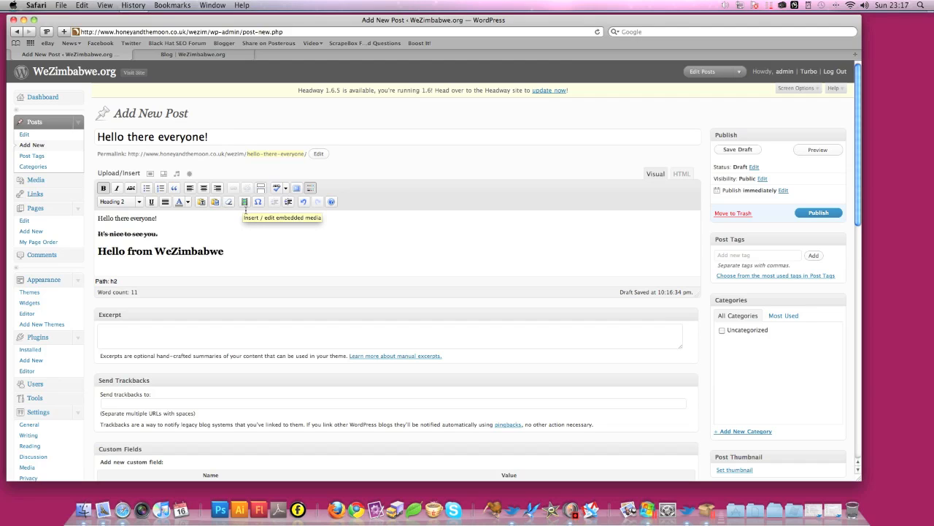
mouse_move(280, 218)
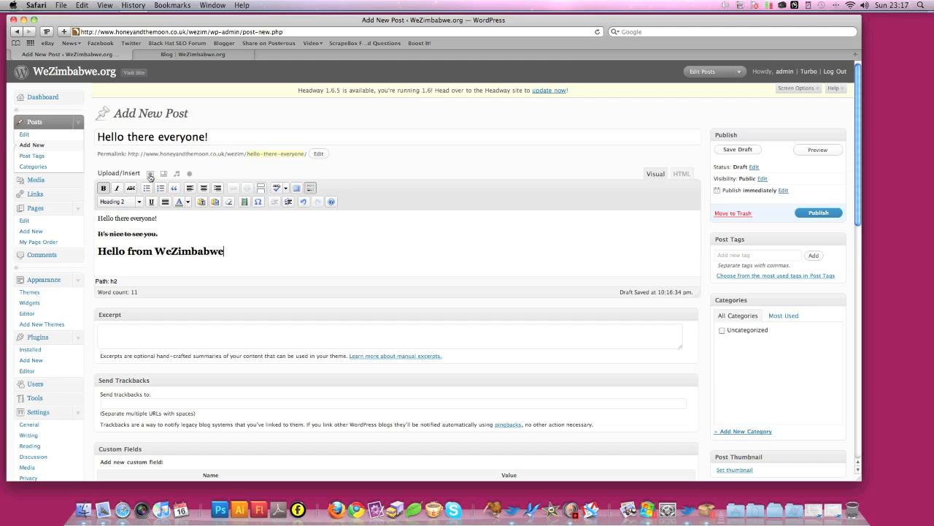
mouse_move(164, 174)
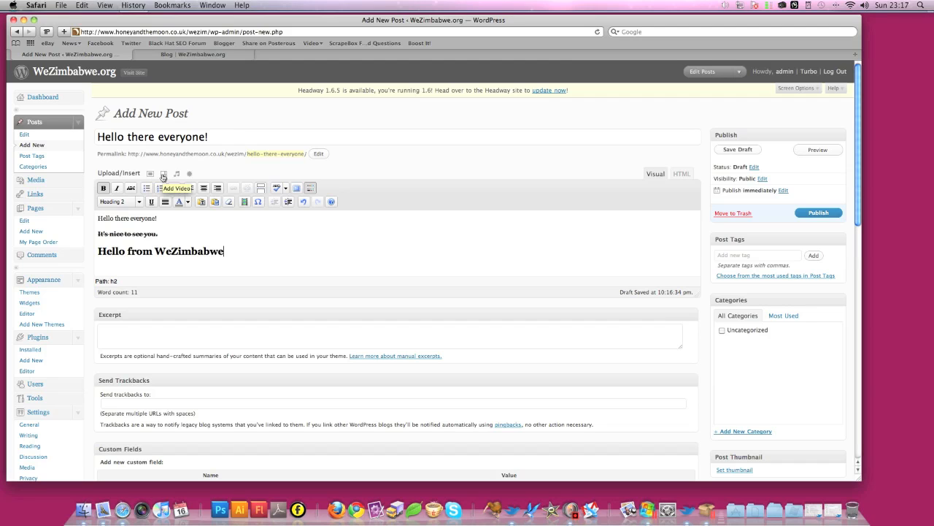
mouse_move(178, 174)
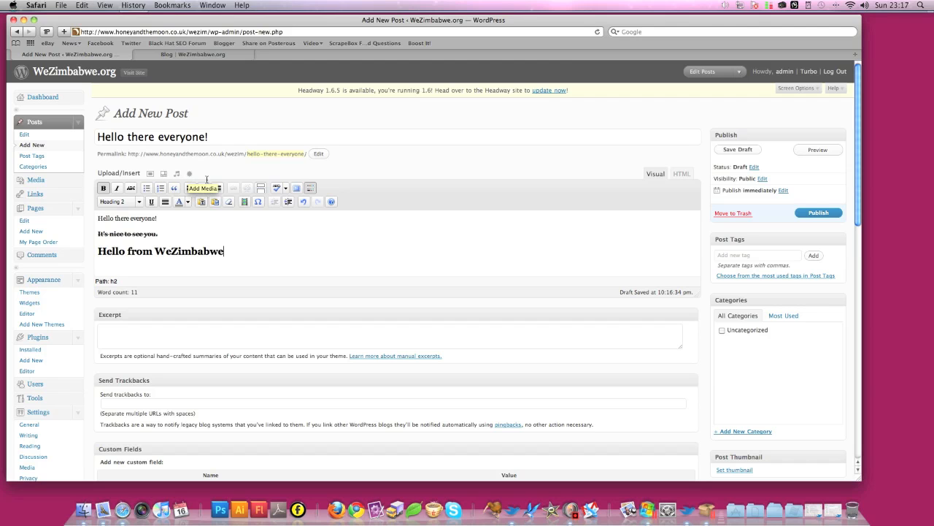
scroll(down, 3)
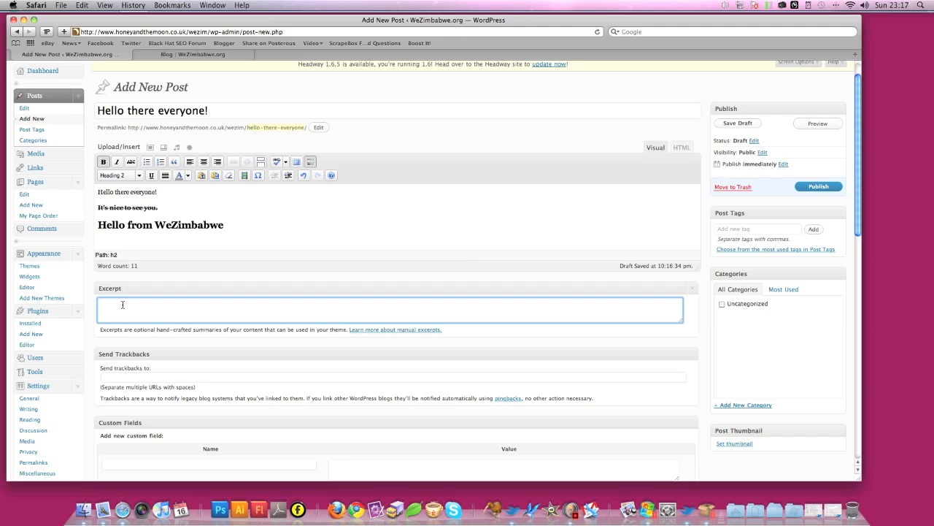
click(738, 123)
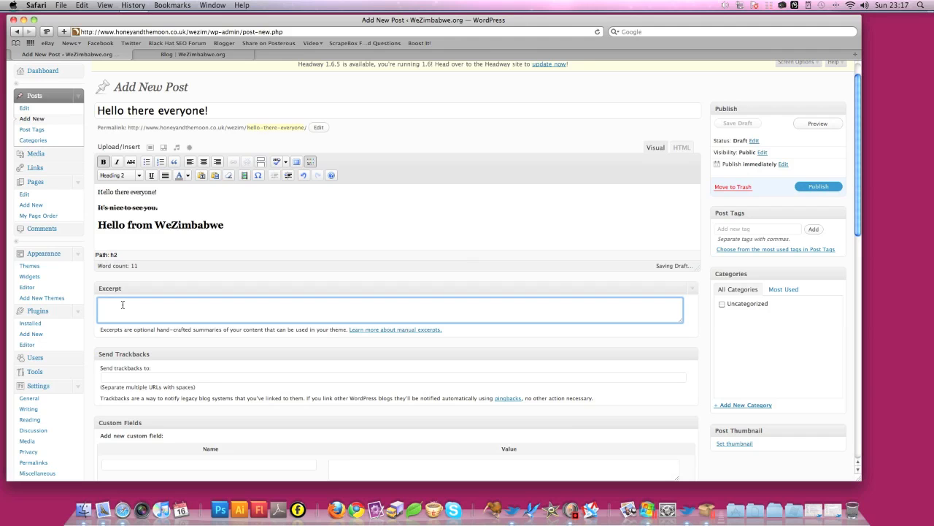
scroll(down, 3)
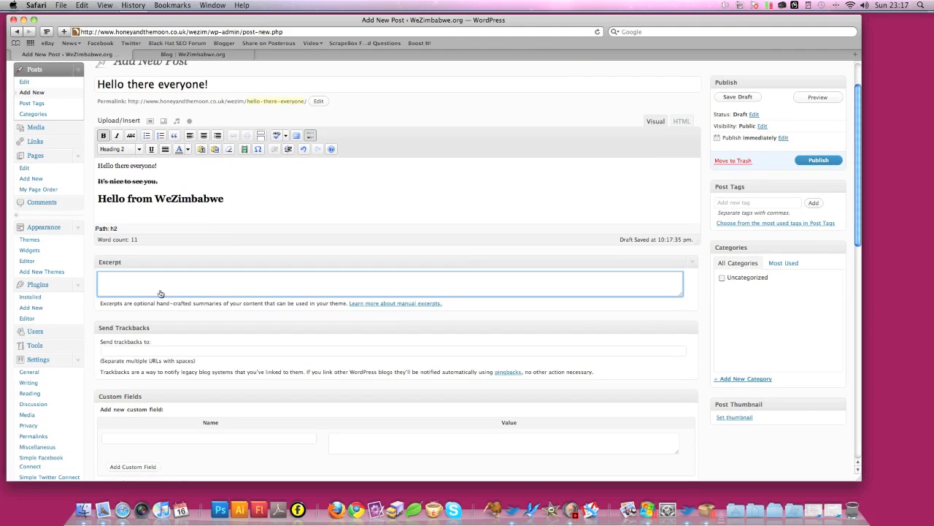
mouse_move(169, 79)
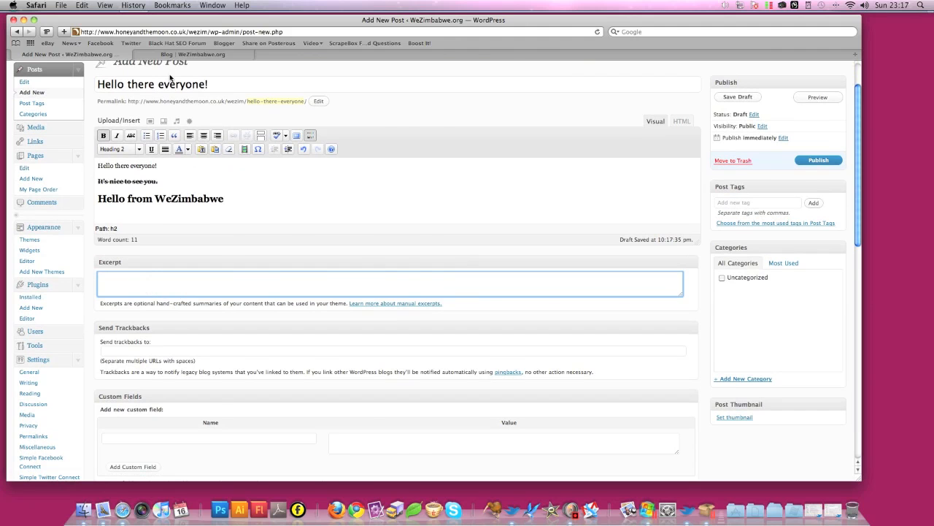
click(201, 54)
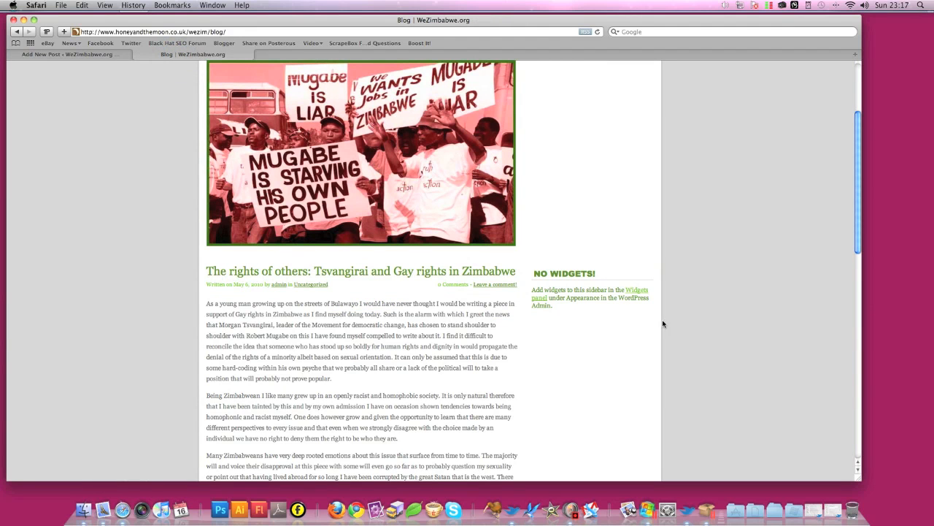
click(66, 54)
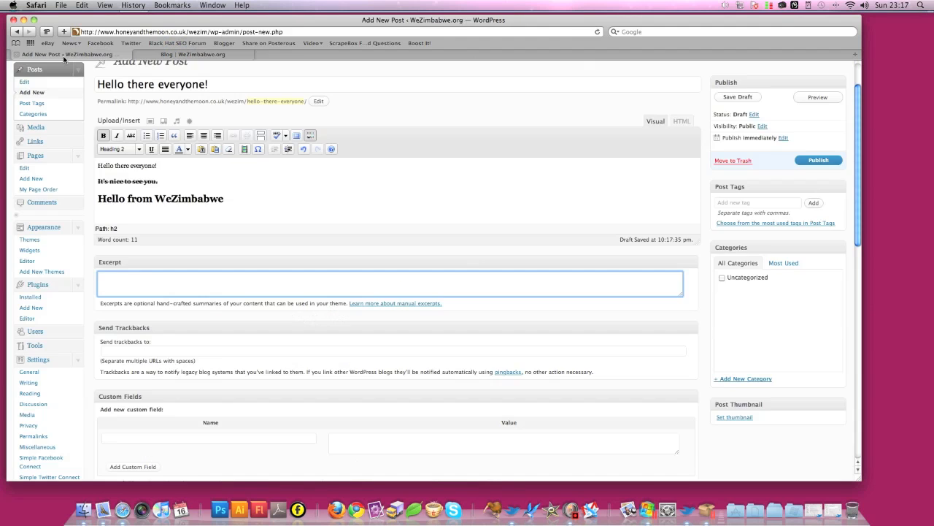
scroll(down, 3)
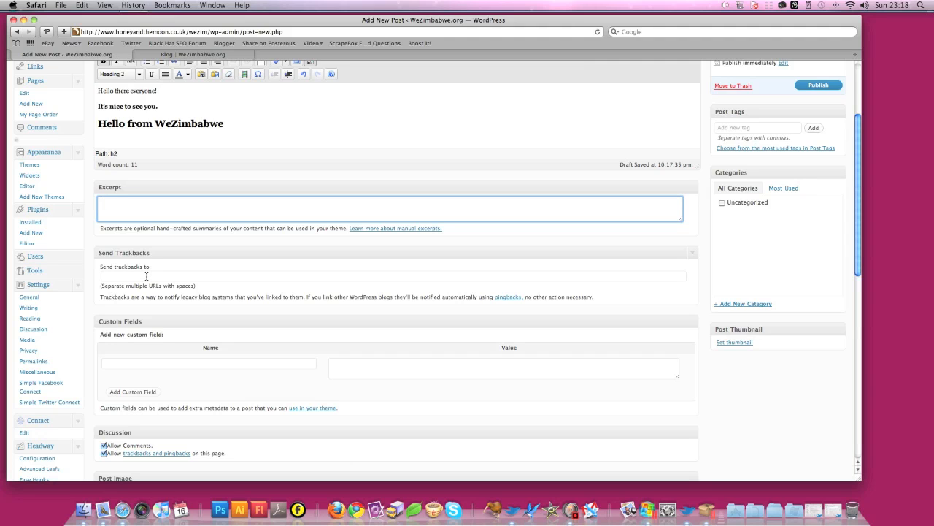
click(392, 276)
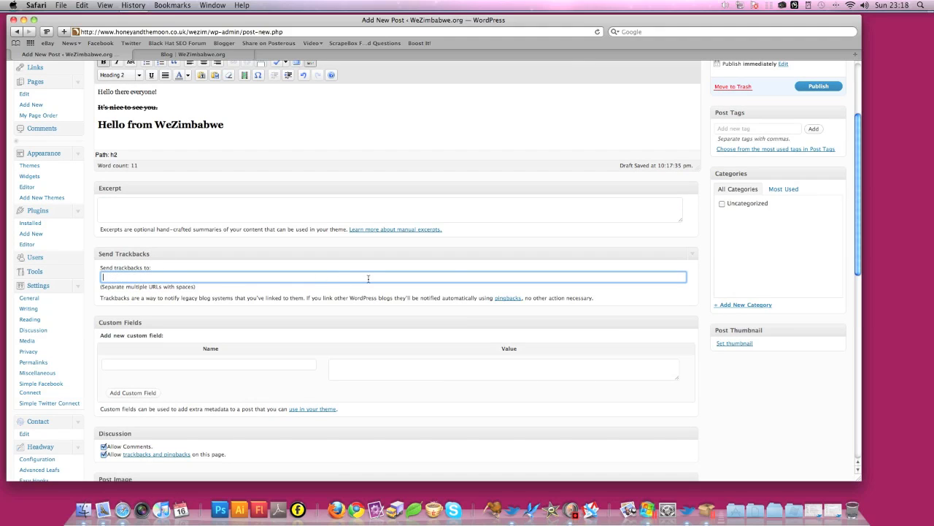
mouse_move(211, 272)
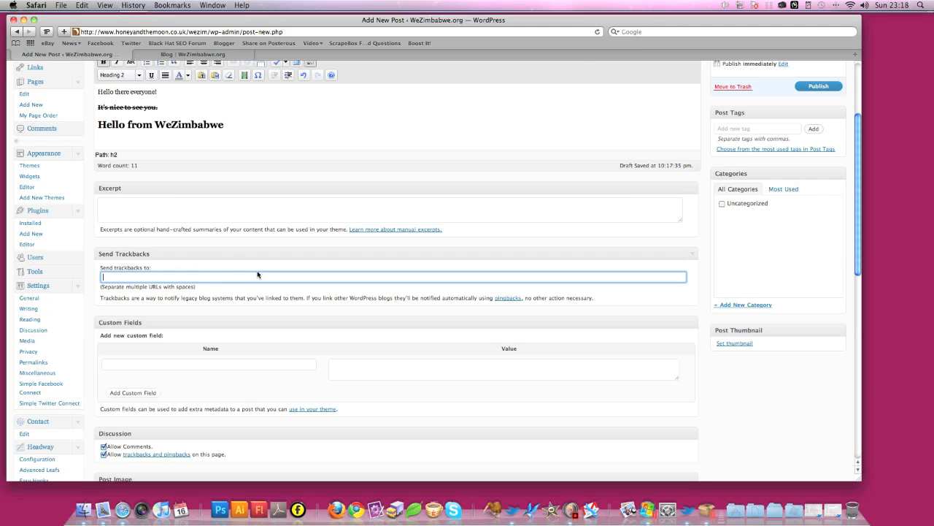
scroll(down, 3)
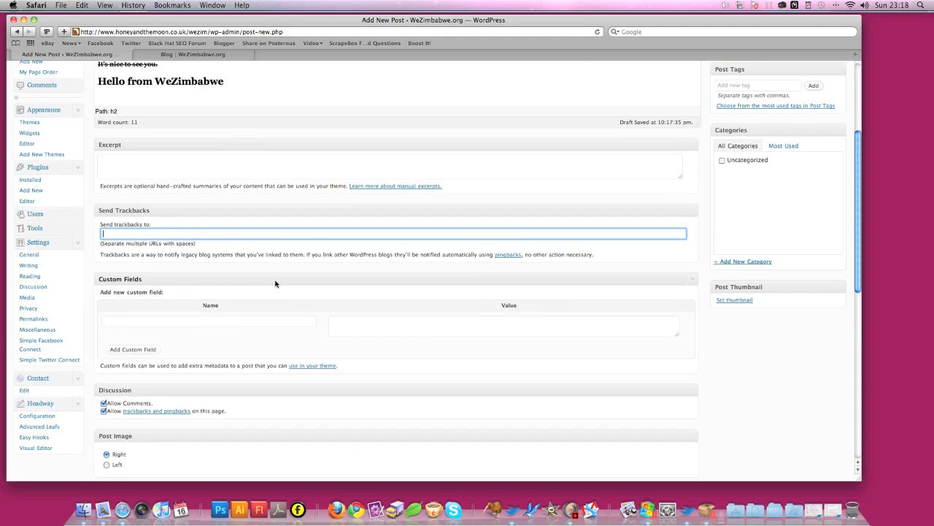
scroll(down, 3)
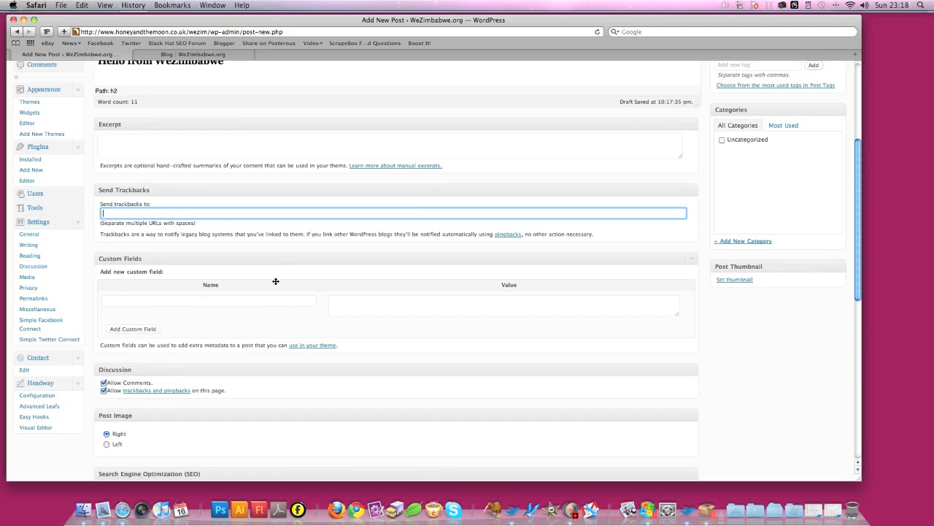
mouse_move(275, 263)
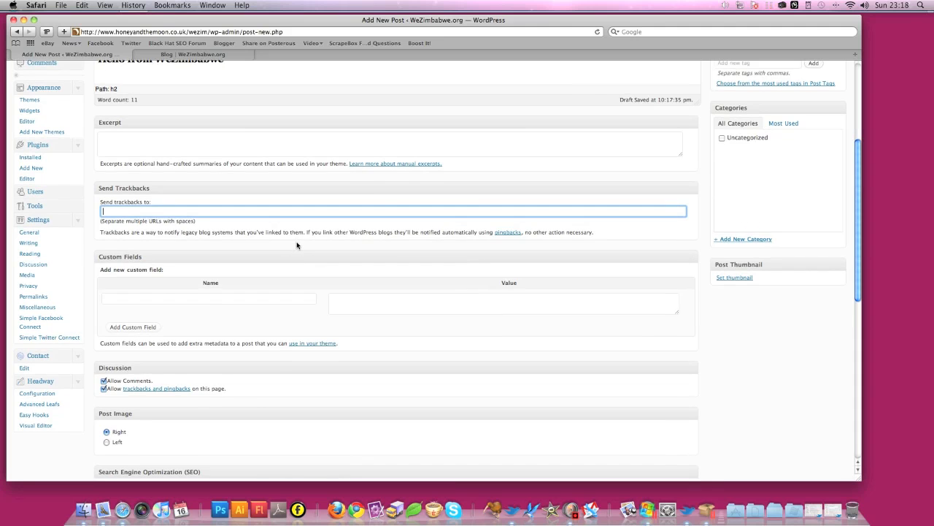
scroll(down, 3)
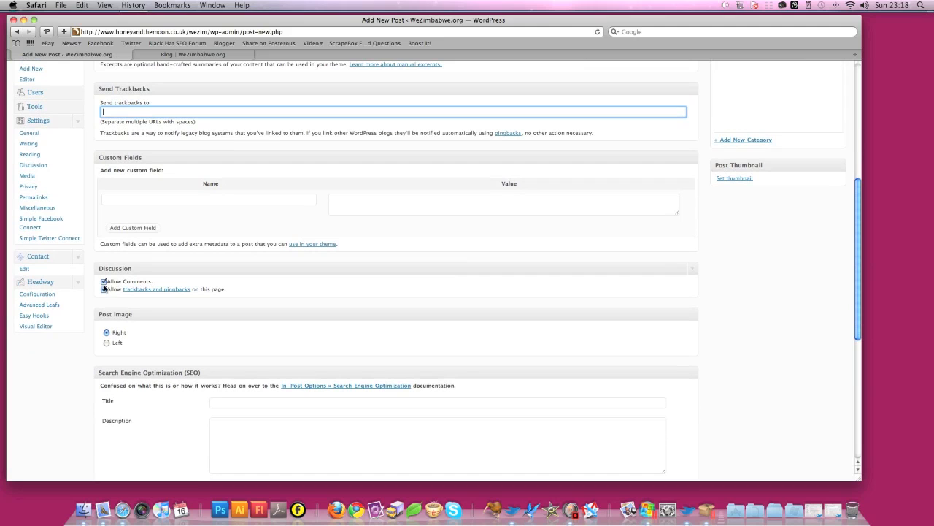
click(104, 289)
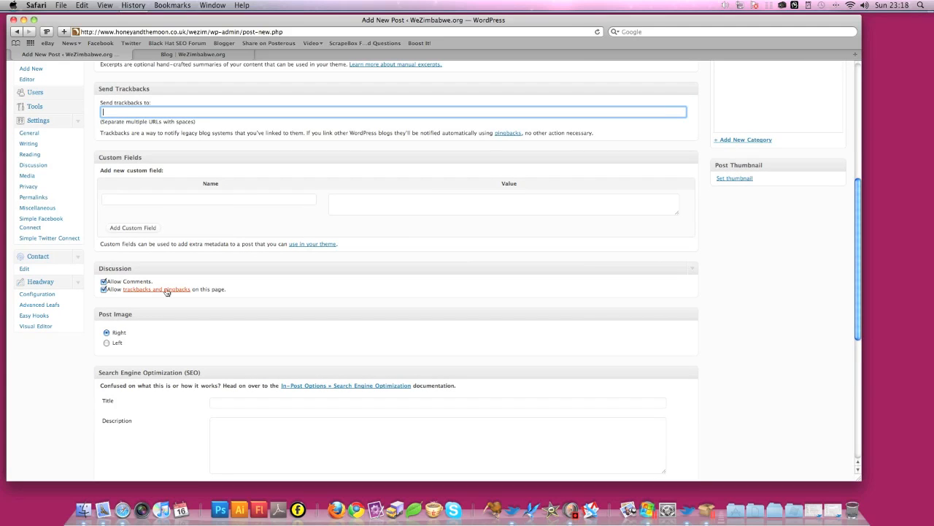
scroll(down, 3)
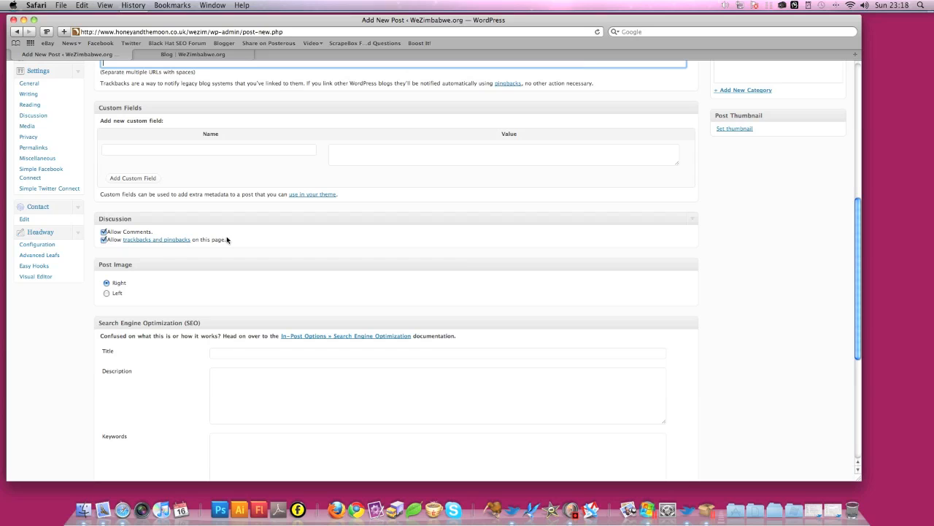
mouse_move(174, 259)
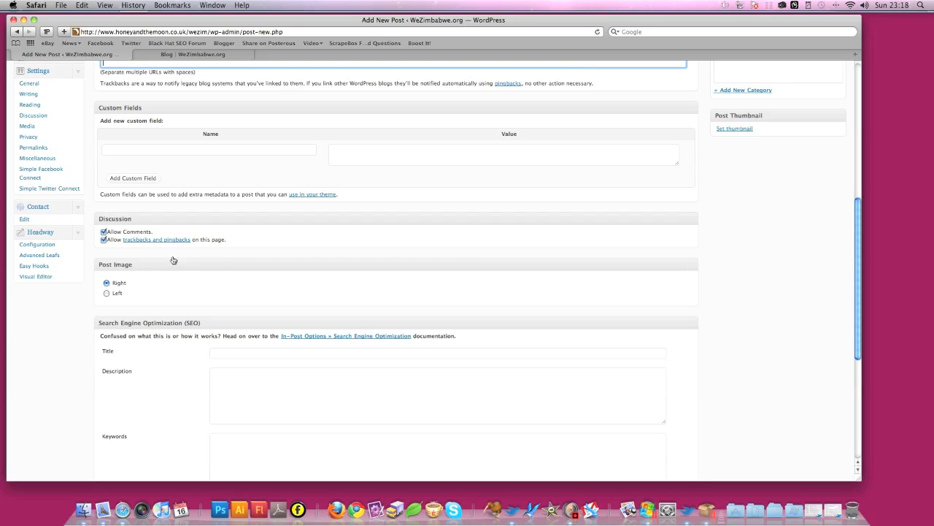
scroll(down, 3)
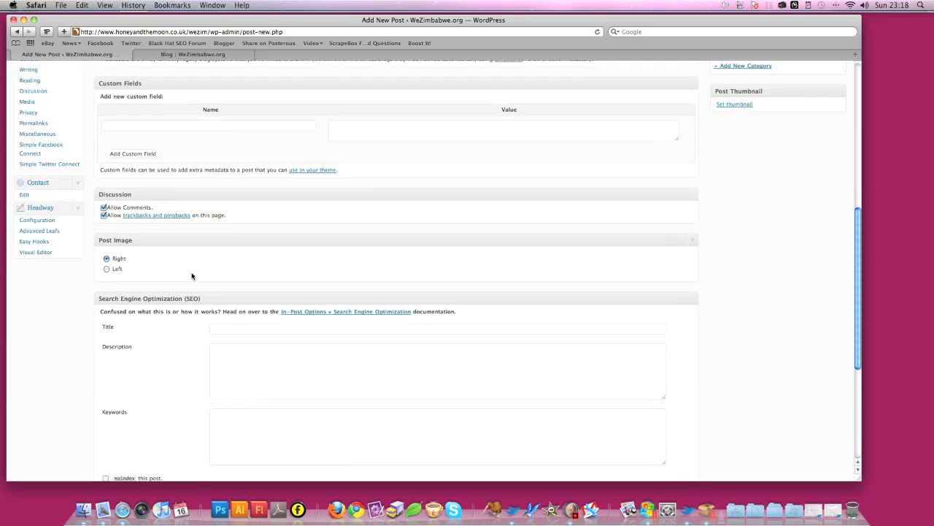
scroll(down, 3)
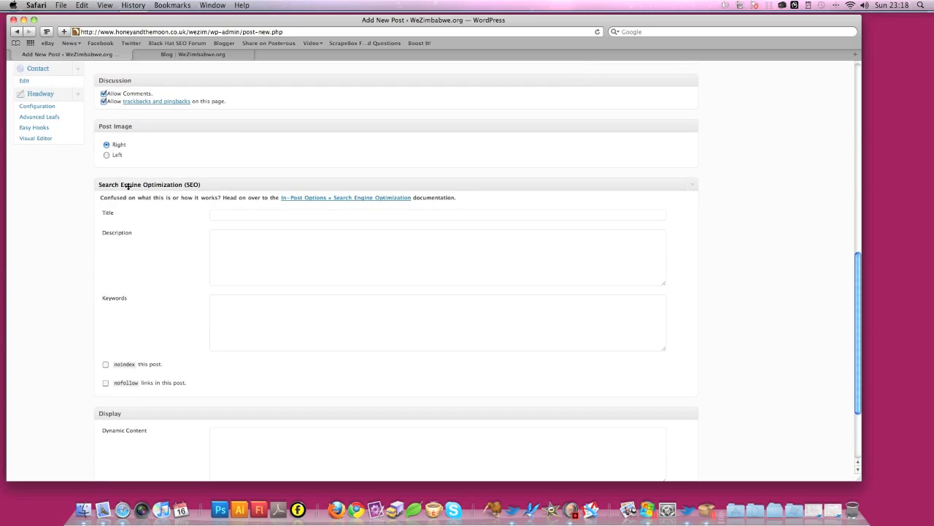
scroll(down, 3)
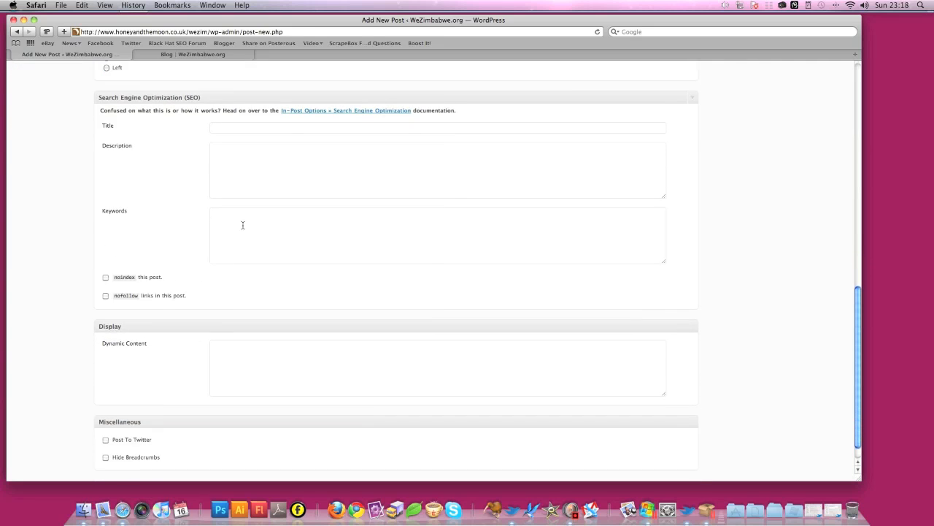
scroll(up, 3)
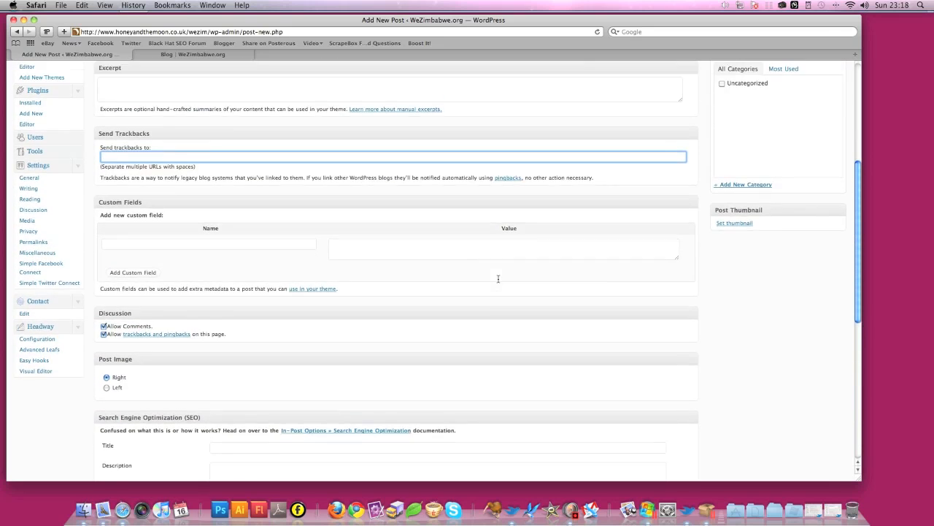
scroll(up, 3)
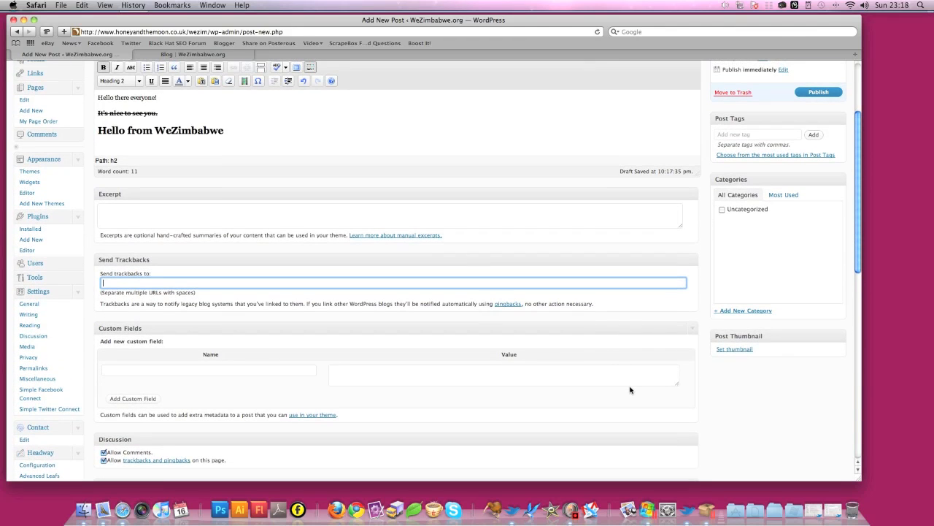
mouse_move(684, 372)
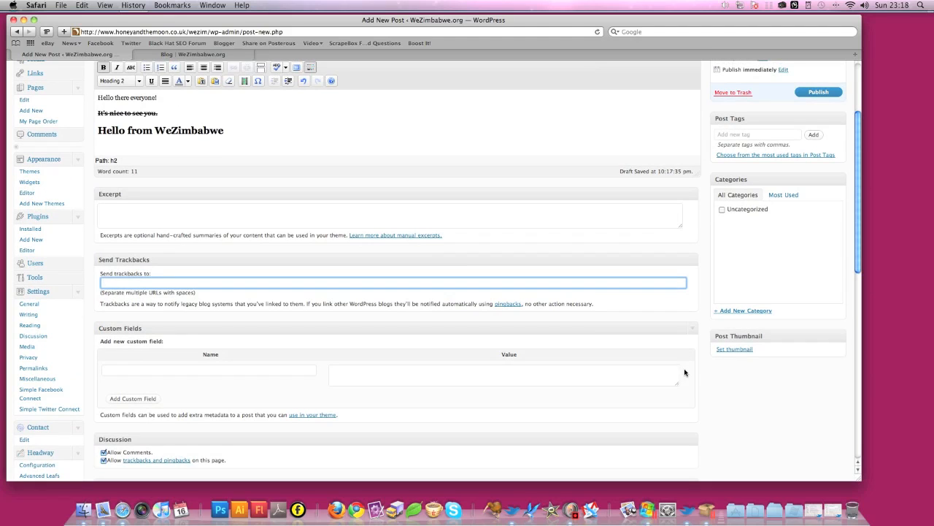
scroll(up, 3)
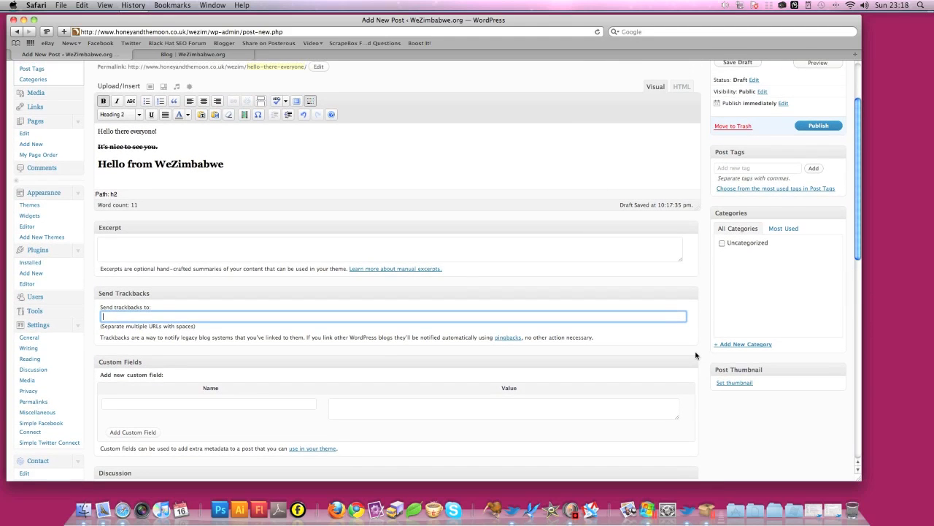
mouse_move(721, 300)
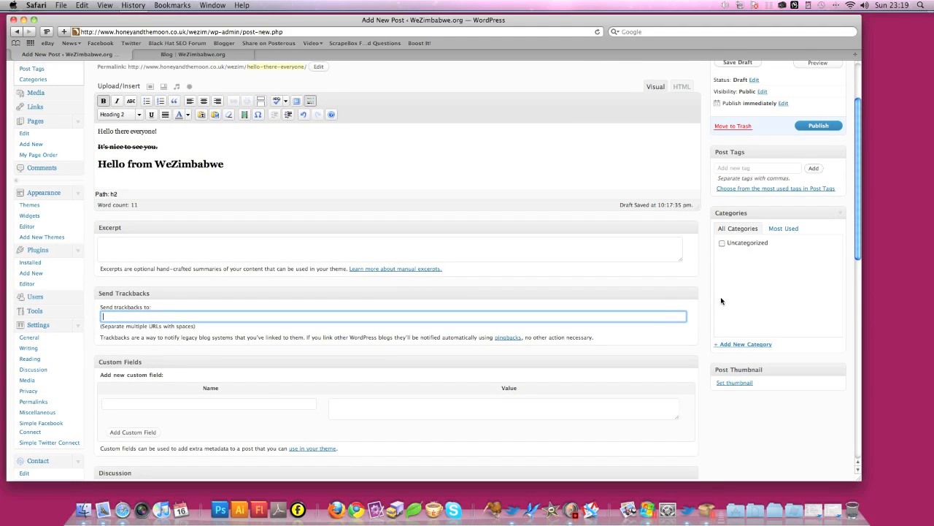
mouse_move(562, 157)
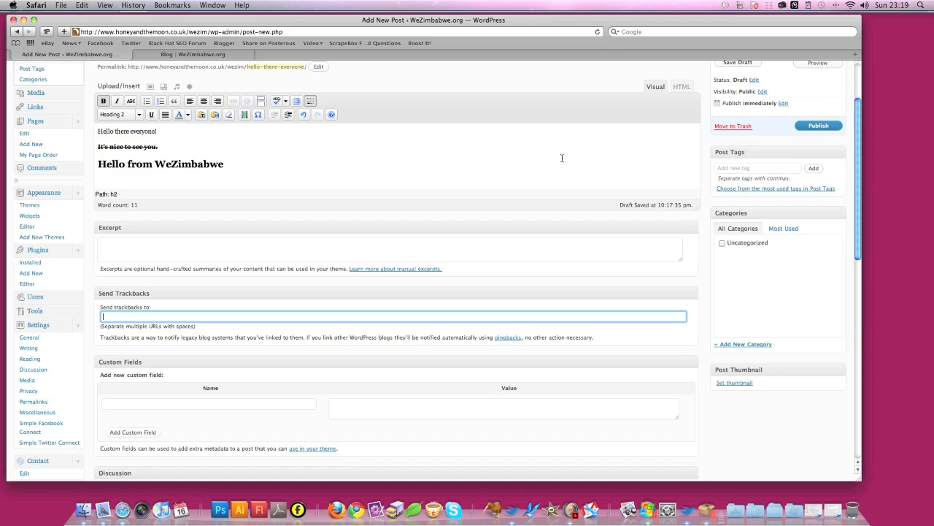
click(201, 54)
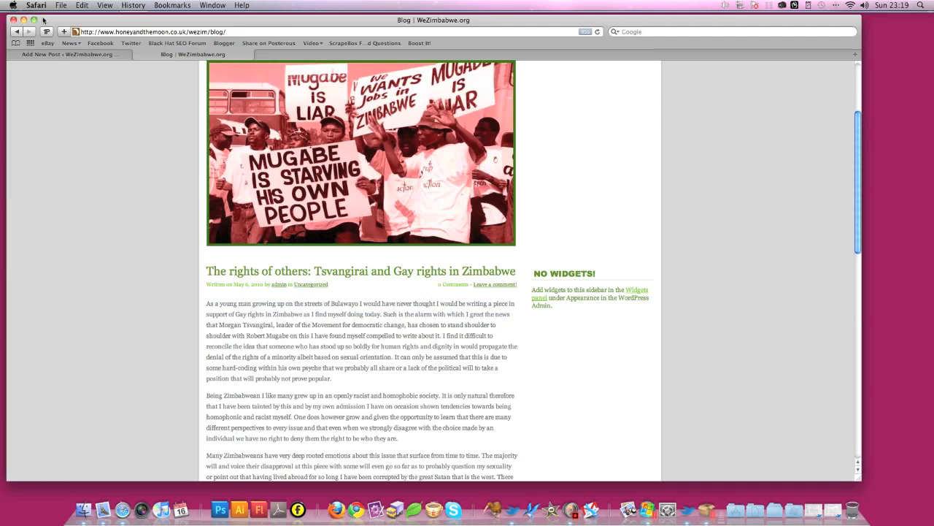
Step: Add a new 'Charity' category so it is ticked for the draft post
click(67, 54)
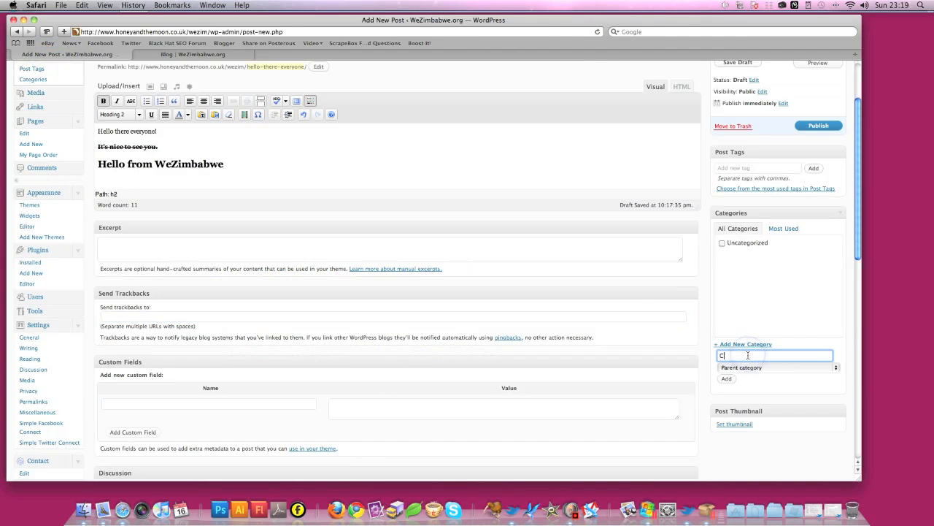
text(harity)
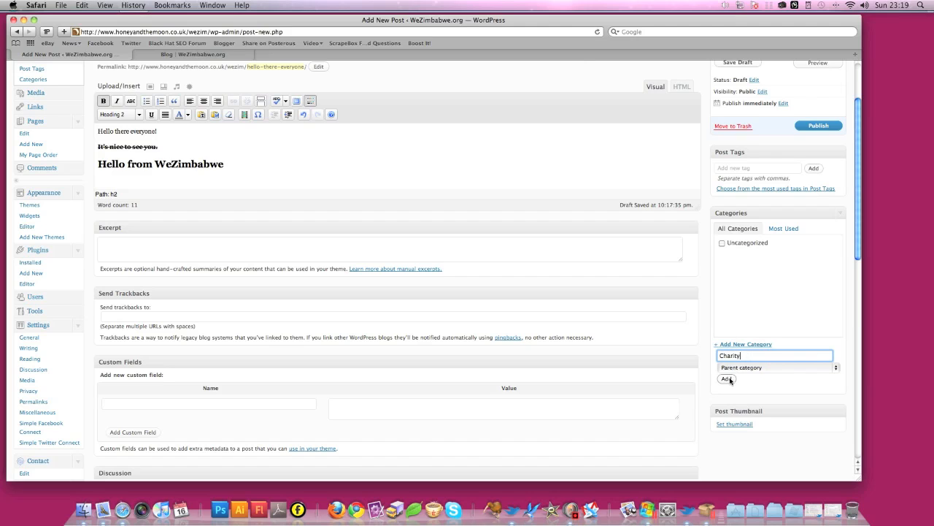
click(727, 378)
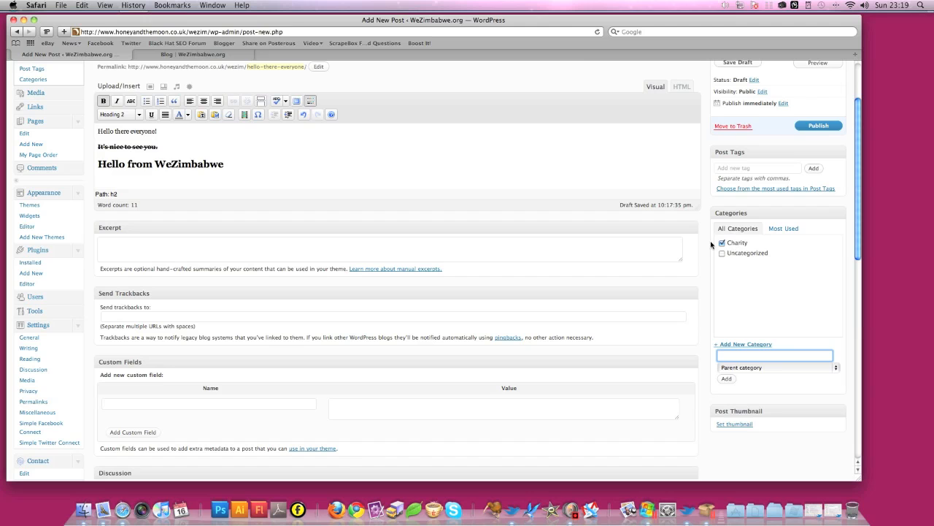
scroll(up, 3)
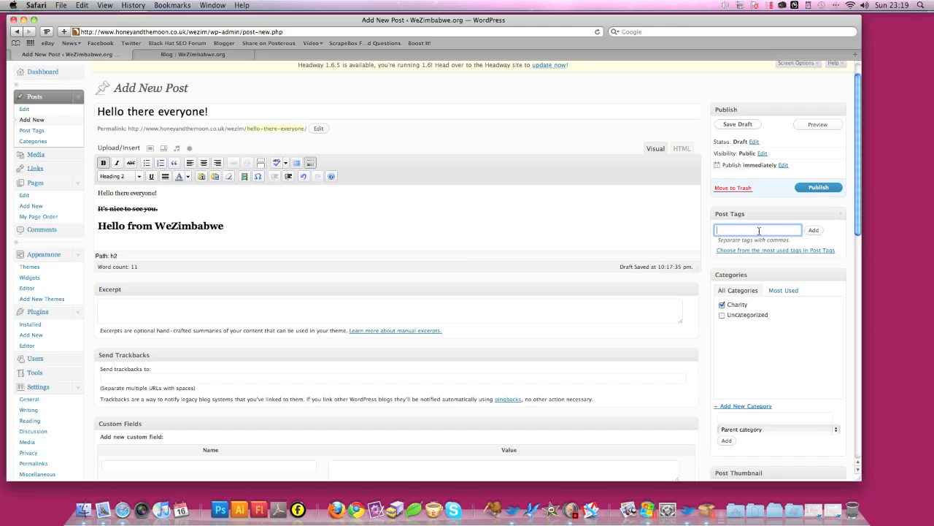
Step: Add the tag 'africa' to the post in the Post Tags box
text(imbabwe)
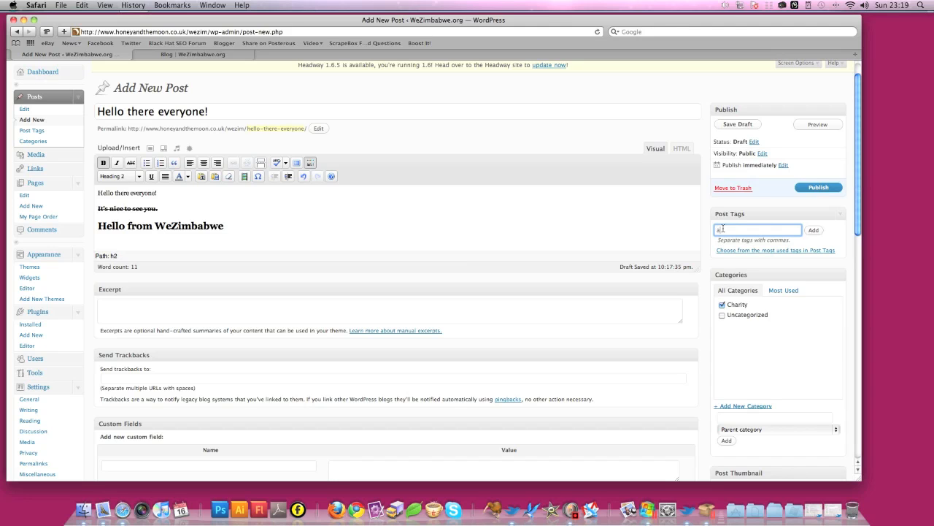
text(frica)
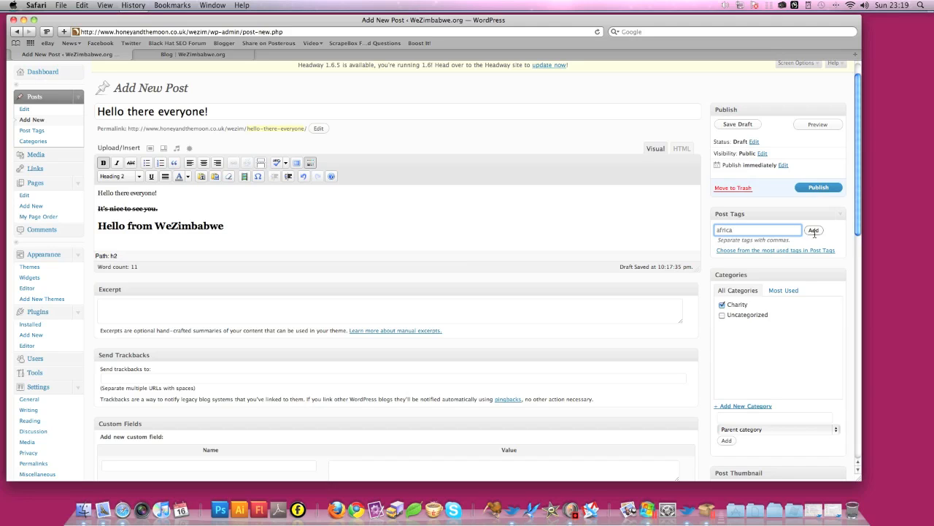
click(813, 230)
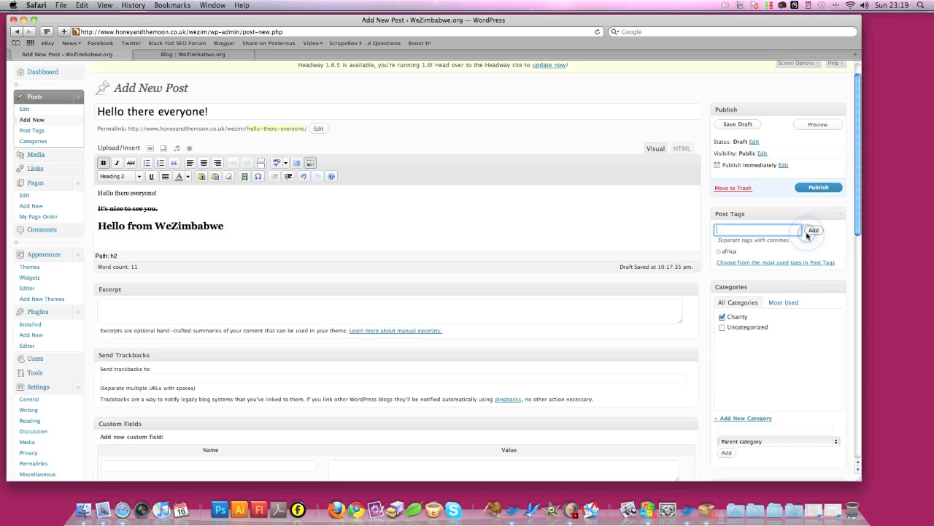
mouse_move(767, 262)
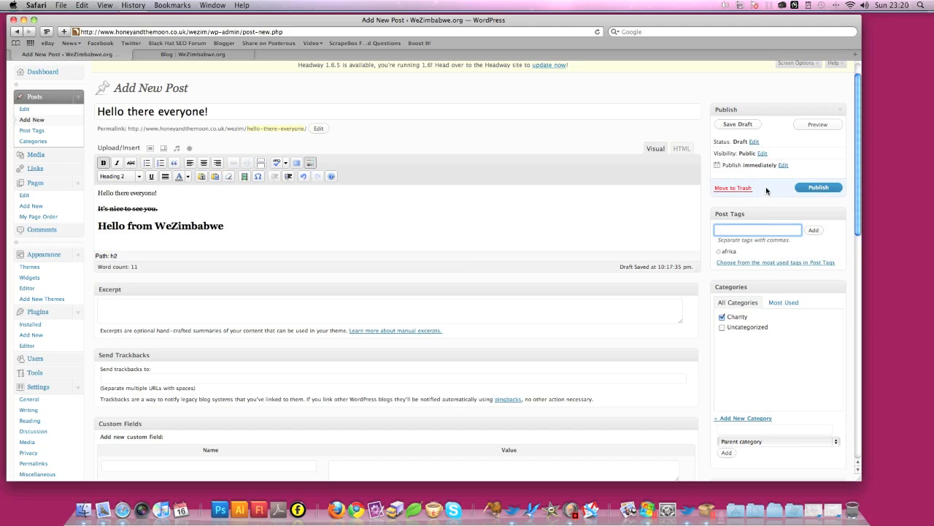
mouse_move(785, 205)
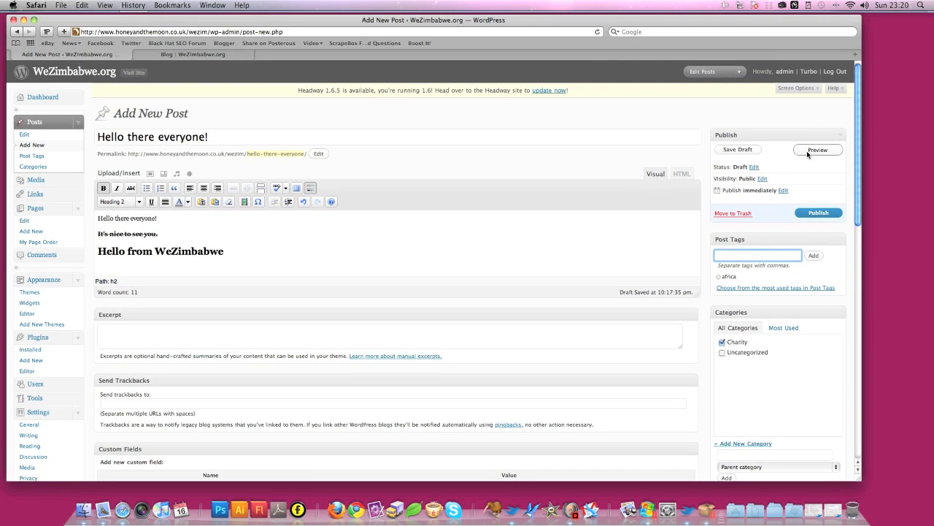
mouse_move(738, 149)
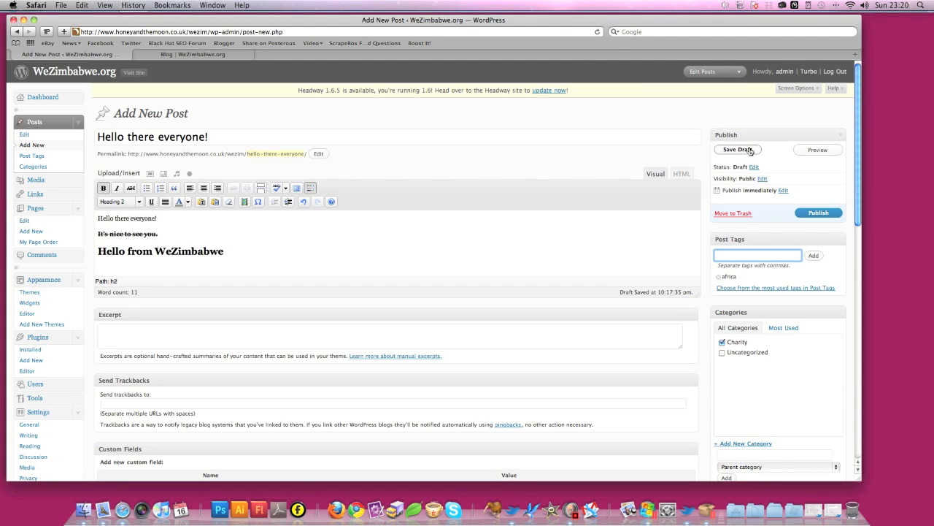
mouse_move(817, 213)
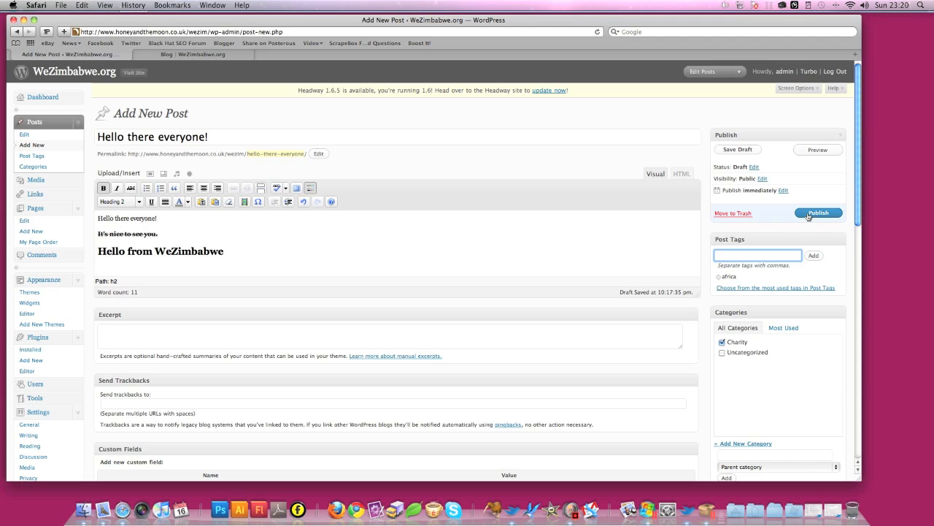
Step: Publish the 'Hello there everyone!' post and reload the live WeZimbabwe blog to show it
click(817, 213)
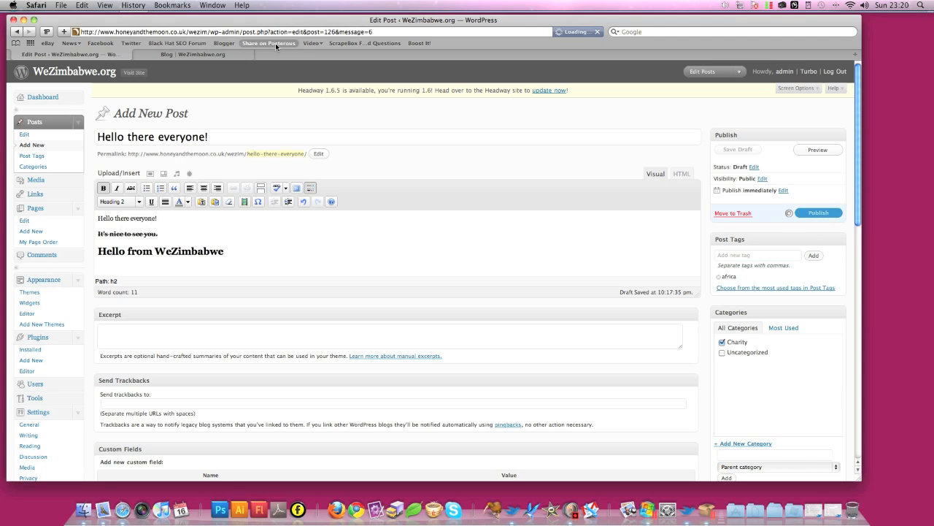
click(817, 213)
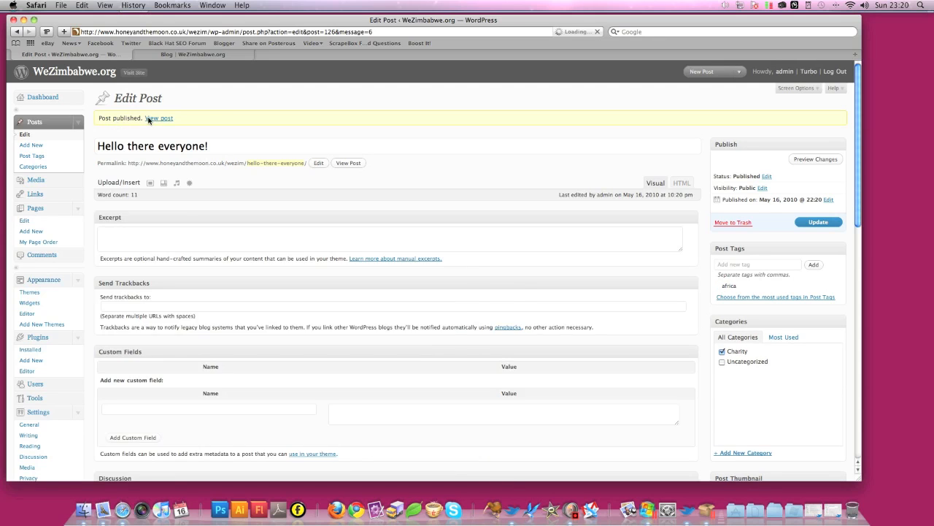
click(654, 183)
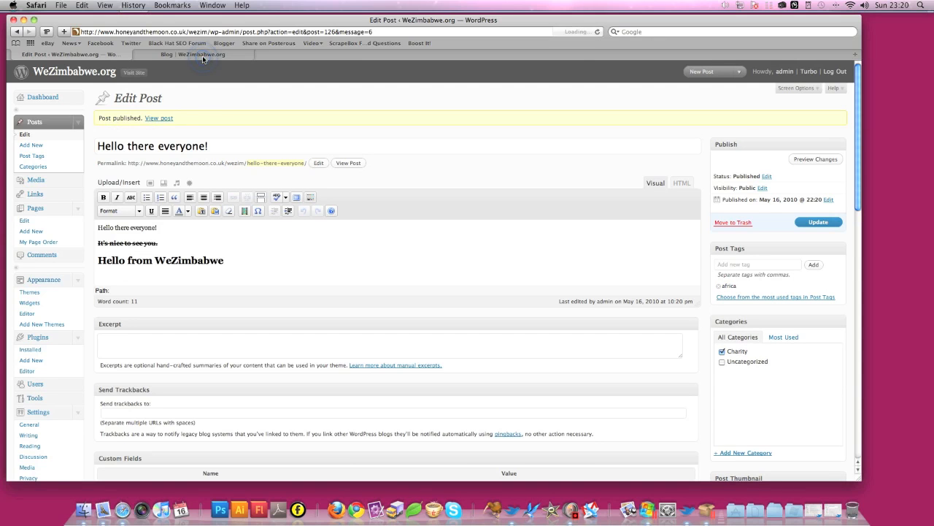
click(201, 54)
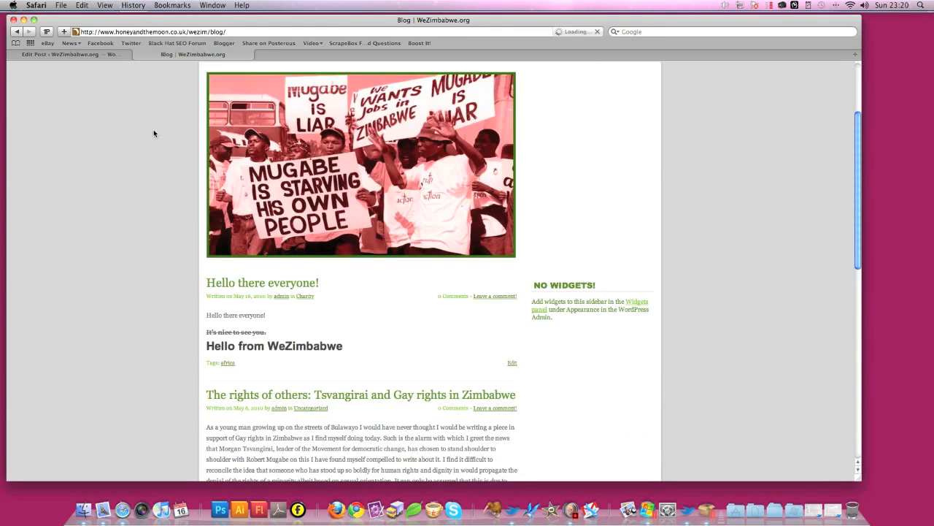
Step: Scroll the blog to the 'Hello there everyone!' post showing its Charity category and africa tag
scroll(down, 3)
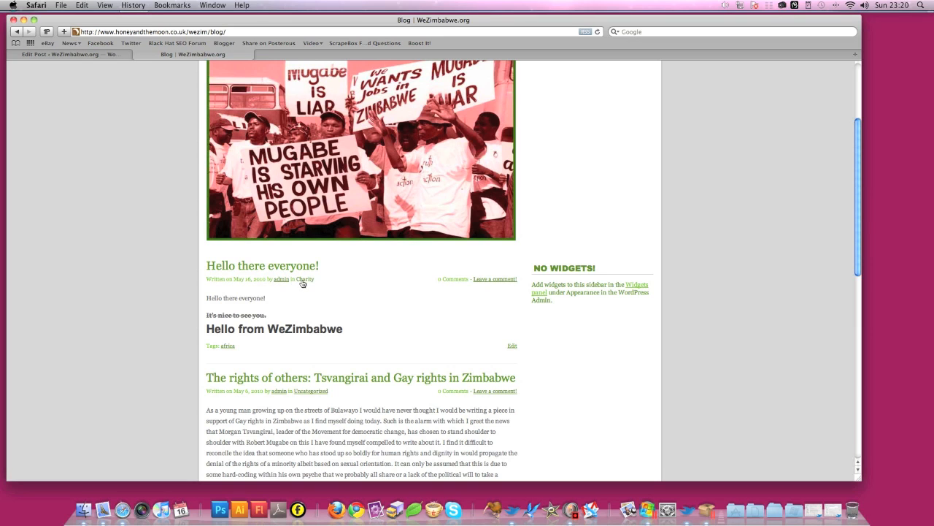
mouse_move(490, 283)
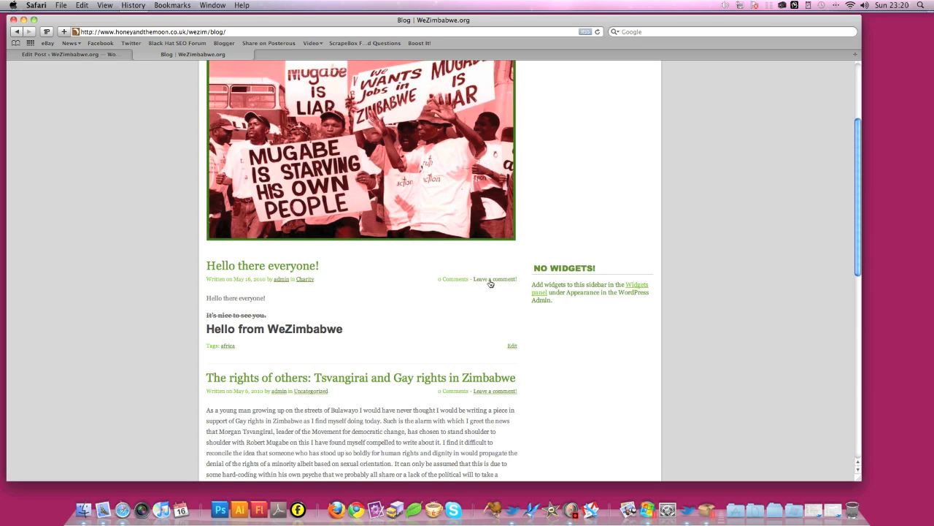
mouse_move(211, 314)
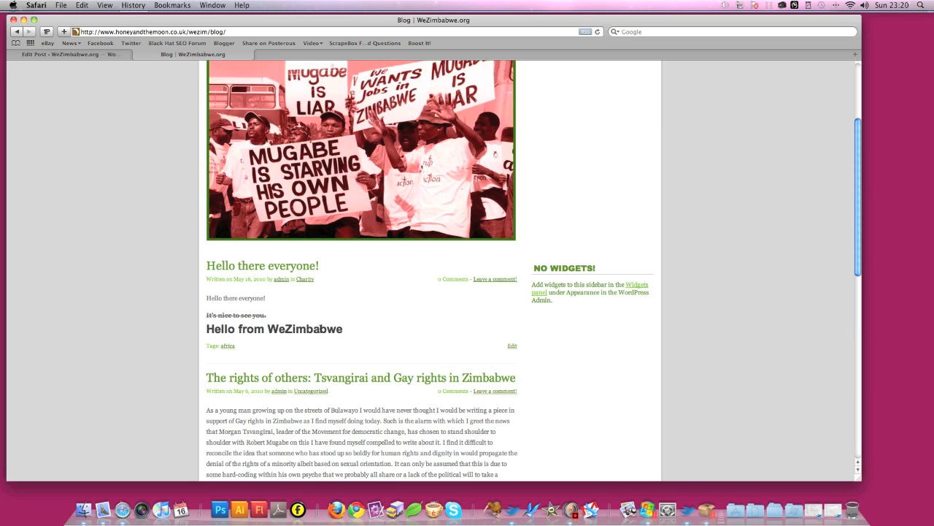
scroll(down, 3)
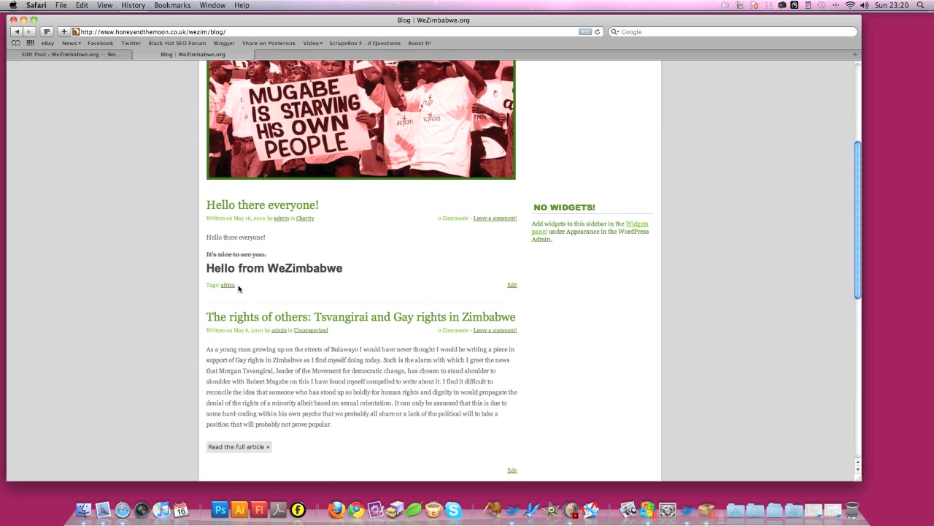
scroll(up, 3)
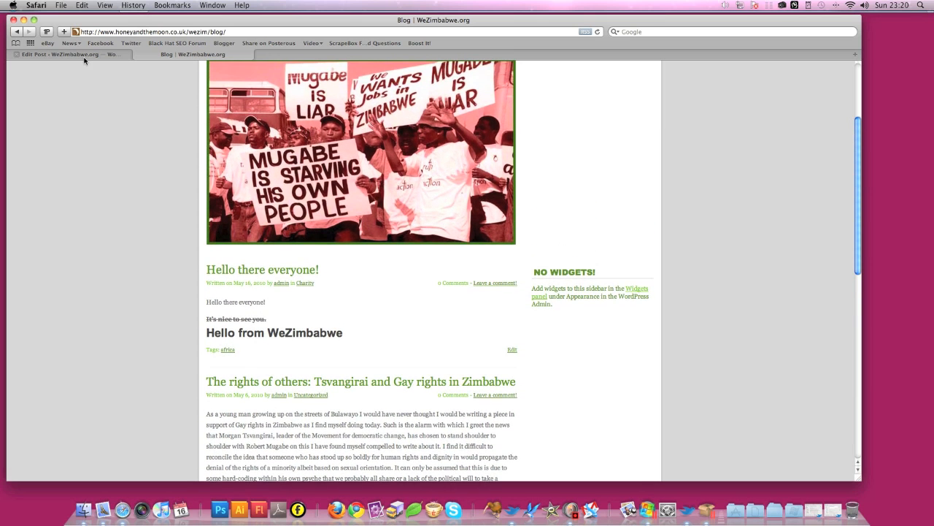
Step: Return to the WordPress admin and load the Edit Pages list for WeZimbabwe.org
click(66, 54)
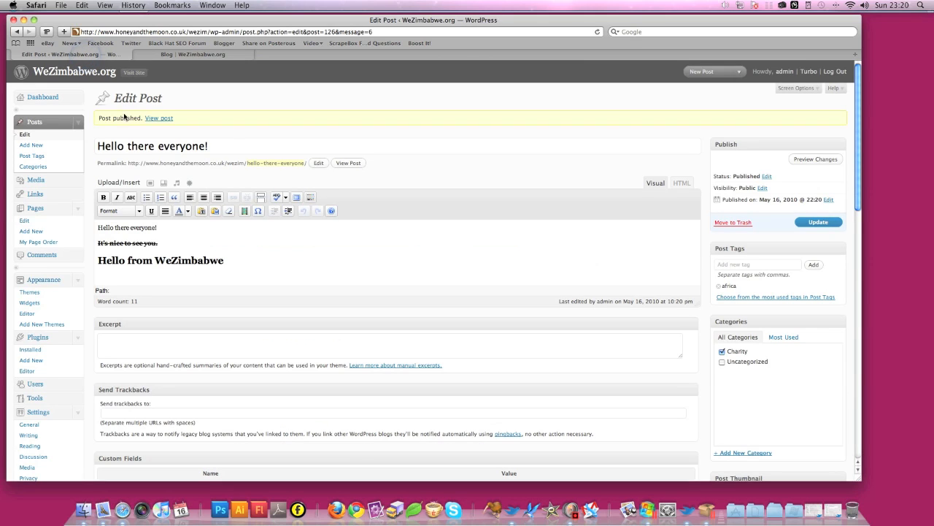
mouse_move(35, 193)
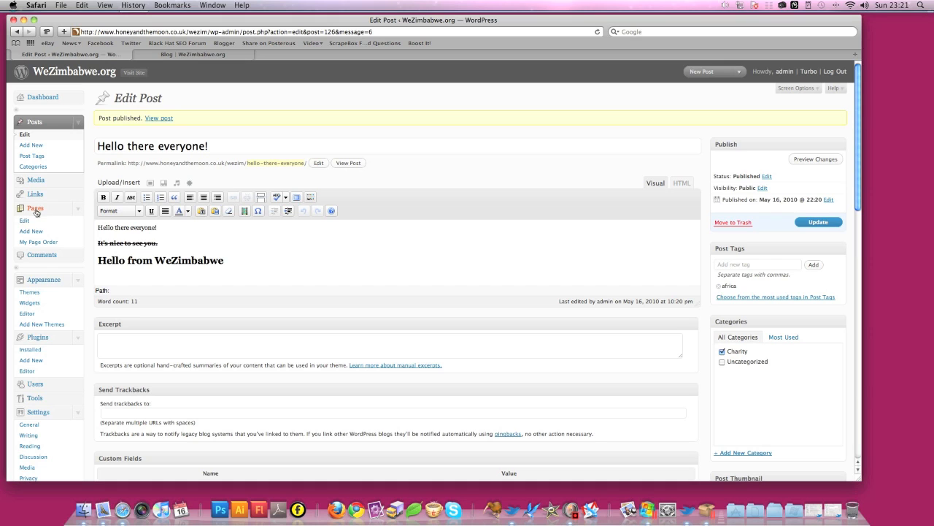
click(36, 207)
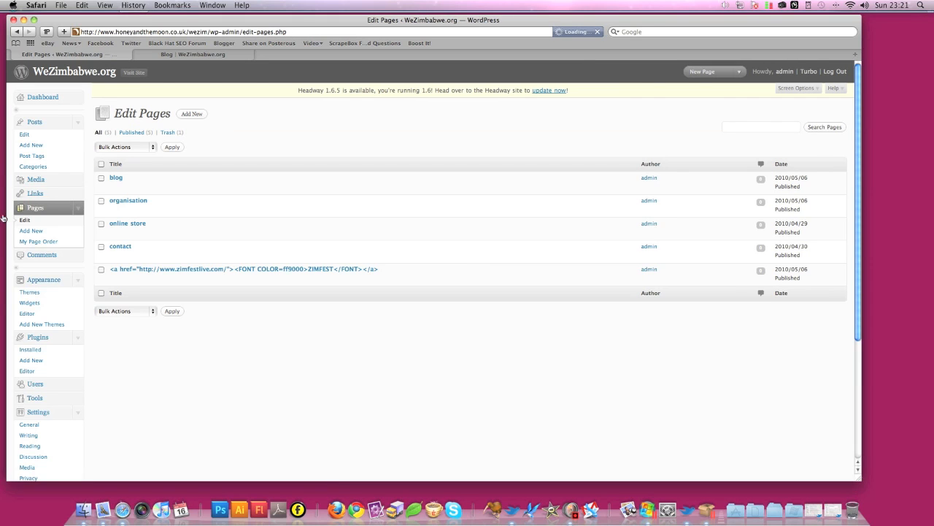
mouse_move(120, 245)
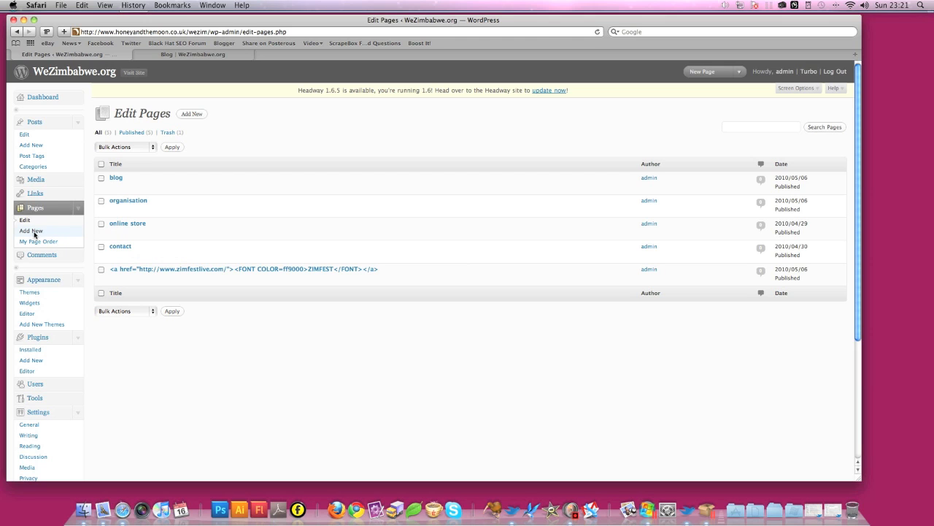
Step: Create a new page titled 'charity' with two lines of placeholder body text
click(31, 230)
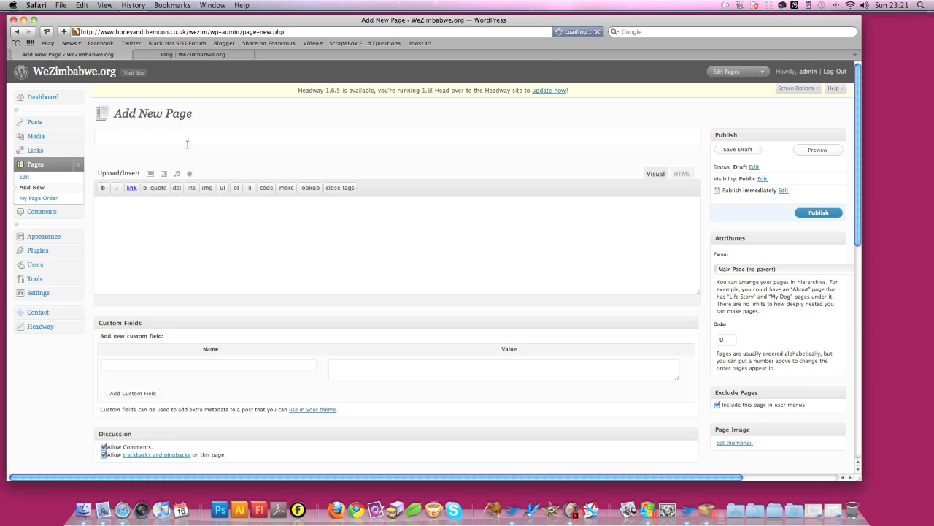
text(char)
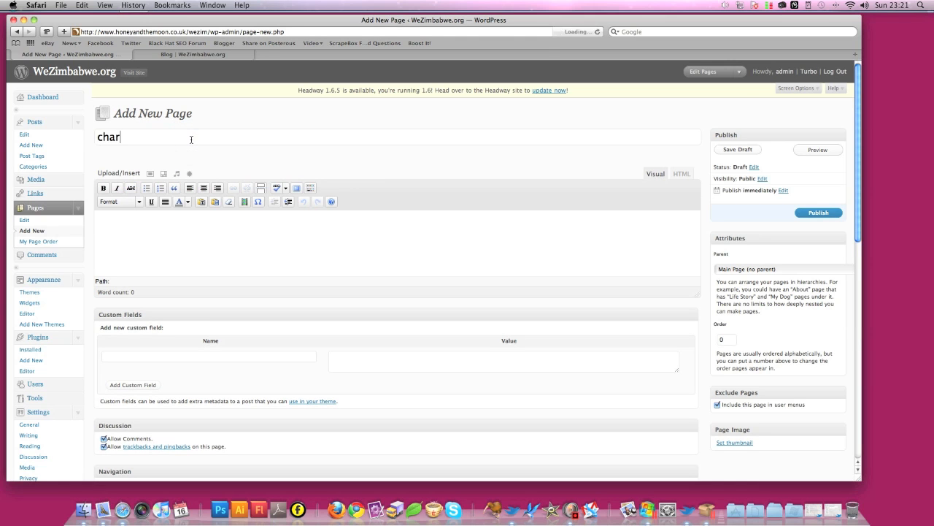
text(ity)
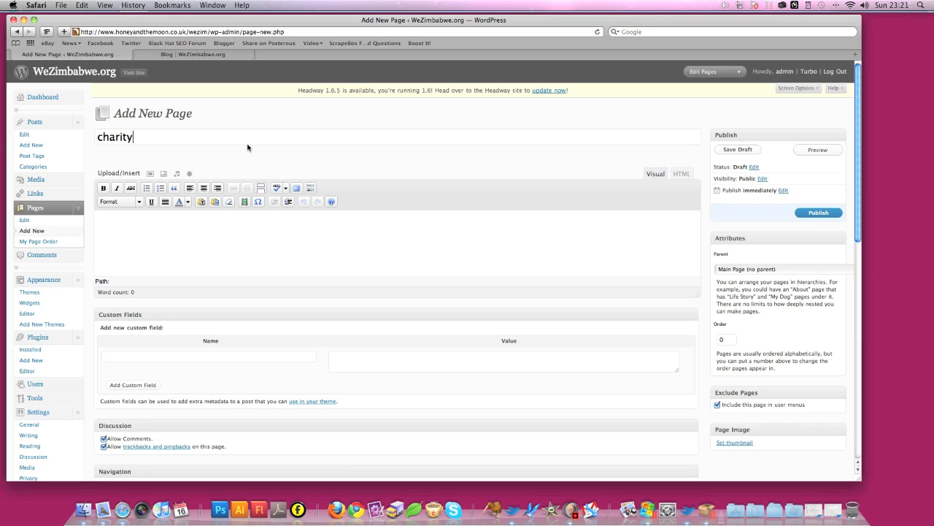
text(fcewghwsgwsgvsdgdr)
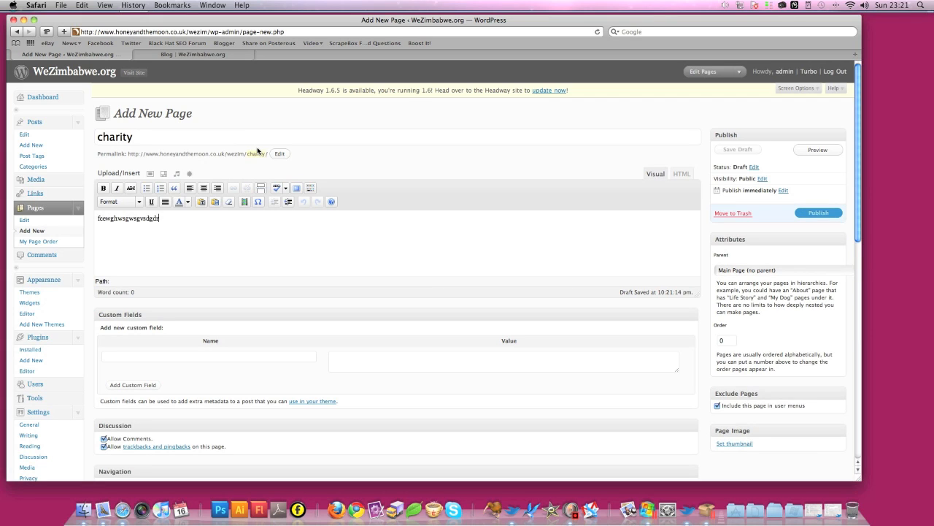
text(swgersgerwgosagsw)
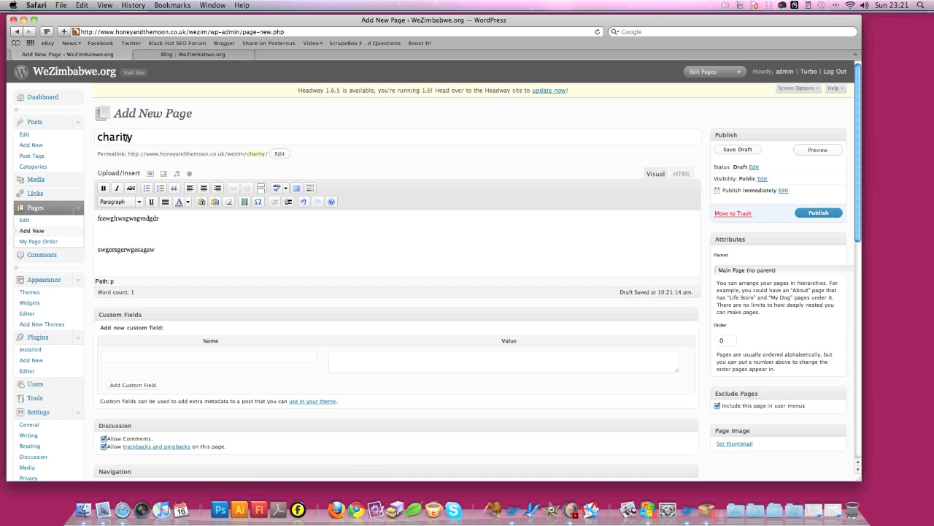
Step: Confirm the charity page's permalink and publish the page
click(280, 153)
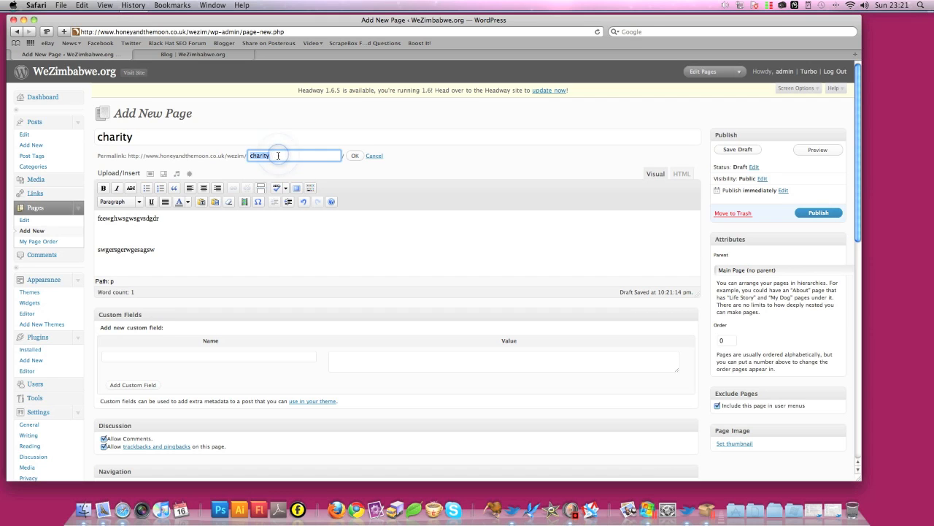
mouse_move(414, 153)
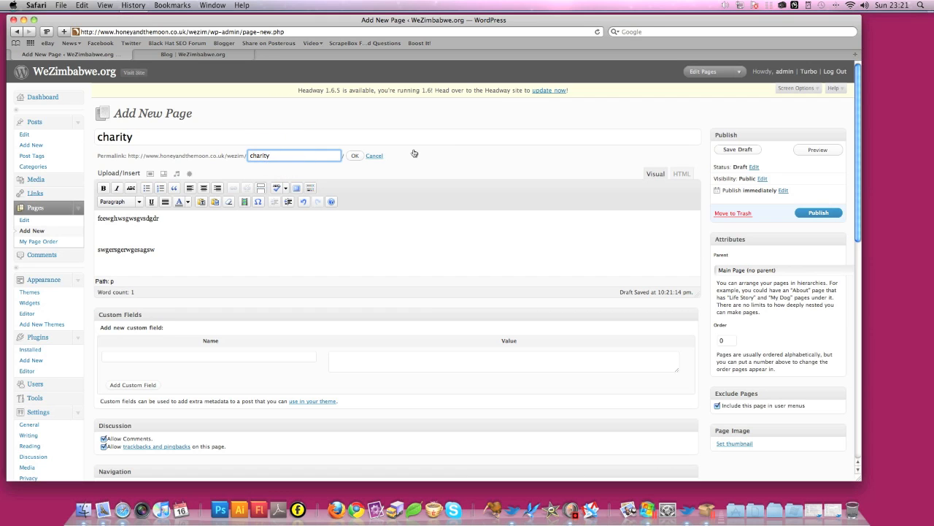
click(356, 155)
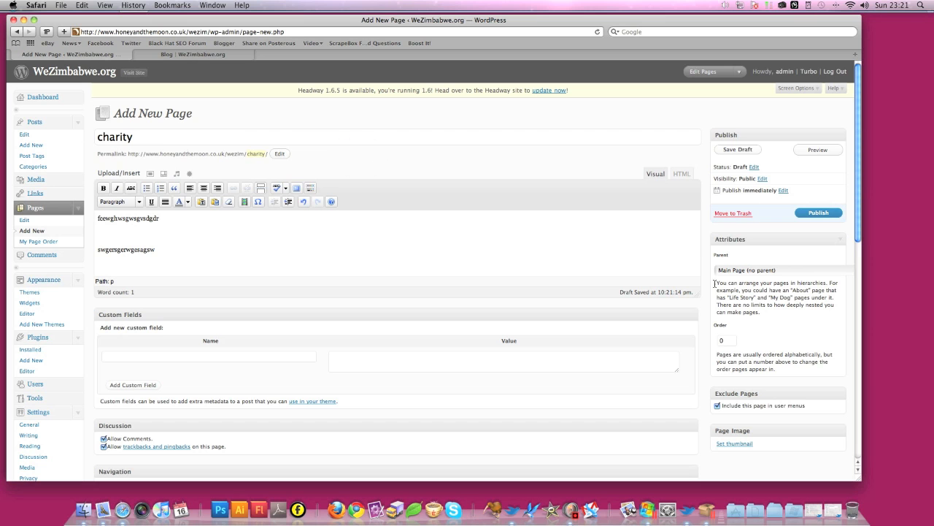
scroll(down, 3)
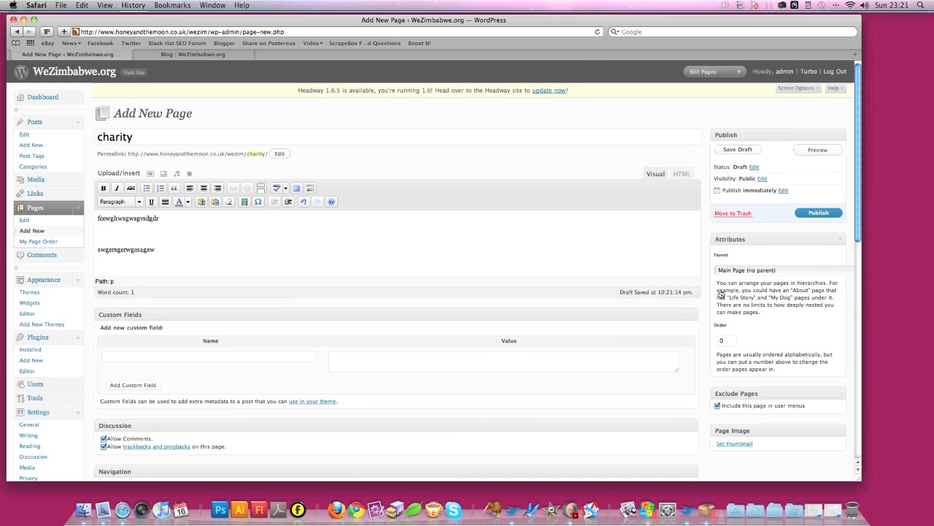
click(817, 213)
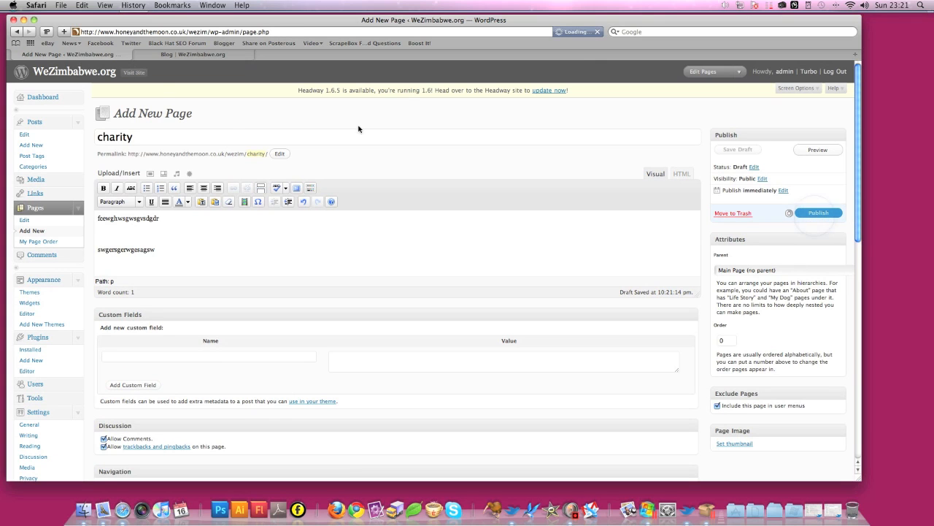
click(817, 213)
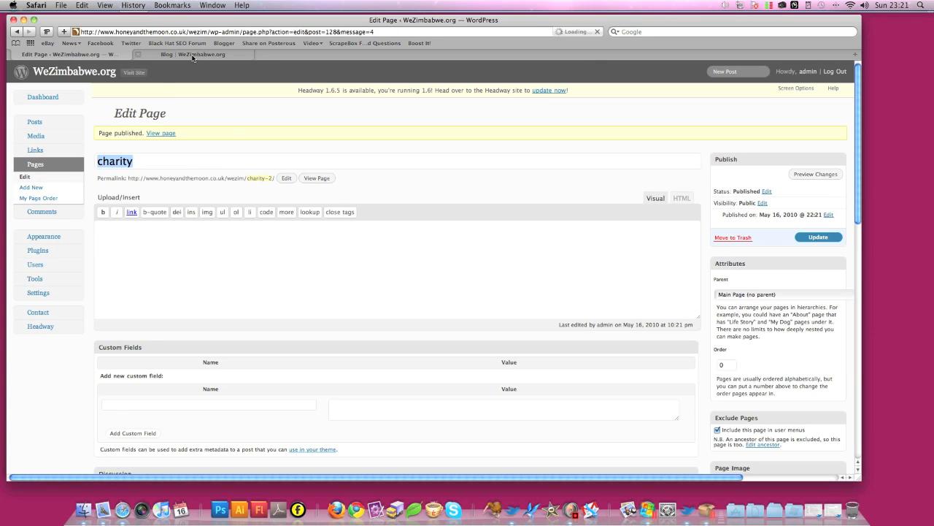
Step: Reload the live blog to confirm 'charity' appears in the site menu
click(201, 54)
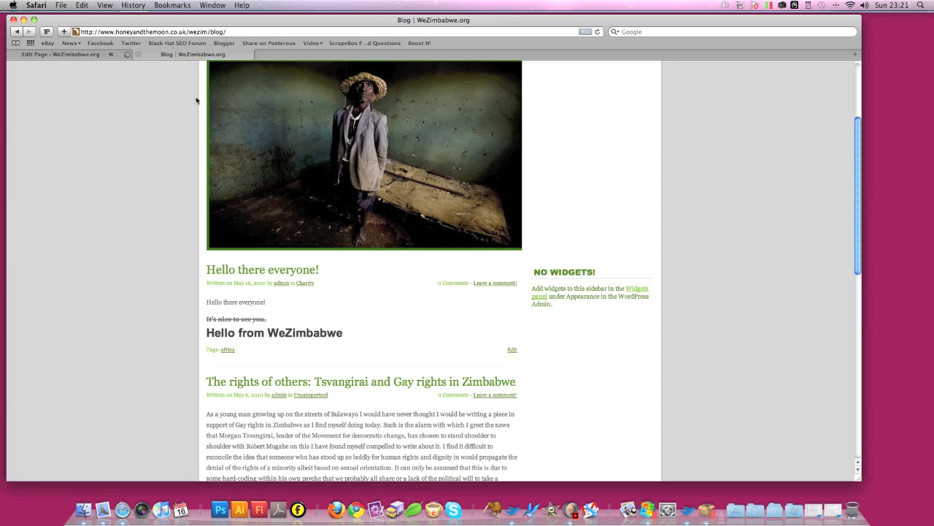
scroll(up, 3)
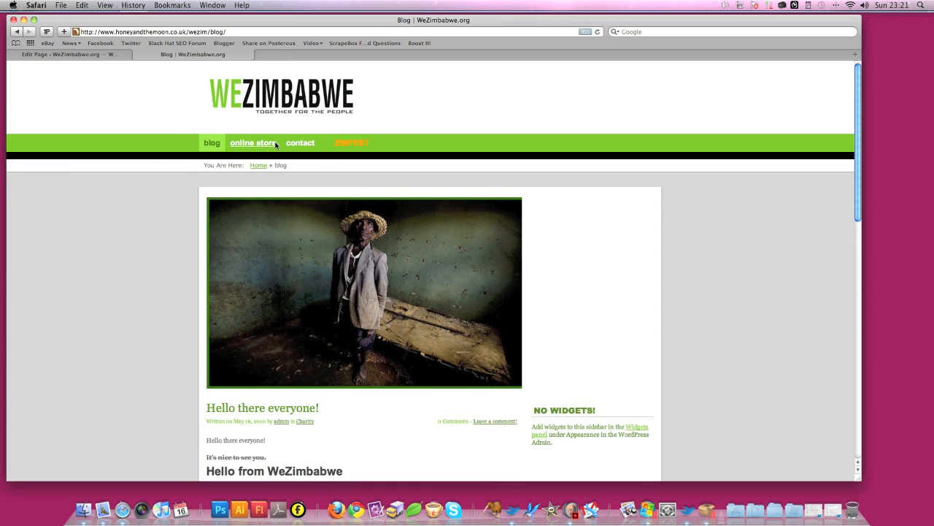
click(254, 143)
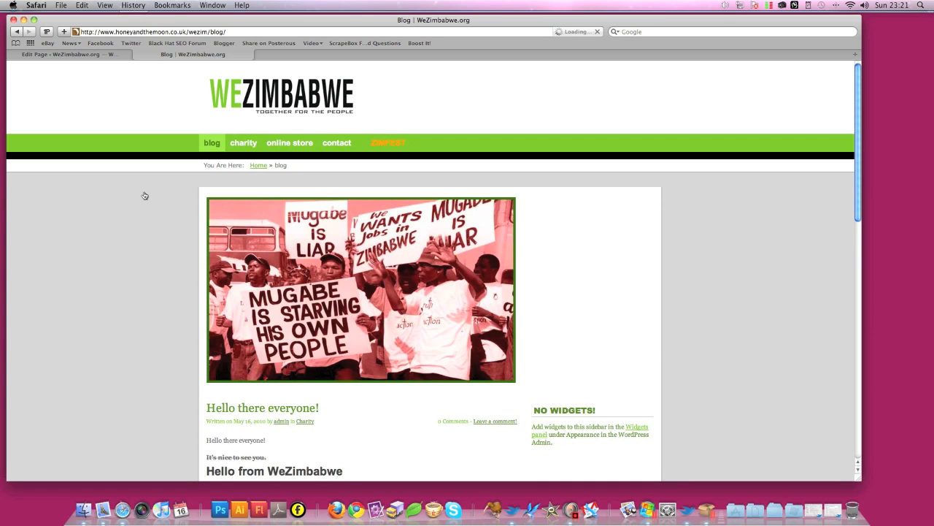
mouse_move(289, 144)
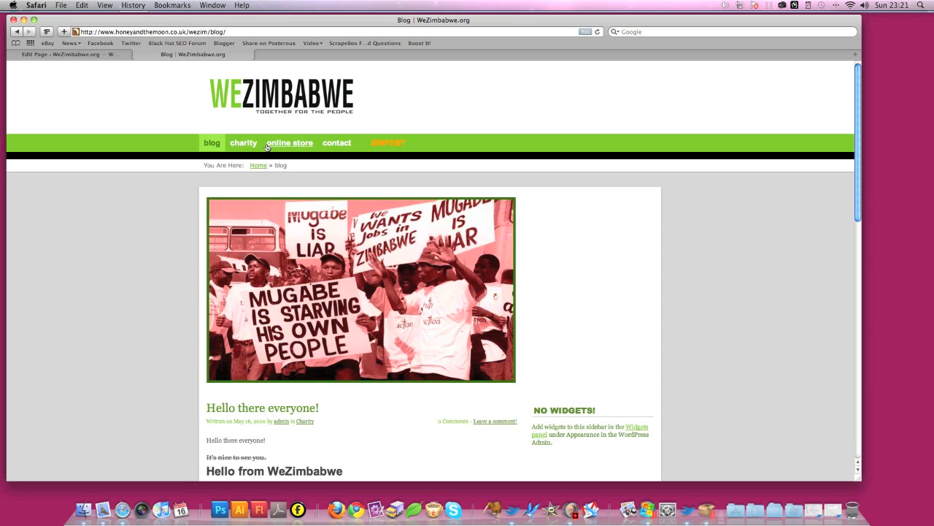
mouse_move(511, 144)
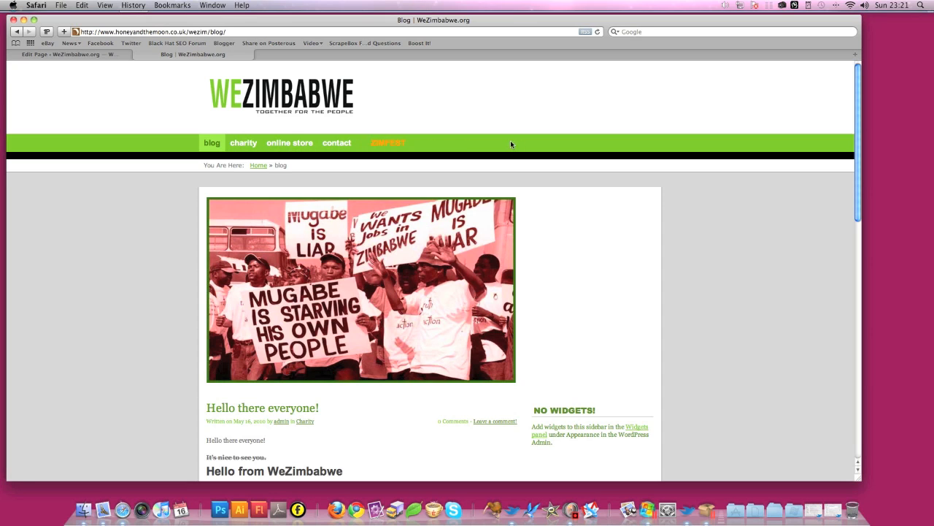
mouse_move(105, 64)
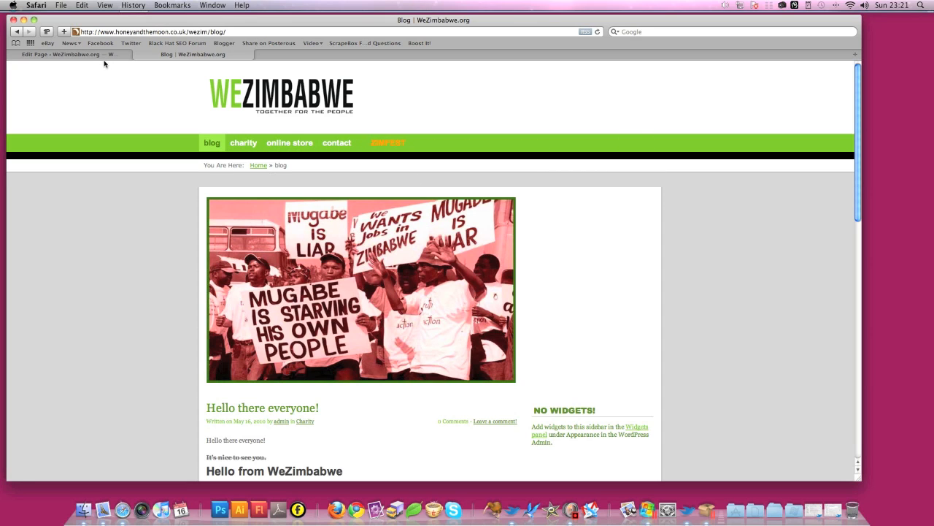
mouse_move(75, 54)
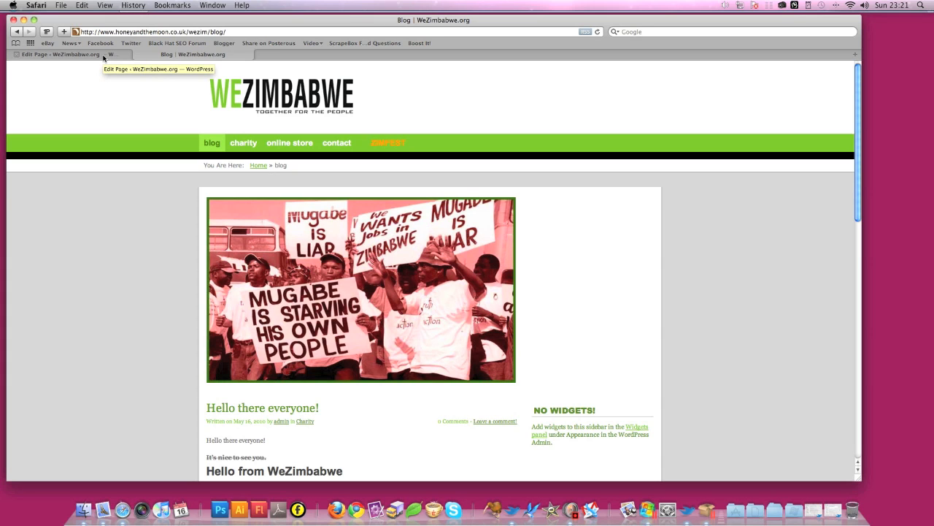
Step: Move the charity page to the trash from its editor
click(55, 54)
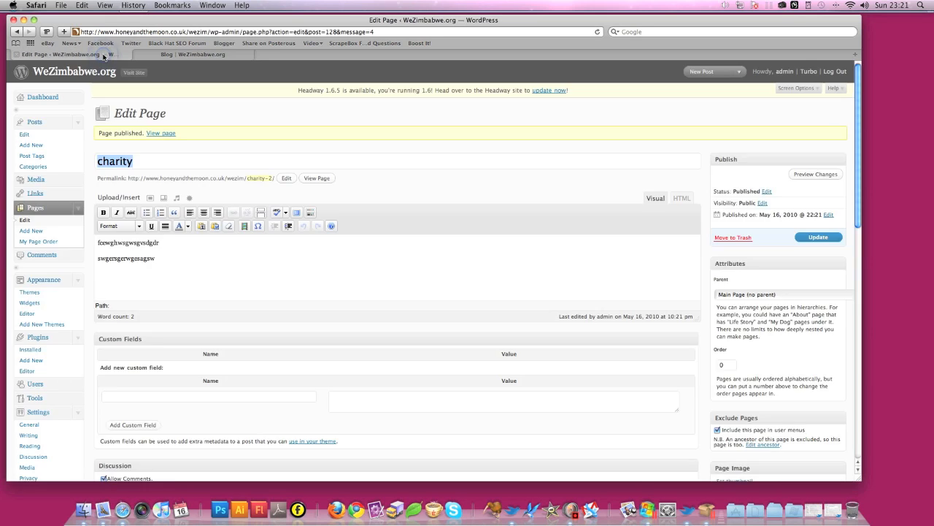
click(733, 236)
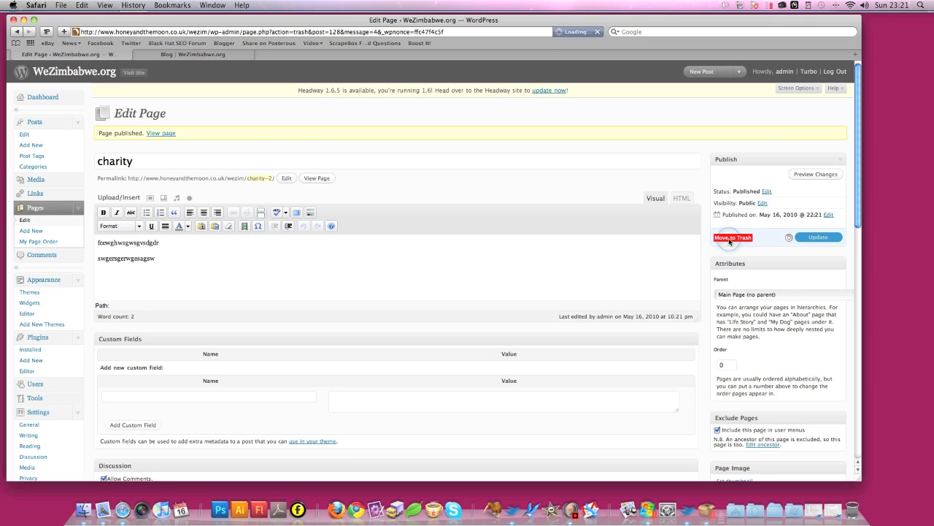
click(733, 237)
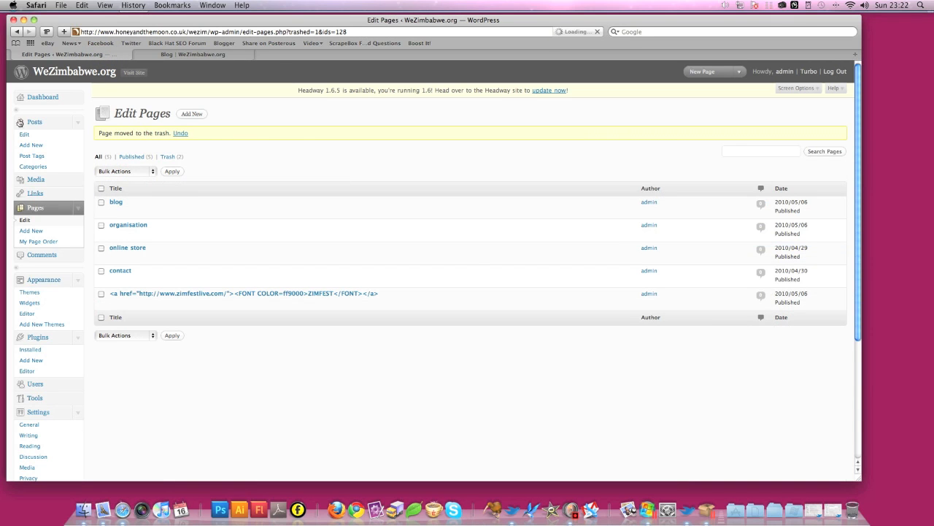
click(193, 54)
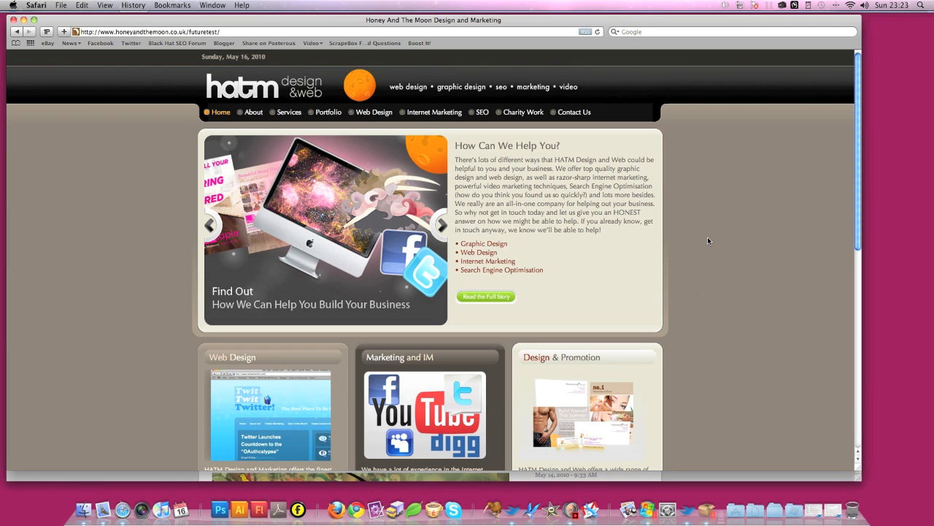
mouse_move(707, 235)
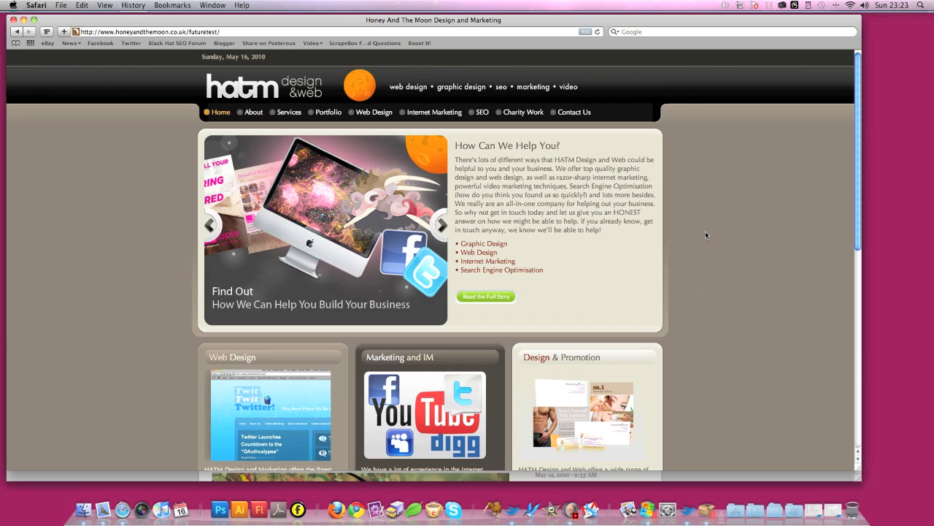